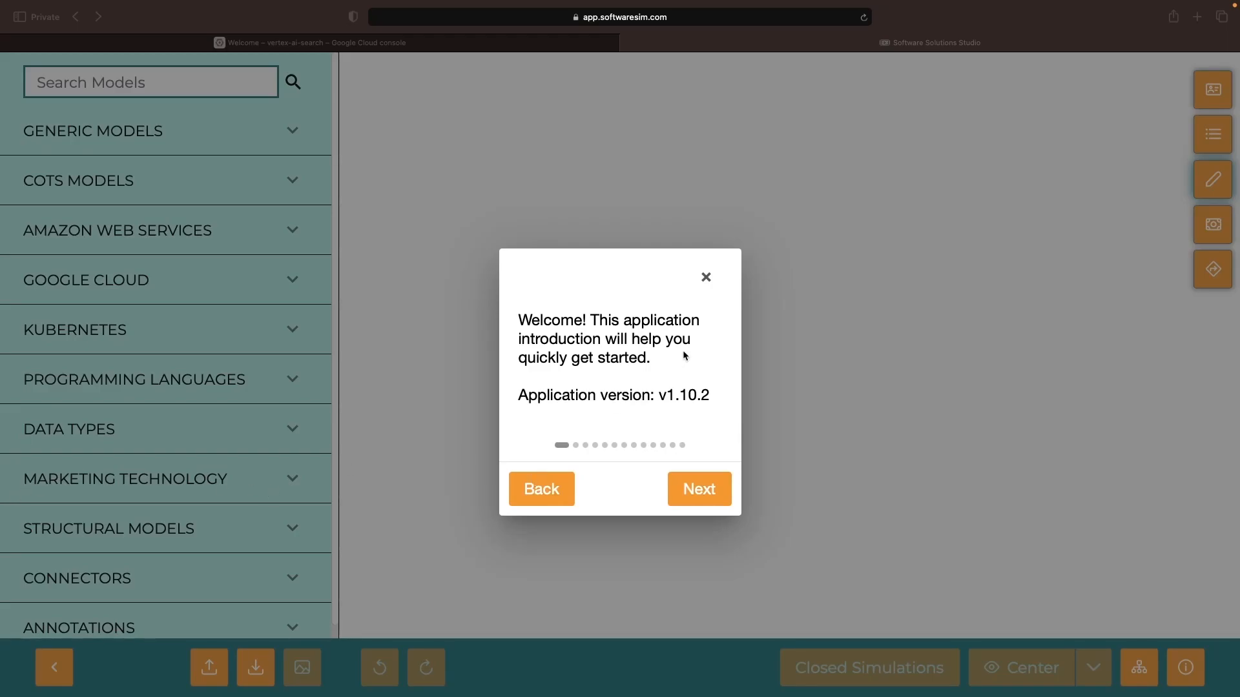
Dismiss the welcome dialog and add a Vertex AI block from the model search.
click(705, 276)
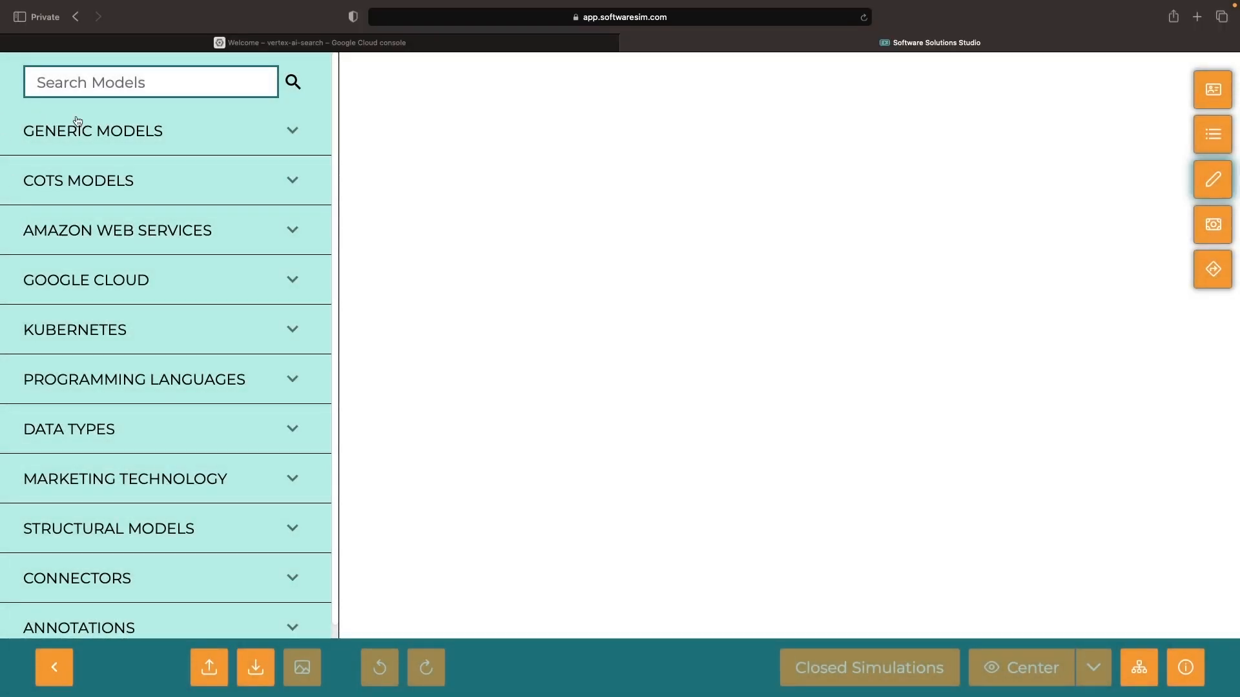
text(vertex ai)
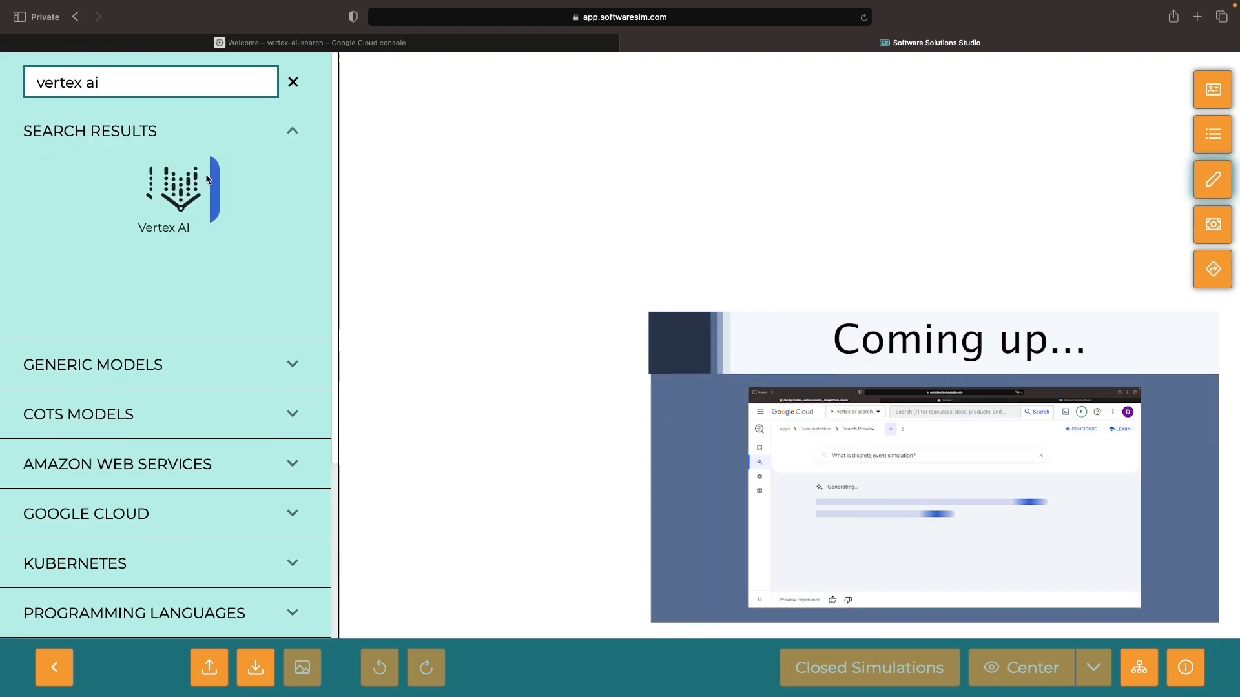
click(164, 188)
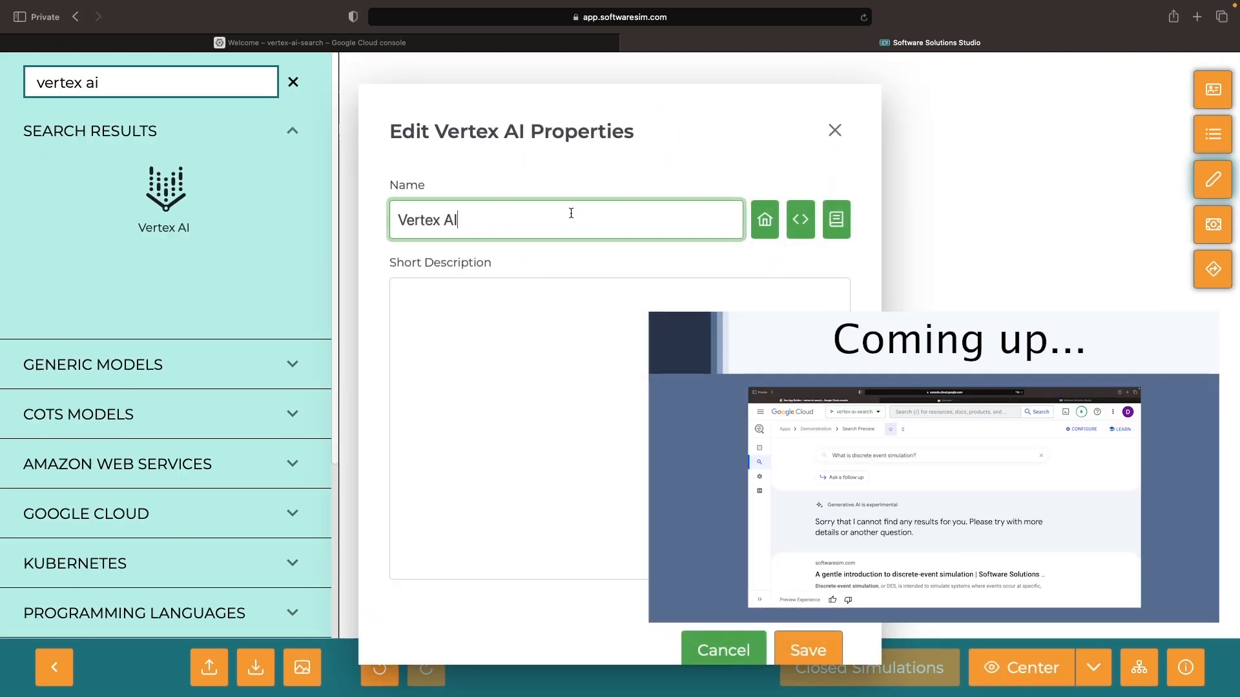
Name it Vertex AI Search with description 'Turnkey service for enabling semantic search', then search models for 'web'.
text(Search)
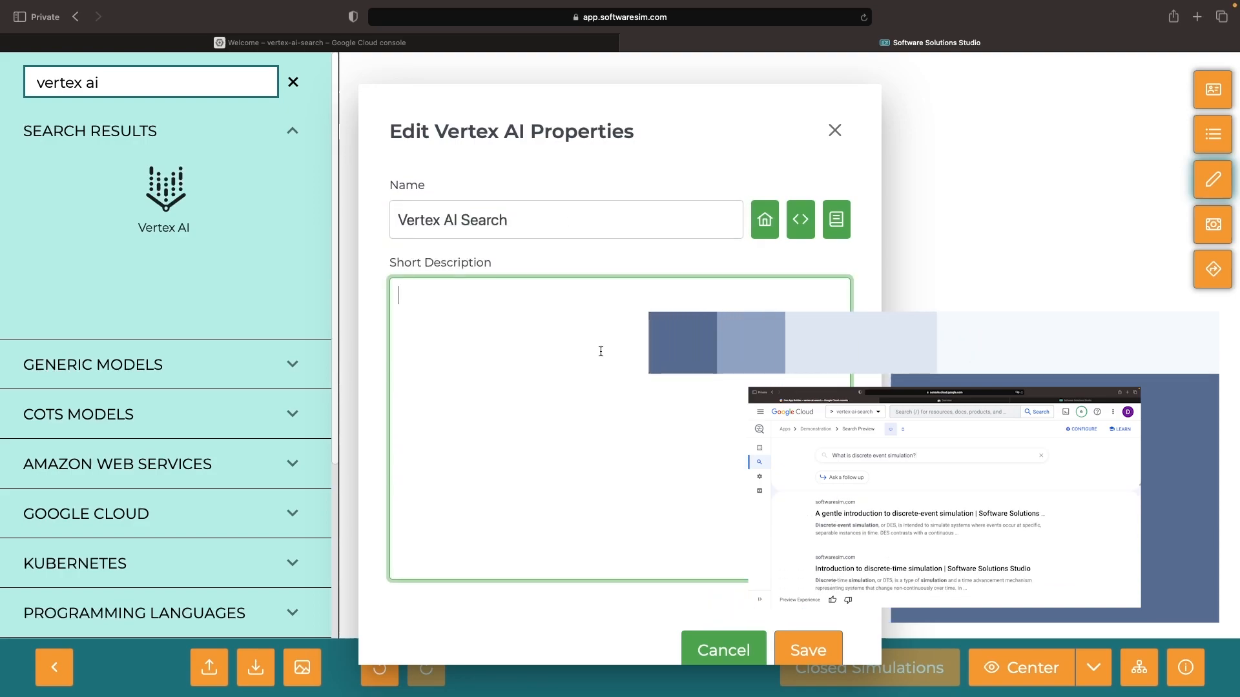
text(turnkey)
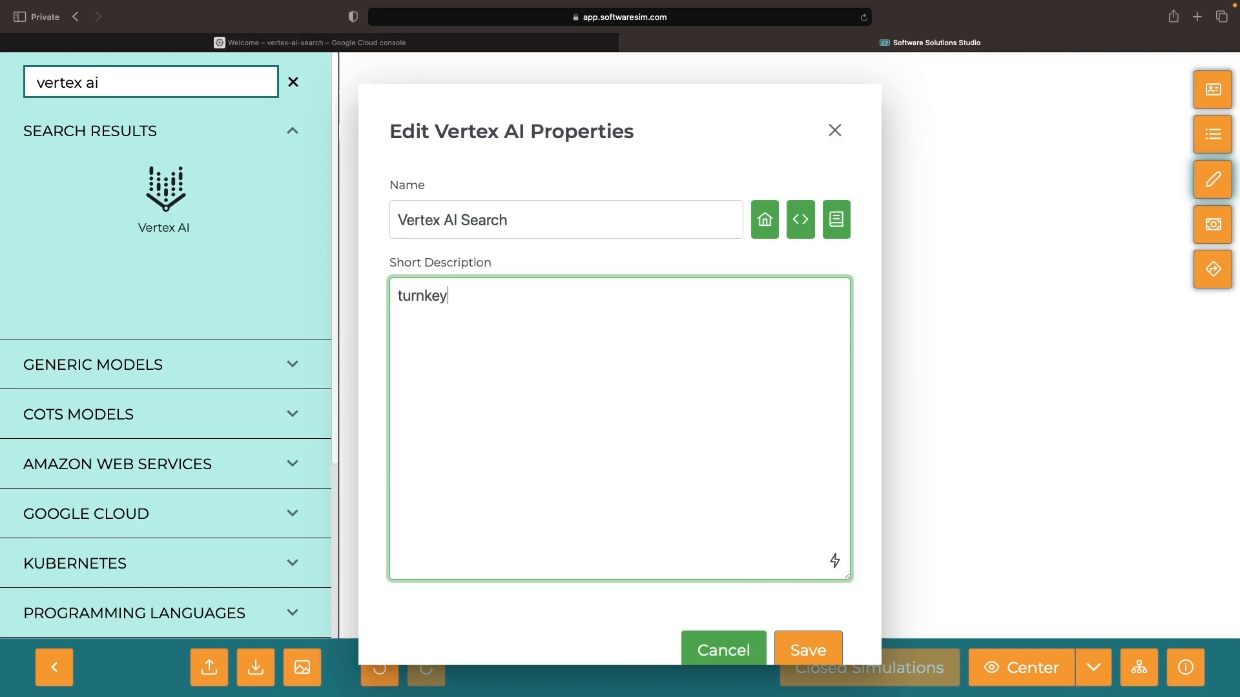
text(Turnkey service for enabling)
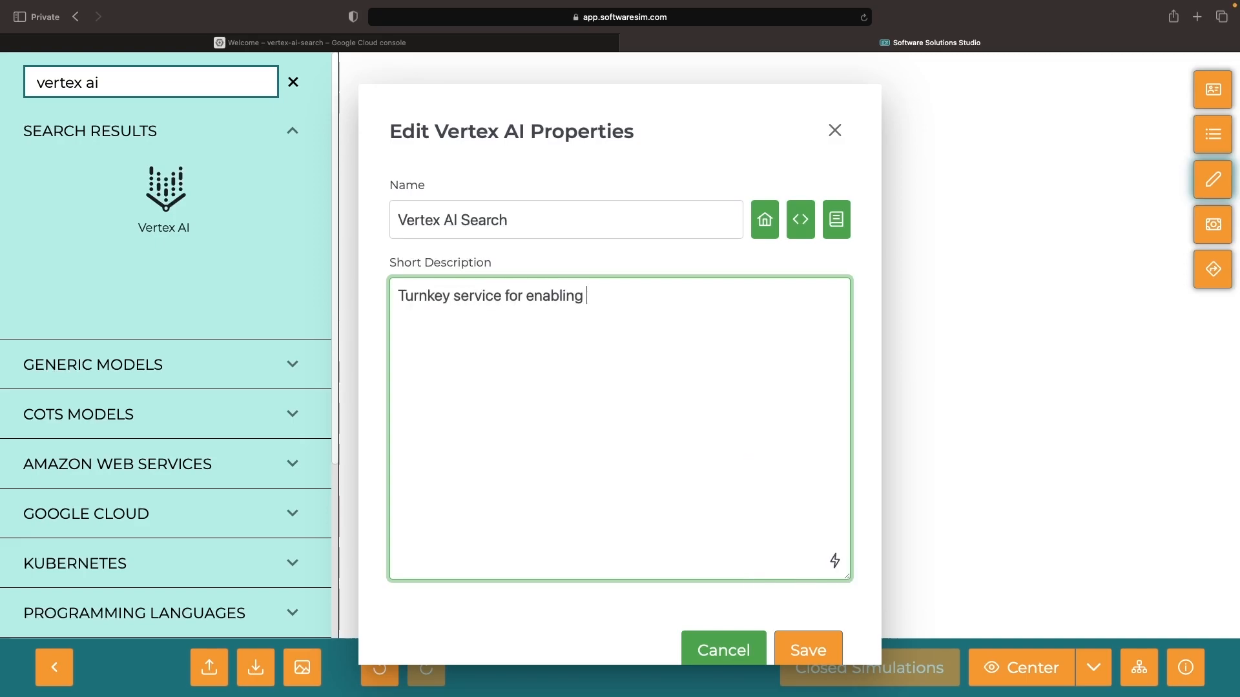
click(807, 649)
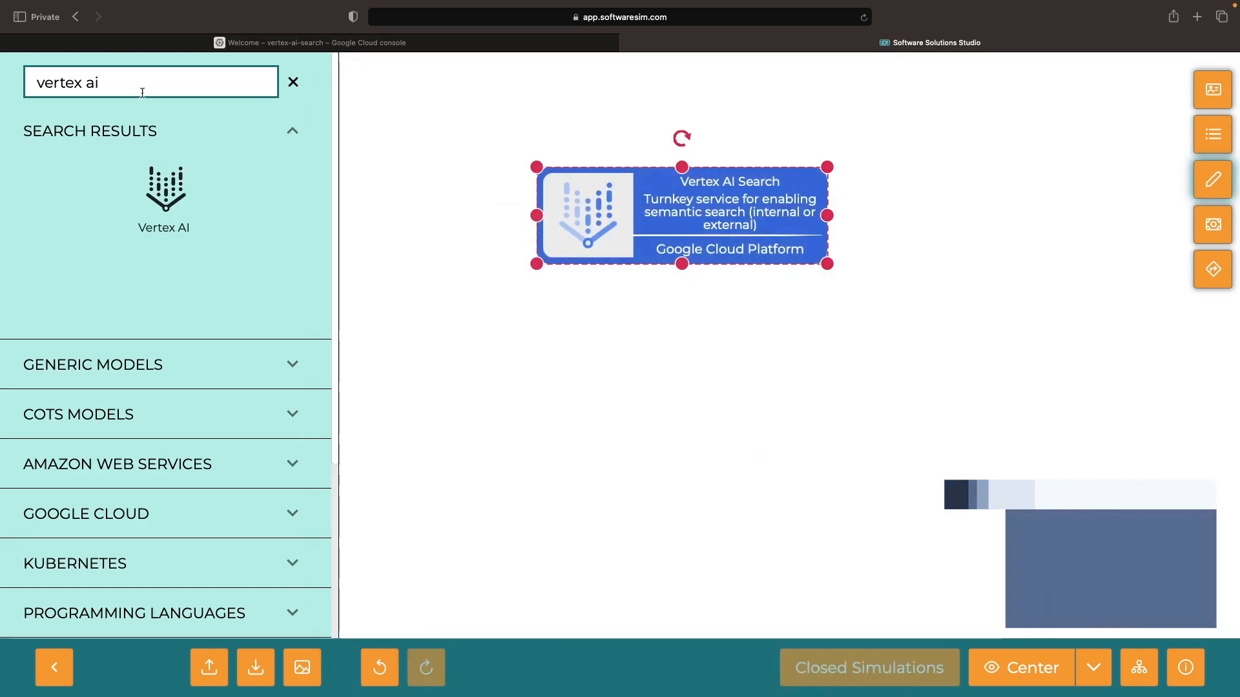
text(web)
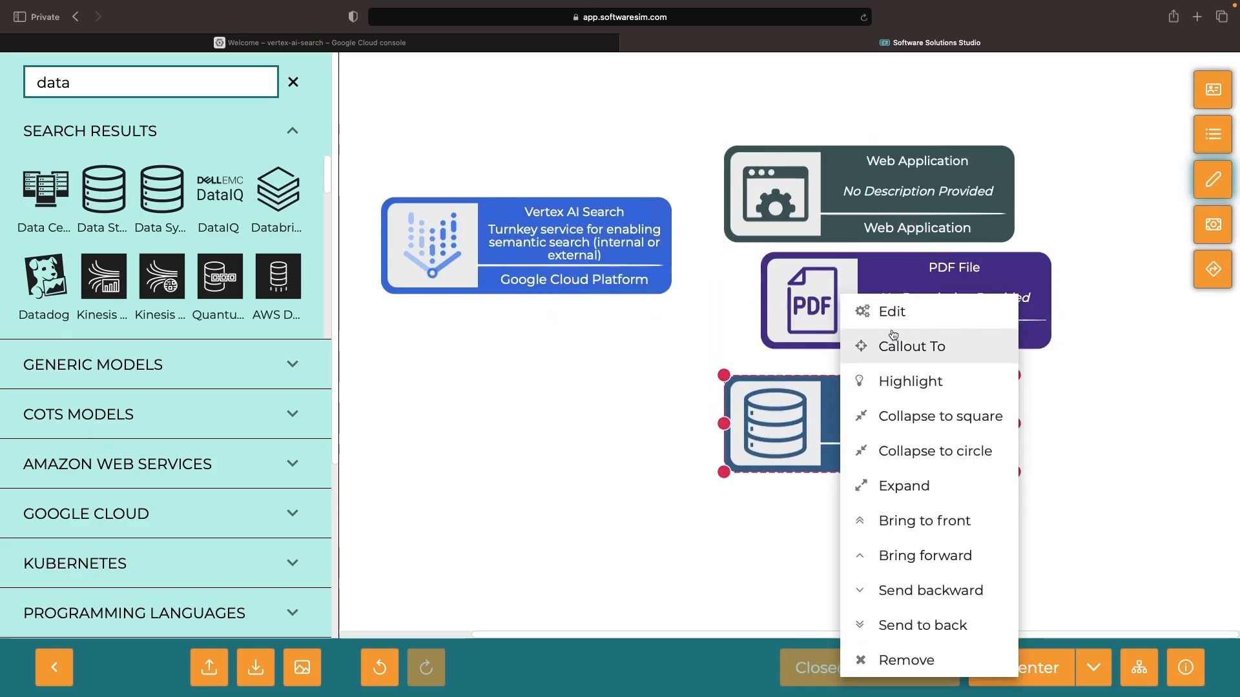
Describe the data store as structured data, the PDF as unstructured data and the web app as website pages searchable by Vertex AI Search.
click(890, 311)
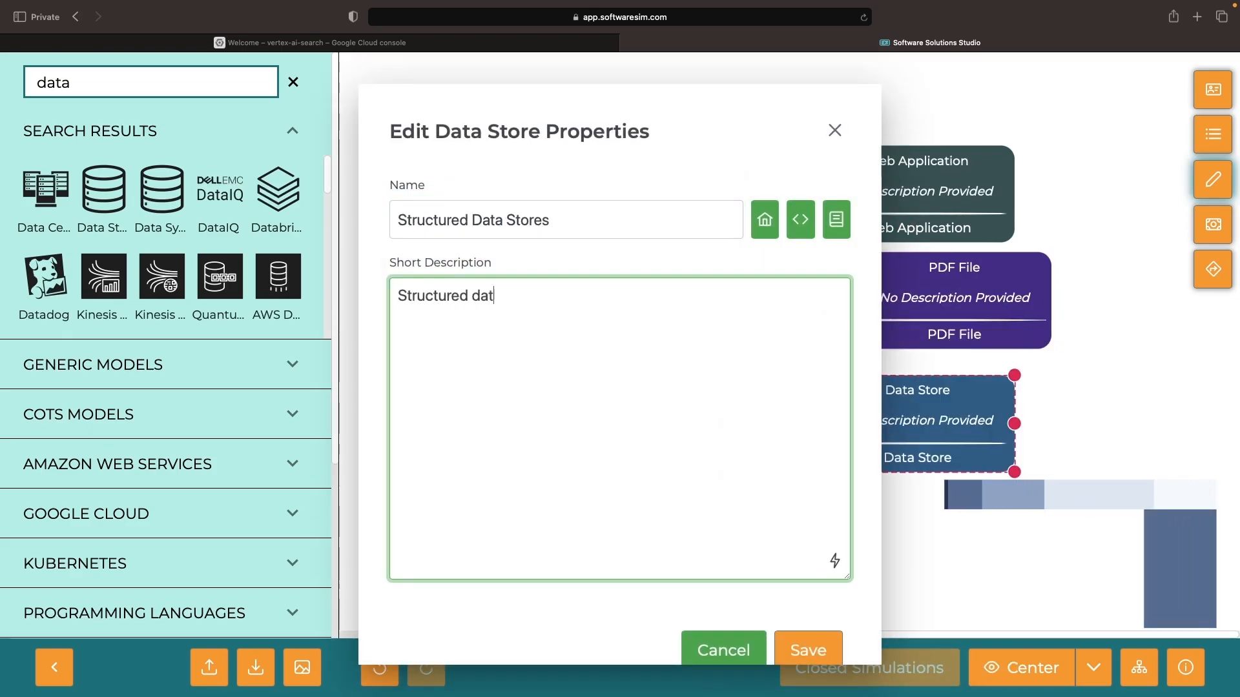
click(807, 649)
text(Unstructured (e.g., PDF) File)
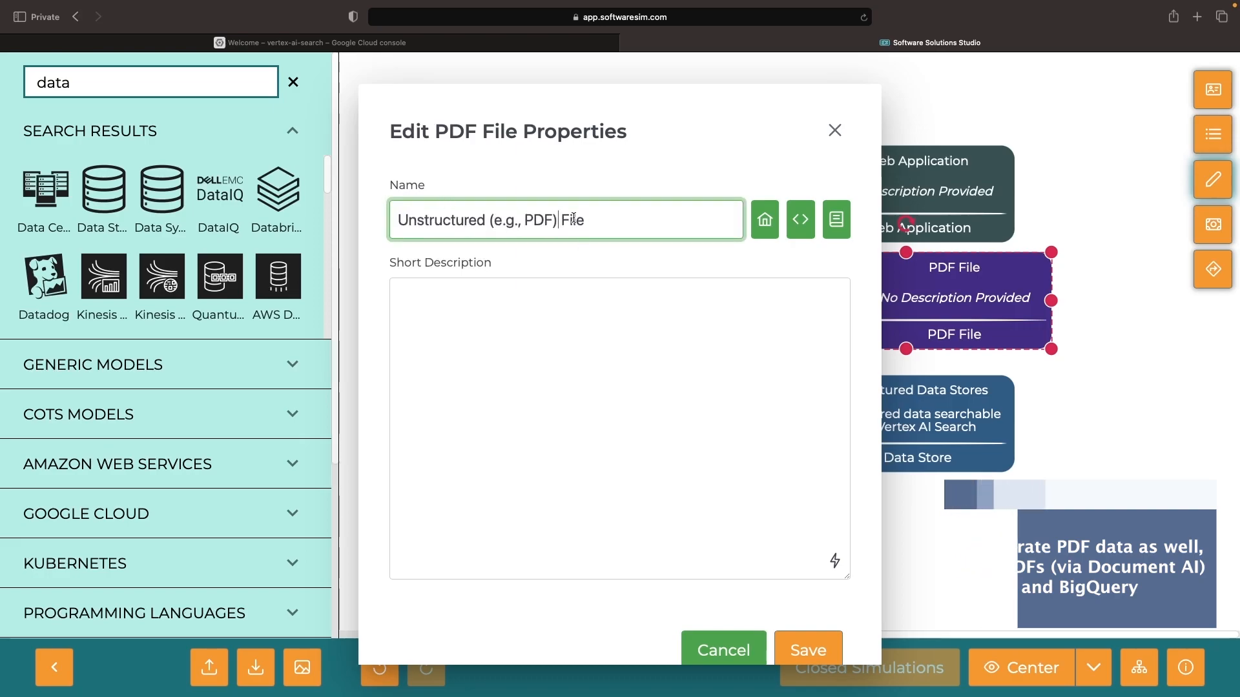
text(Unstructured data searchable by V)
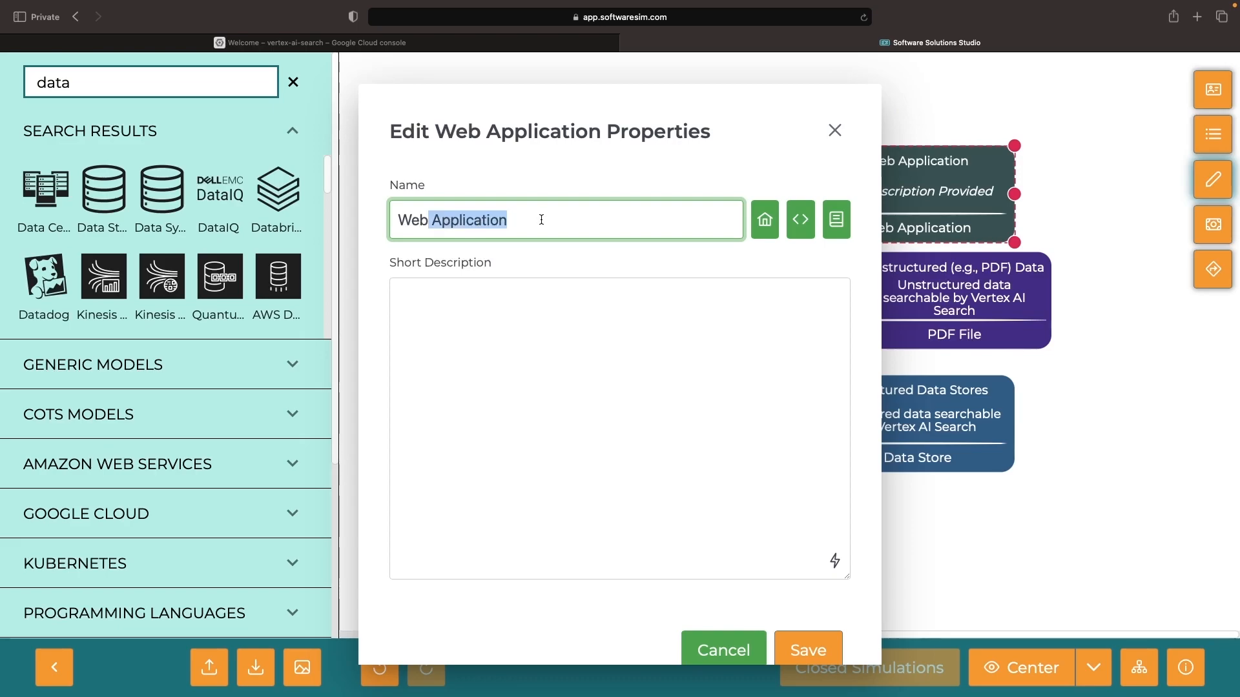
text(Website data/pages searchable by)
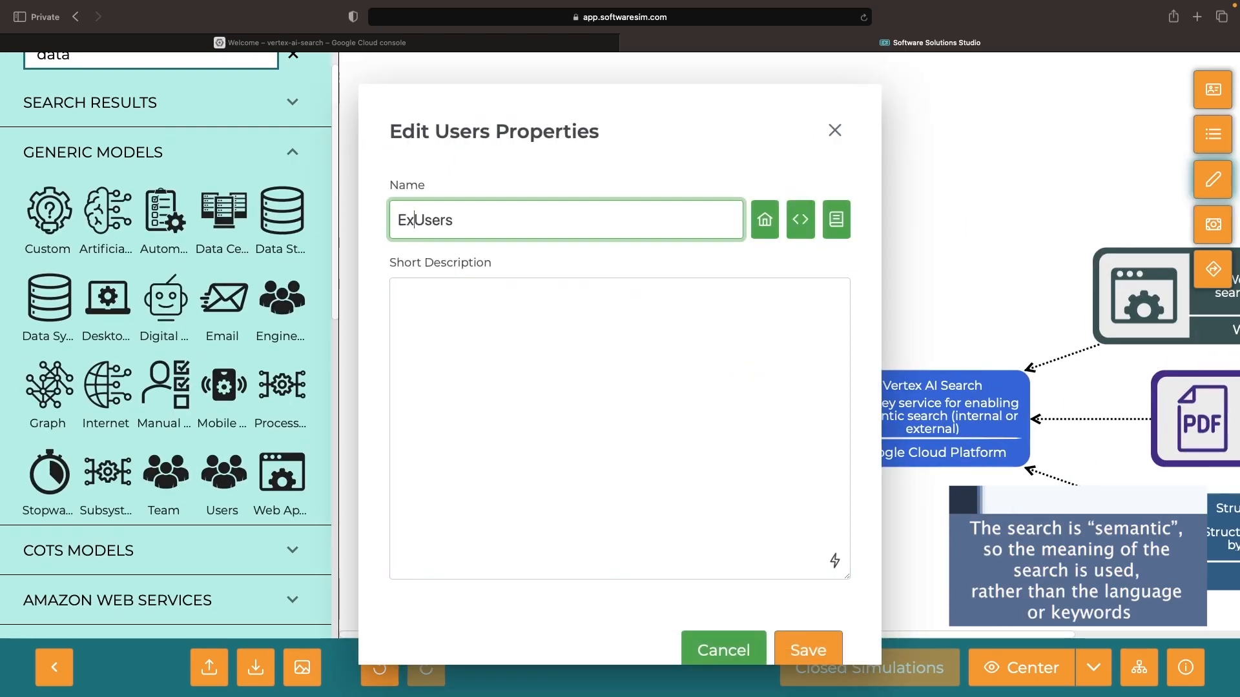
Describe External Users as people external to the organization and Internal Teams as organizational colleagues, and save.
text(People external to the organiza)
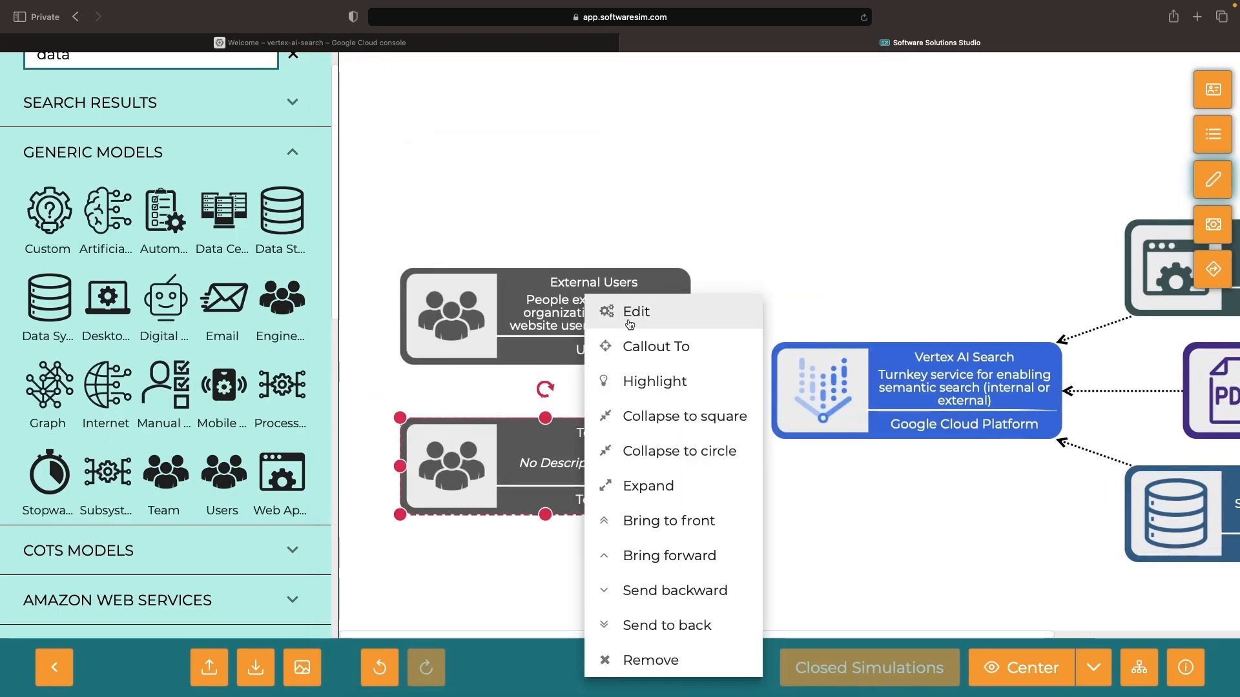
click(635, 311)
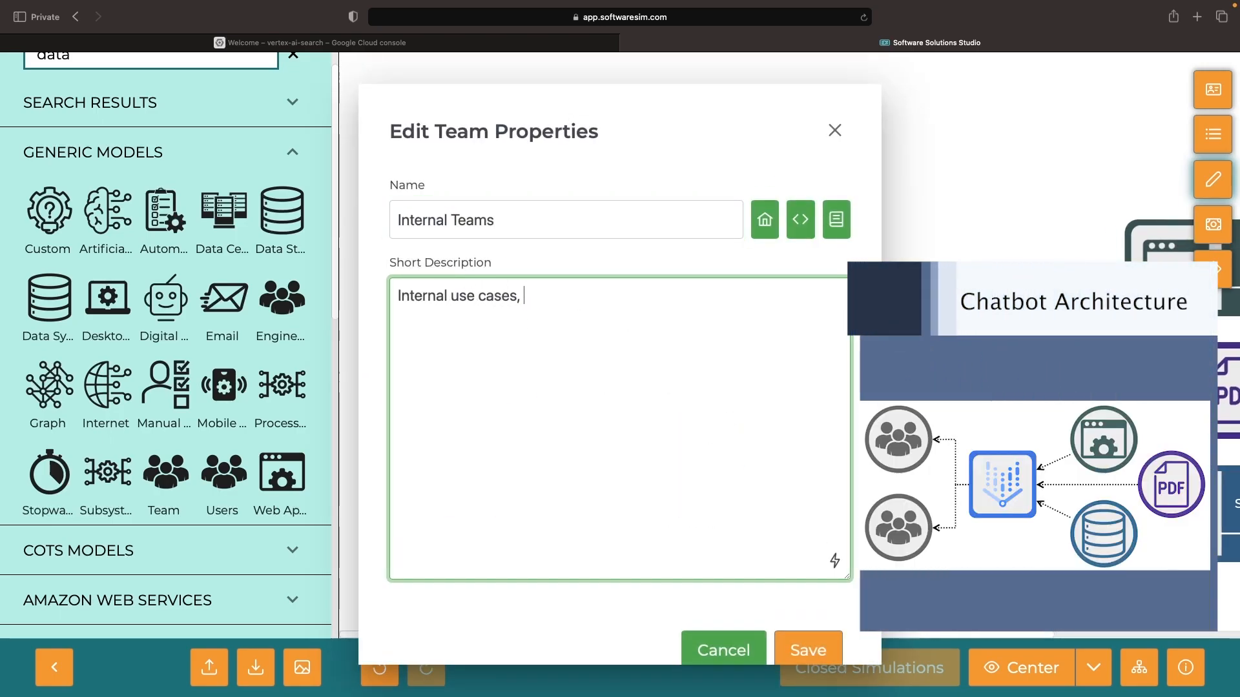
text(for organizational colleagues or)
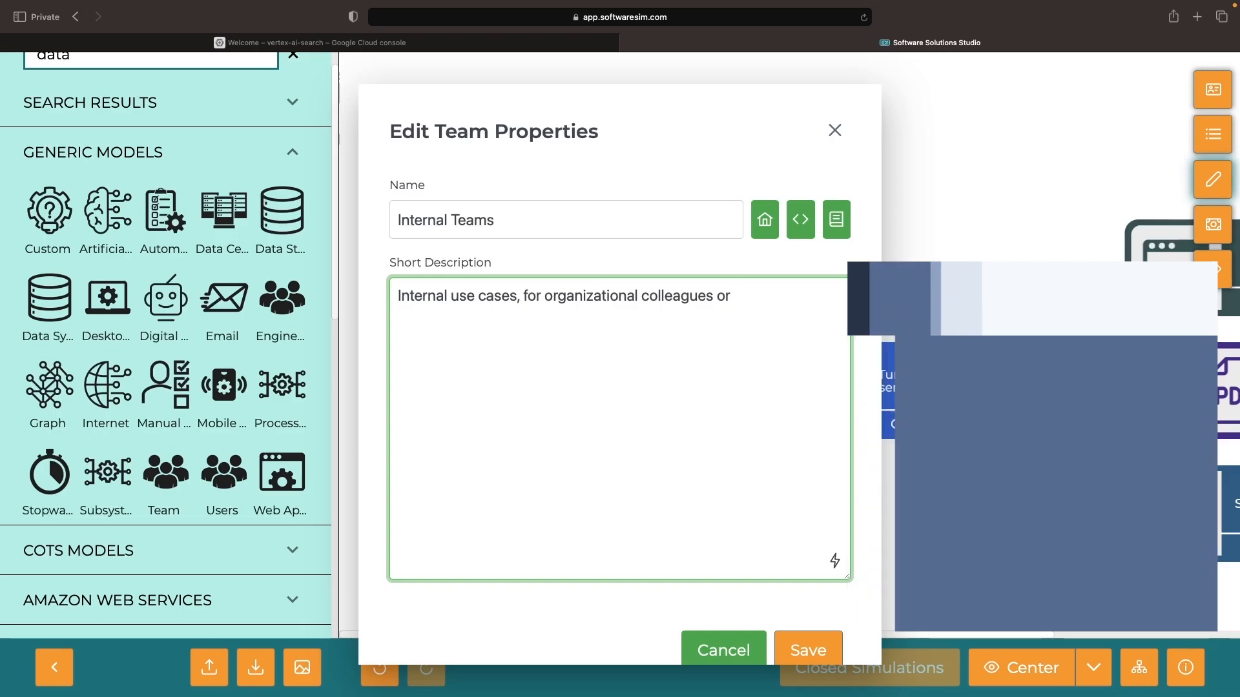
click(806, 650)
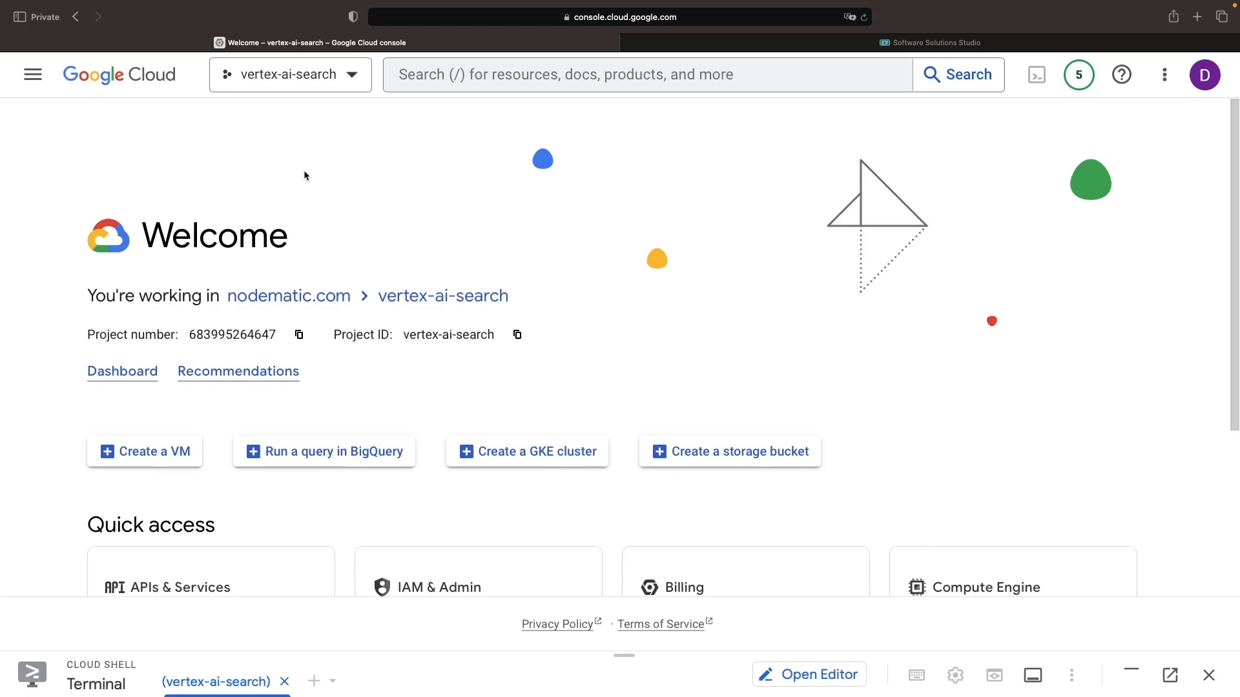
Find Gen App Builder via the console search bar and activate its API.
text(gen app builder)
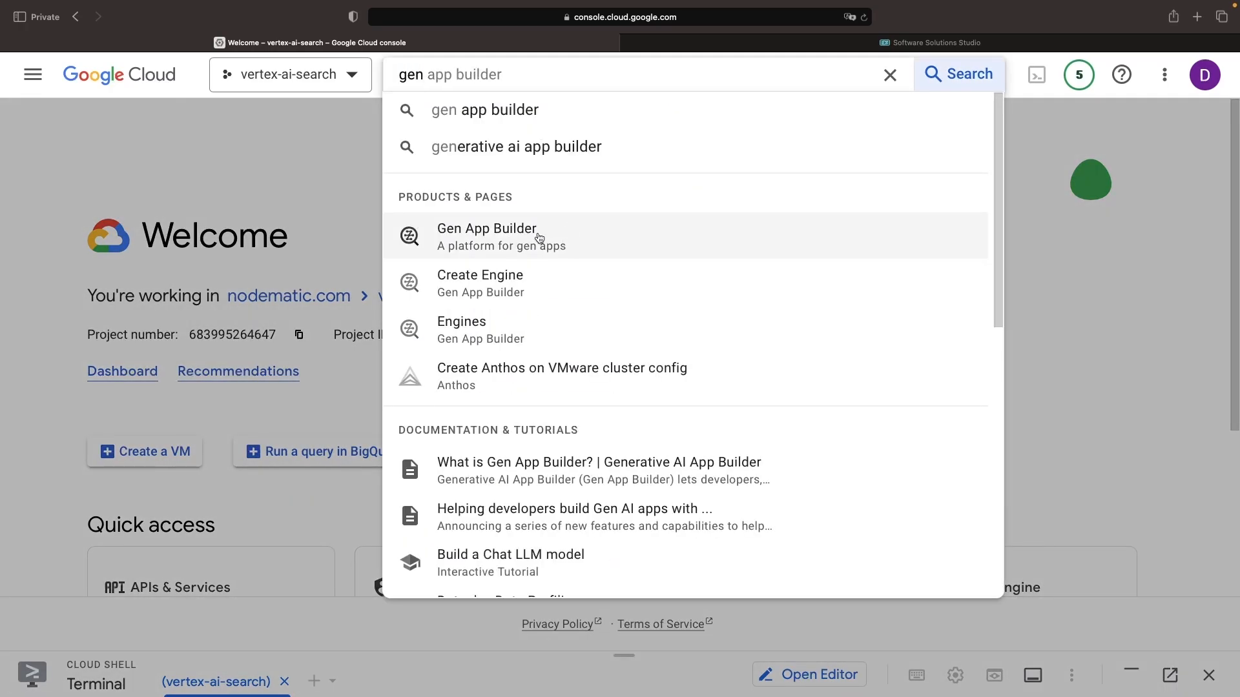
click(487, 236)
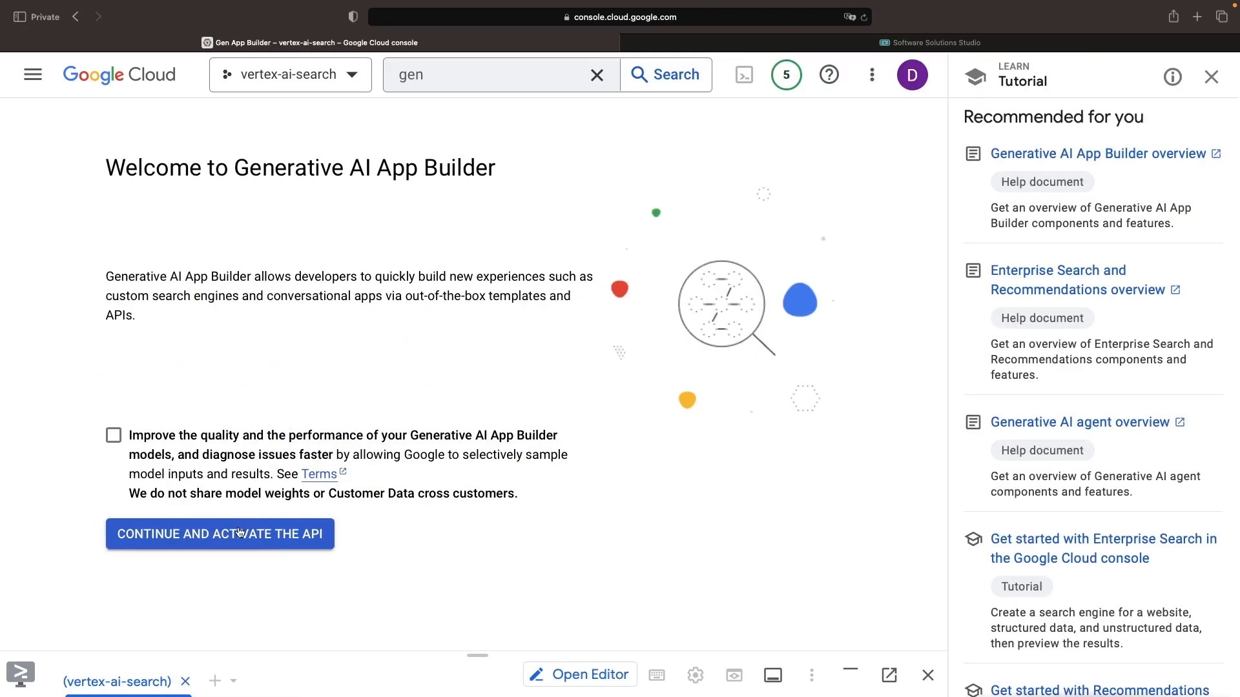
click(219, 534)
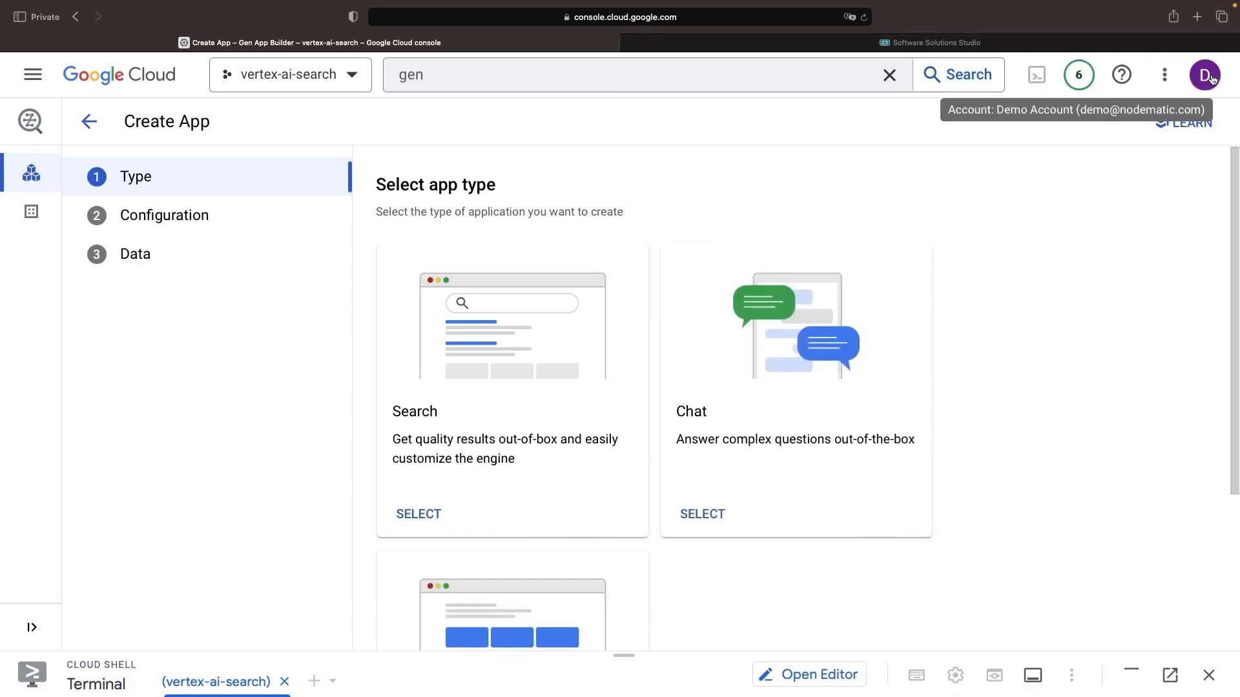
Choose Search as the app type, keep both feature toggles on, and name the engine 'Demonstration'.
scroll(down, 3)
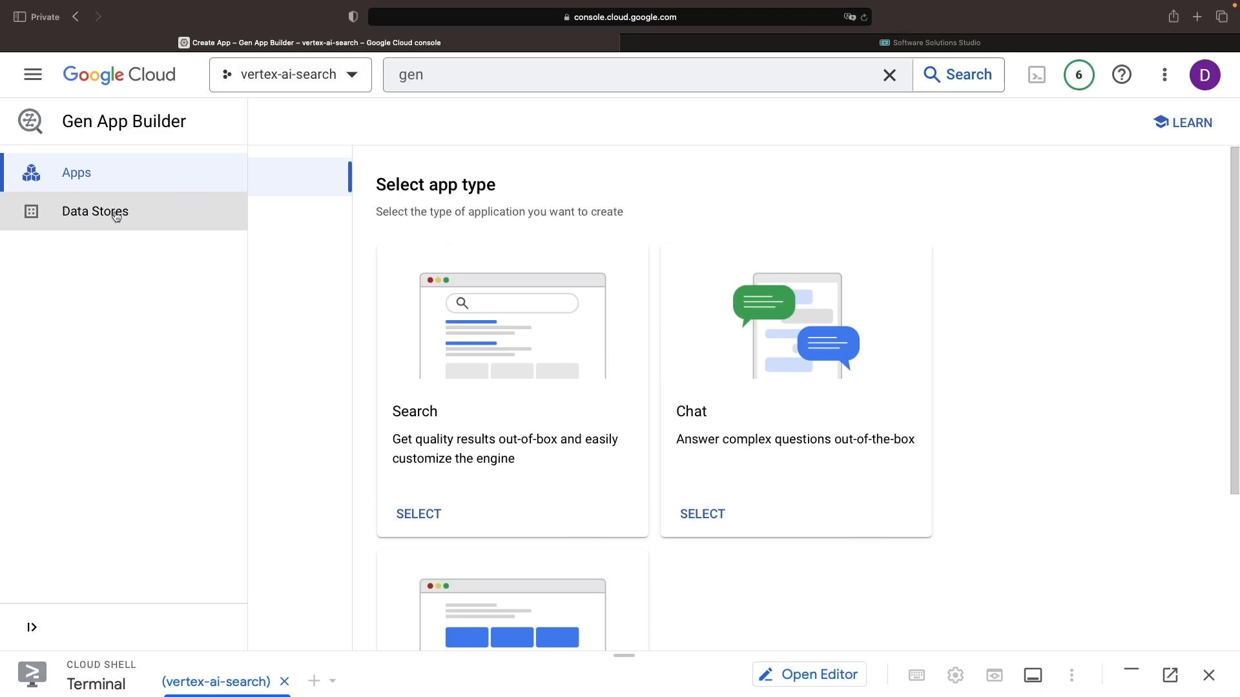
mouse_move(122, 219)
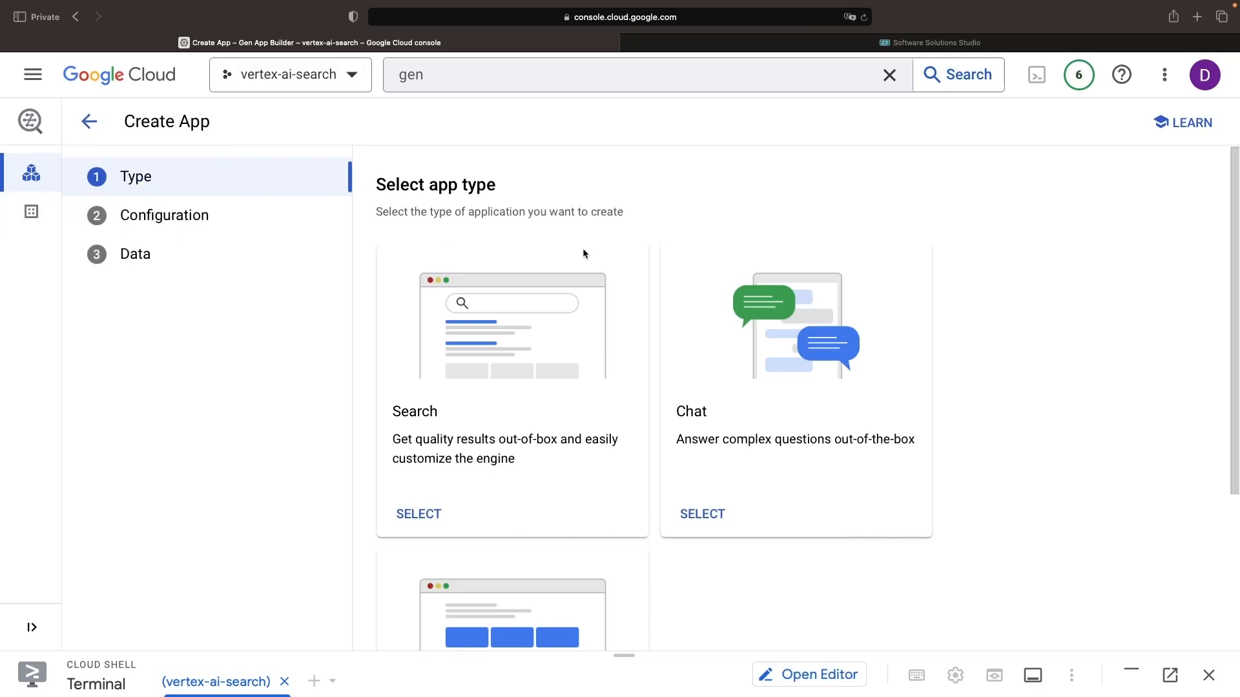
click(419, 514)
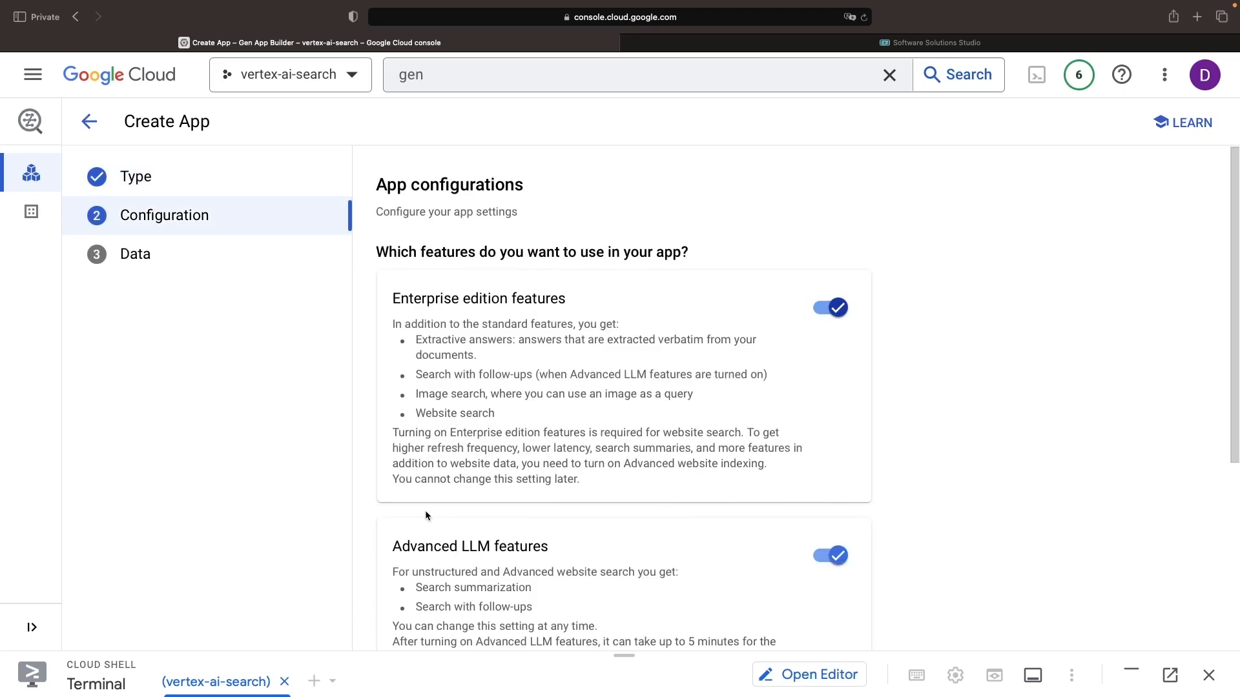
scroll(down, 3)
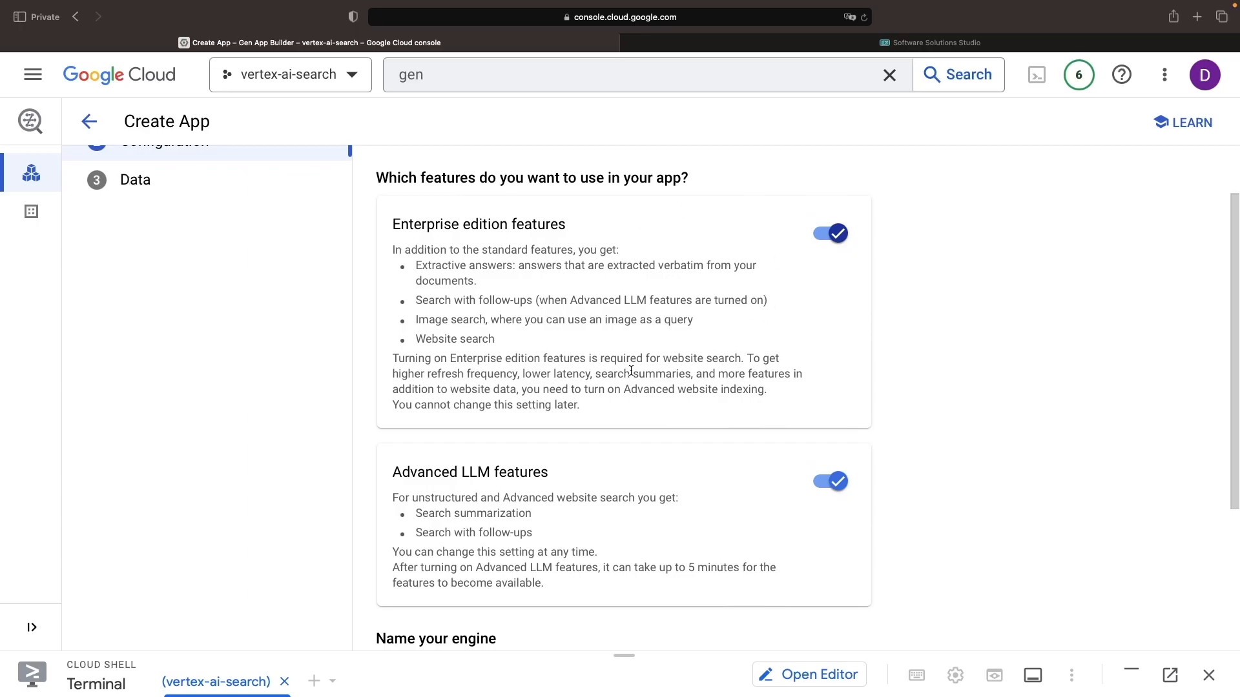
scroll(down, 3)
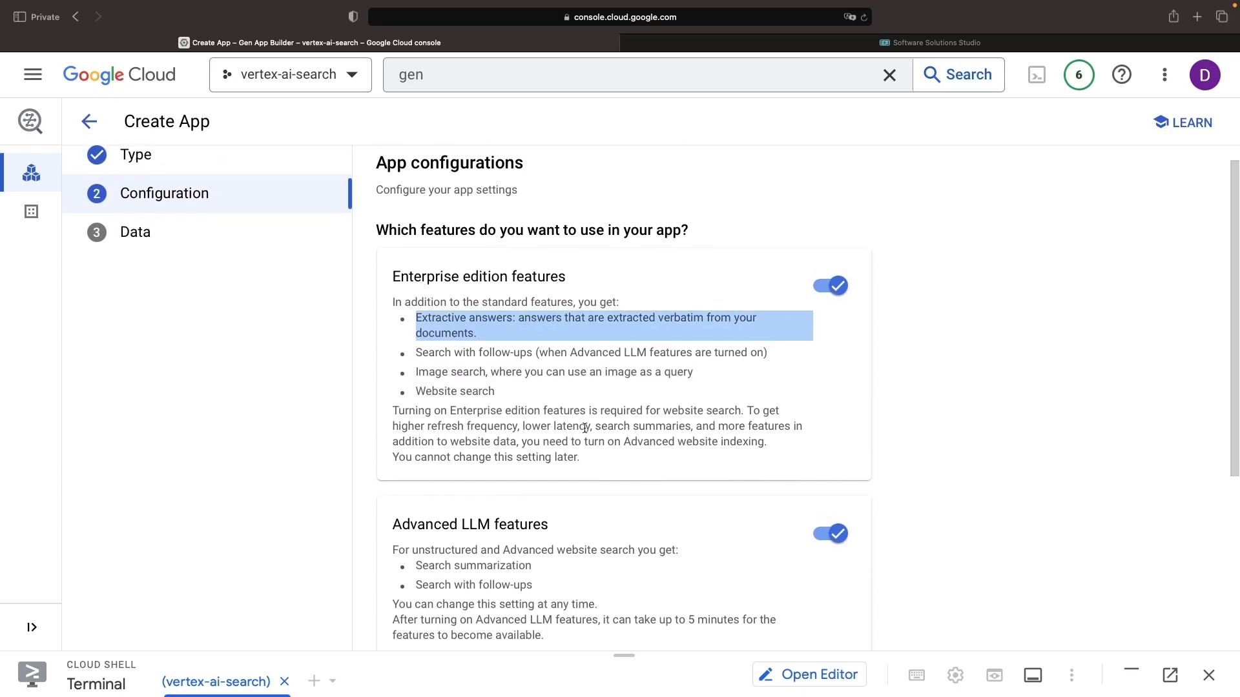
scroll(down, 3)
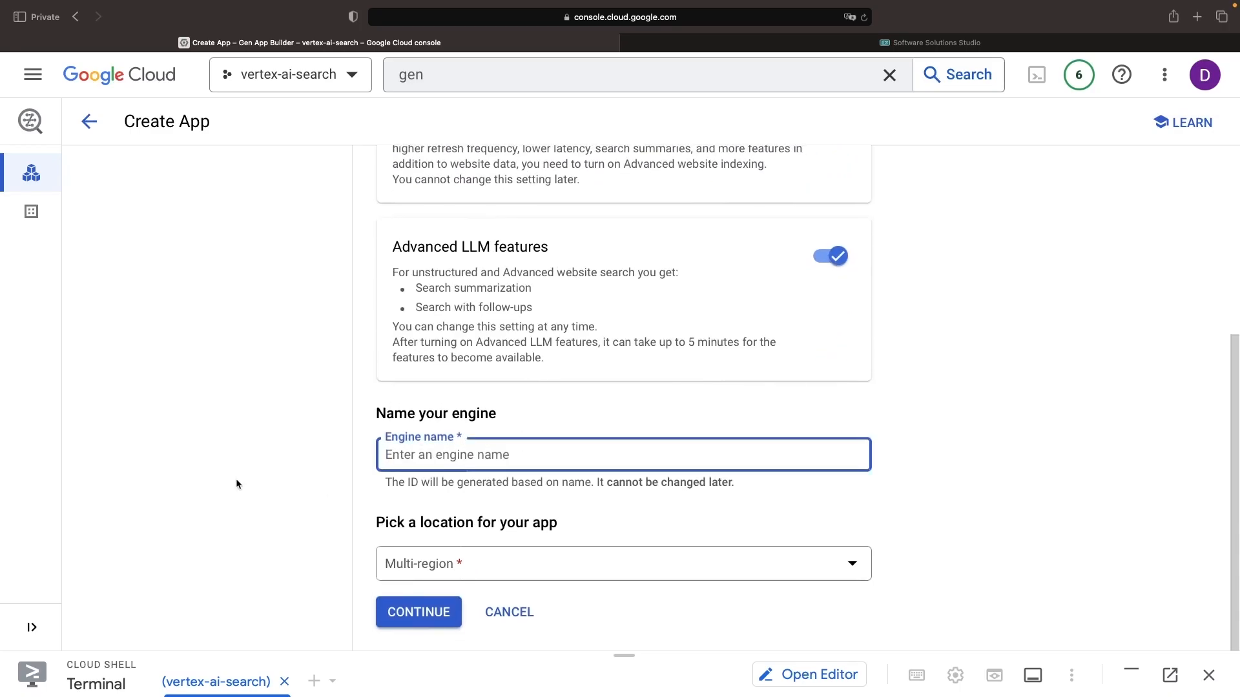
text(Demonstration)
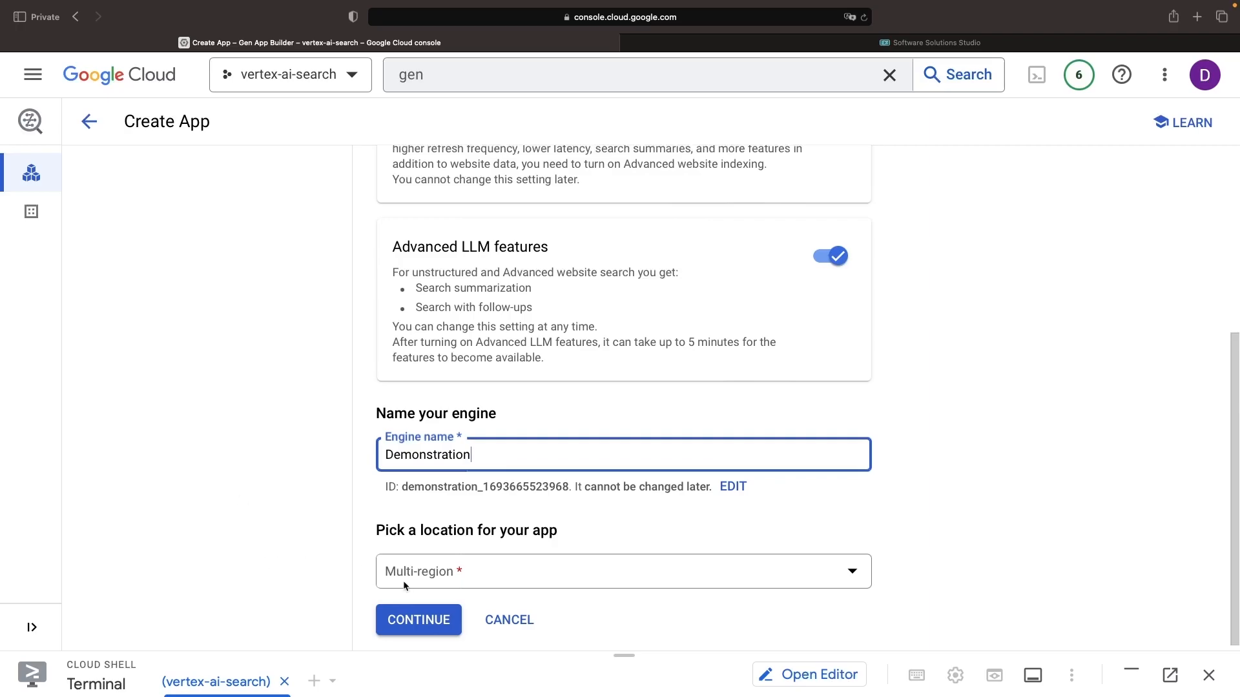
click(418, 618)
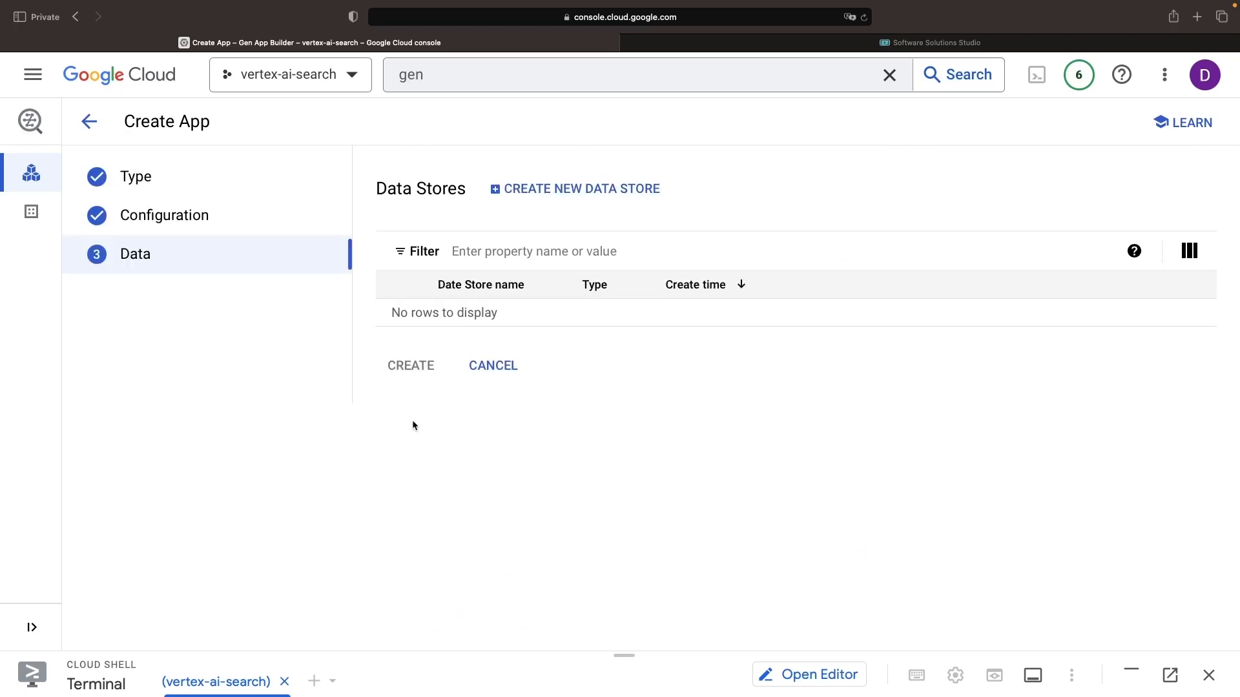
click(582, 189)
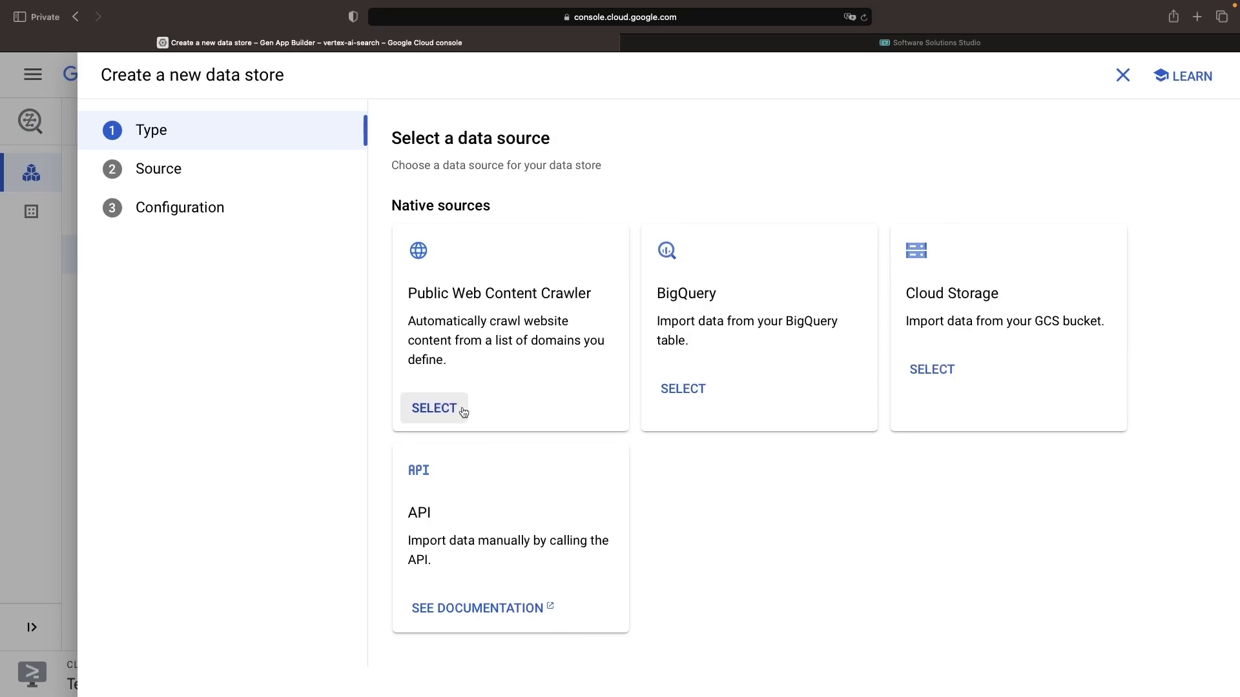
click(433, 408)
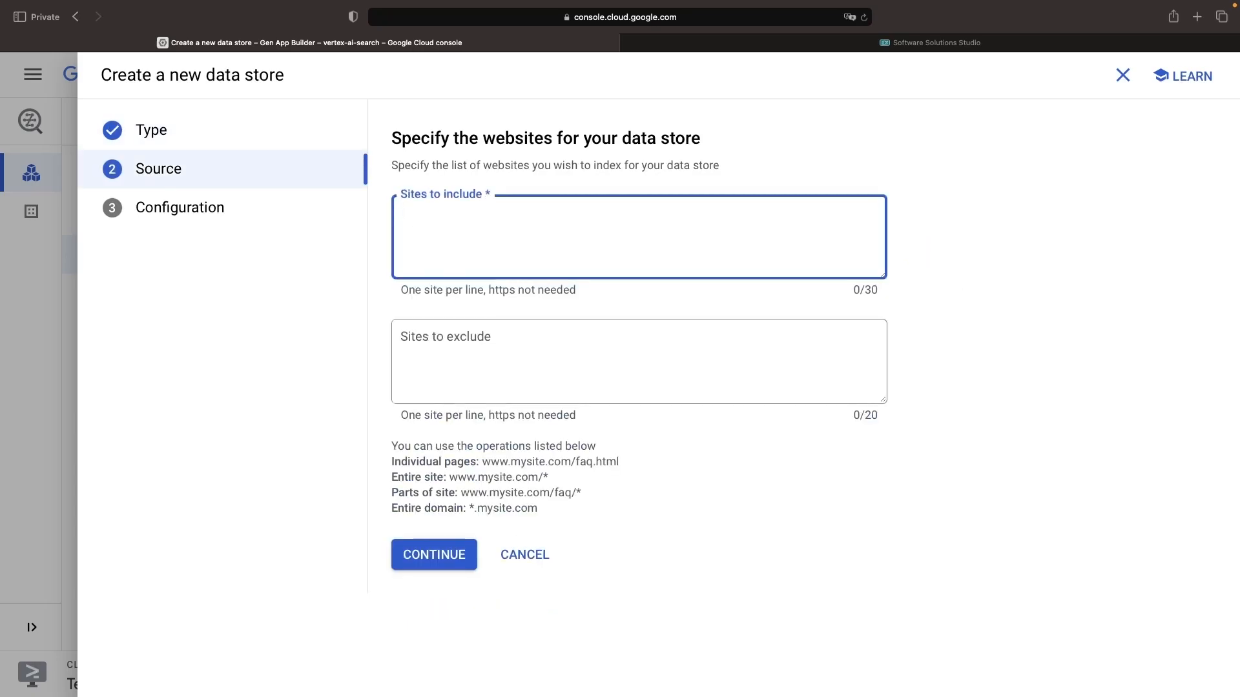
click(434, 554)
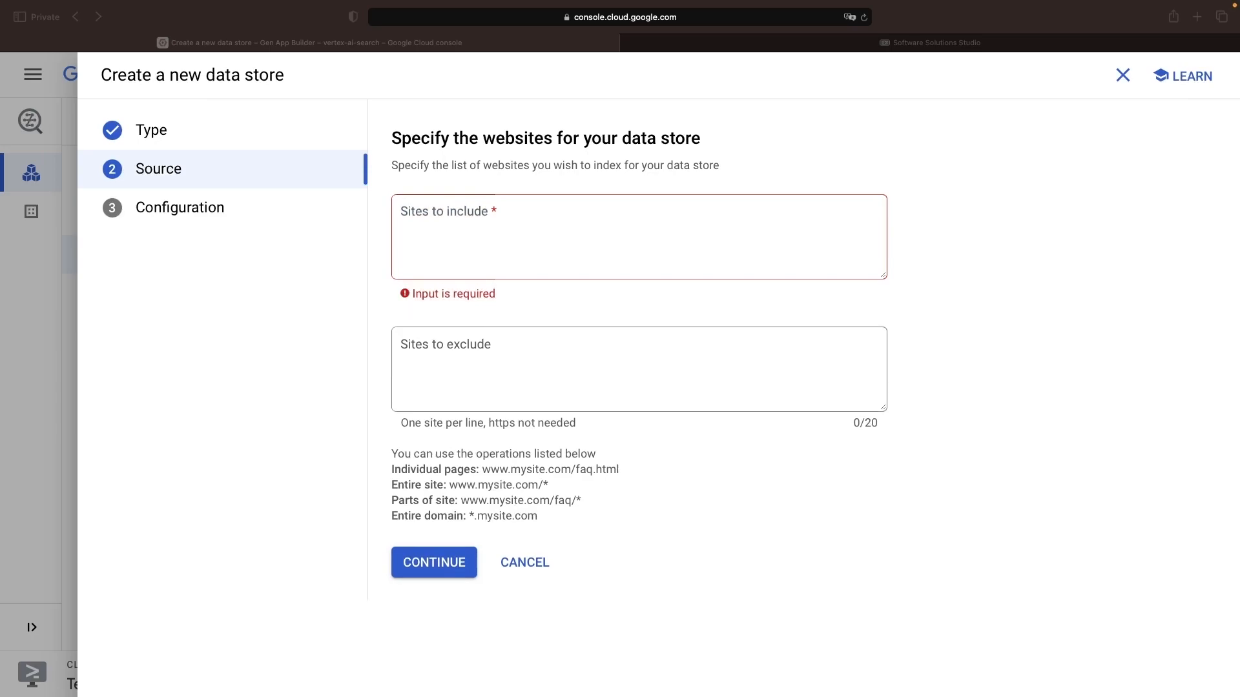
text(https://softwaresim.com/)
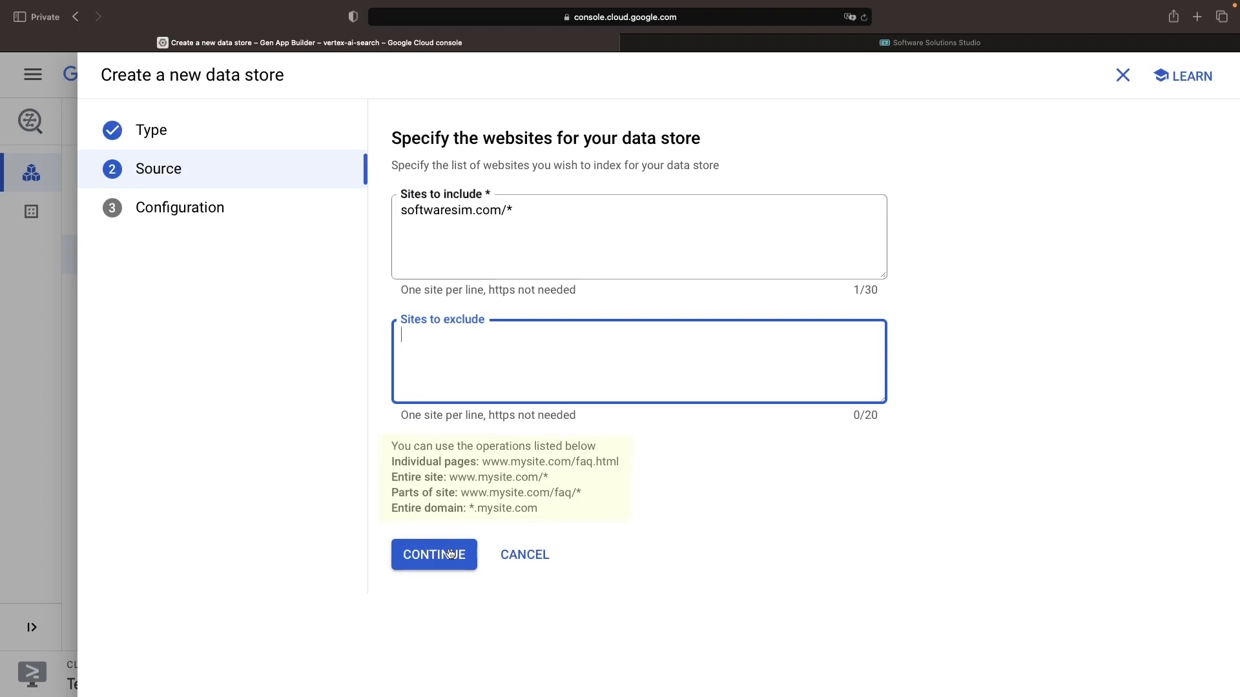
mouse_move(564, 511)
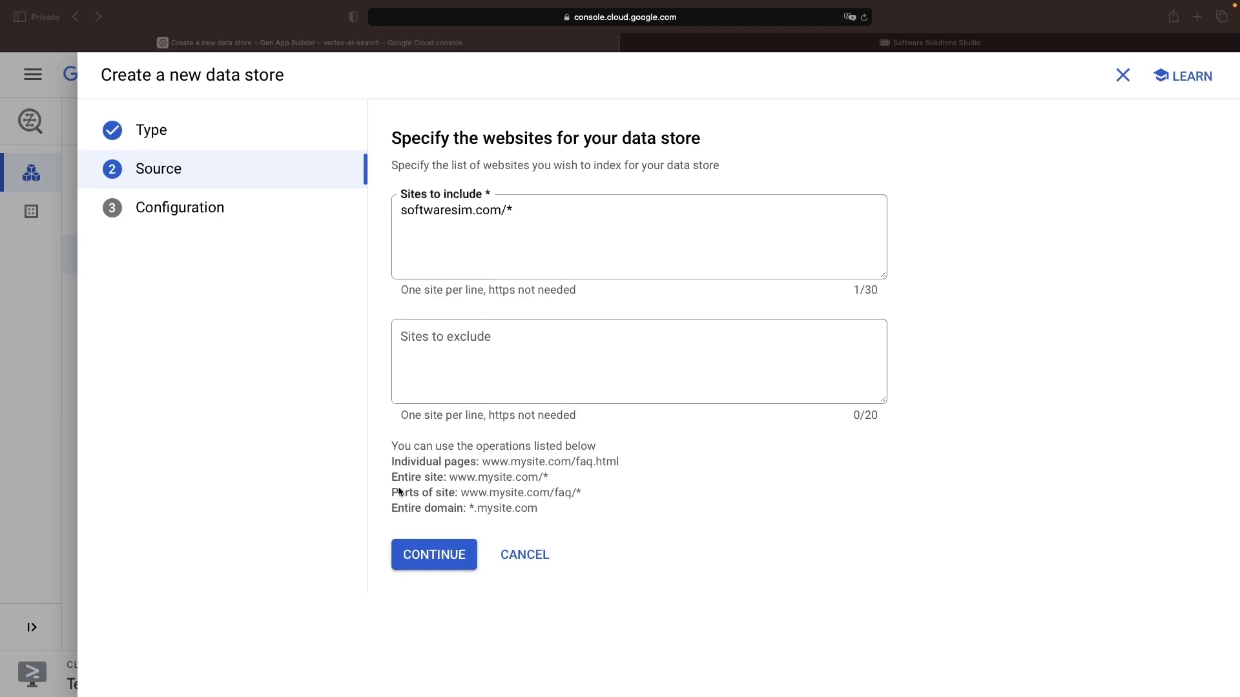
mouse_move(453, 554)
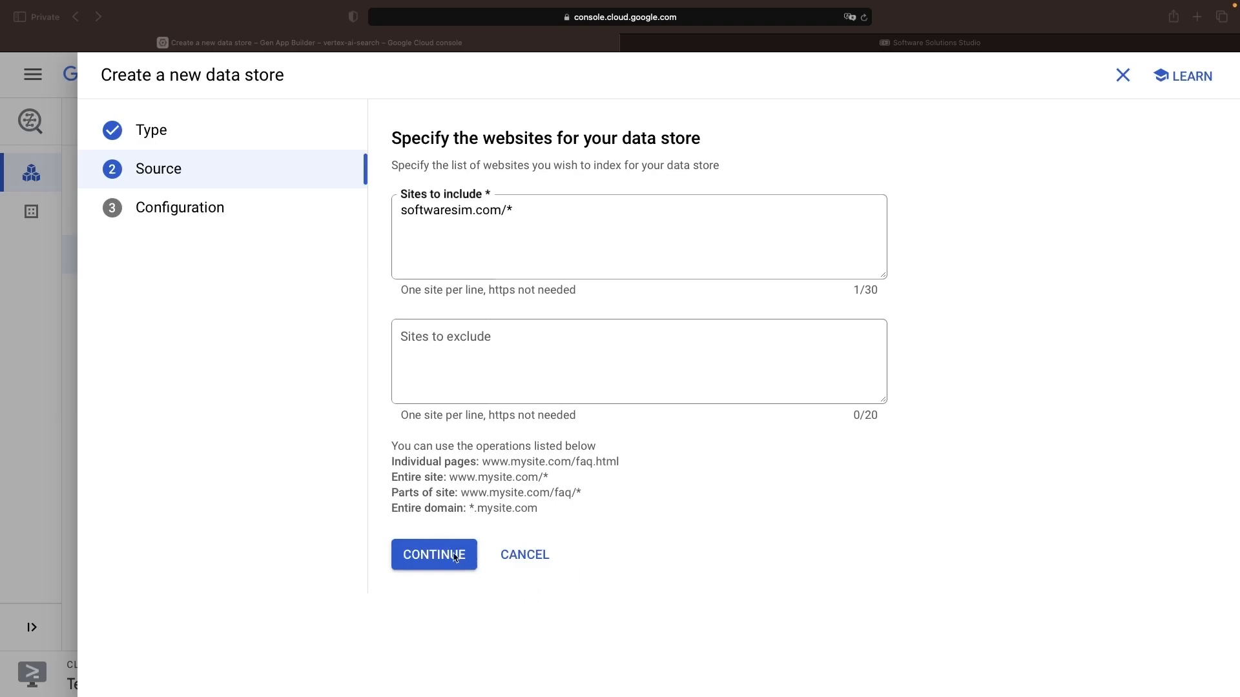
Create the Software Solutions Studio data store, select it and create the app on it.
click(434, 554)
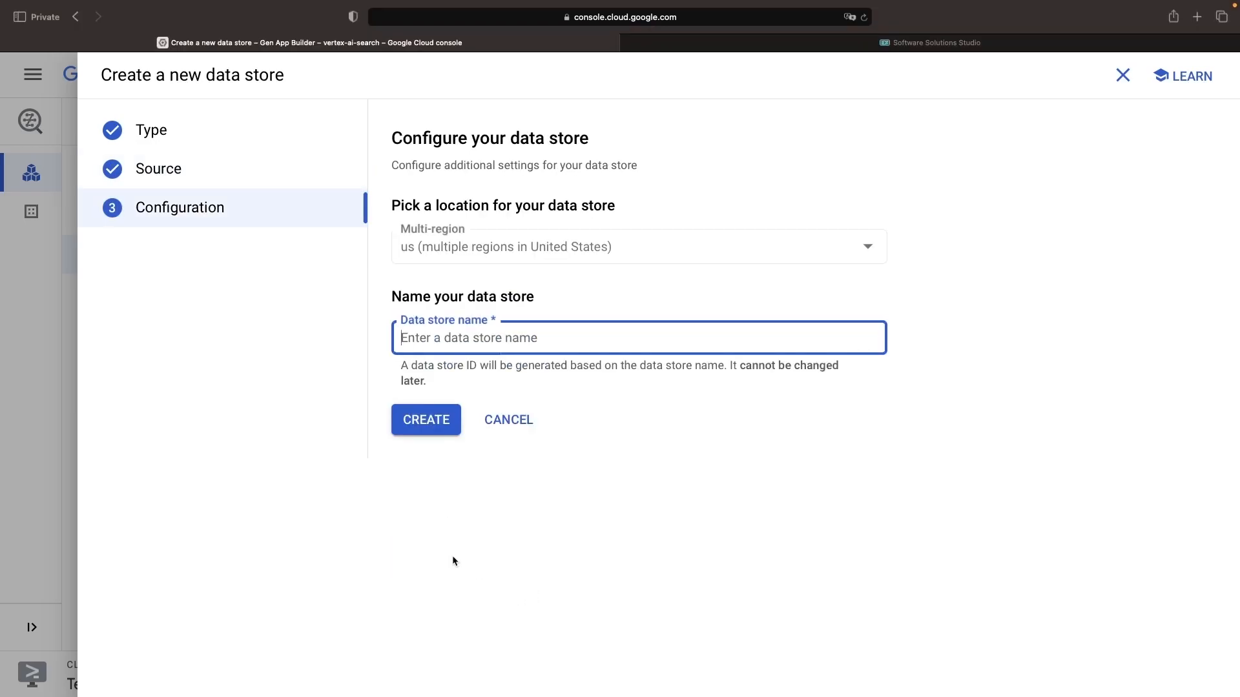
click(425, 418)
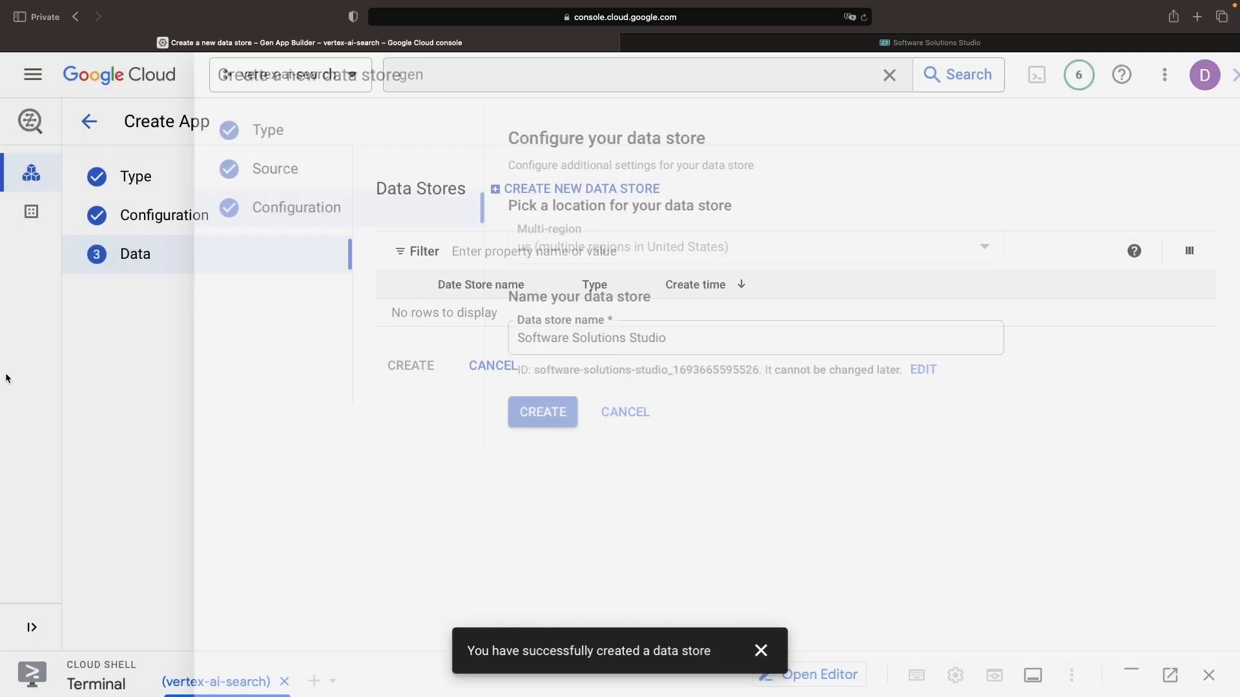
click(543, 412)
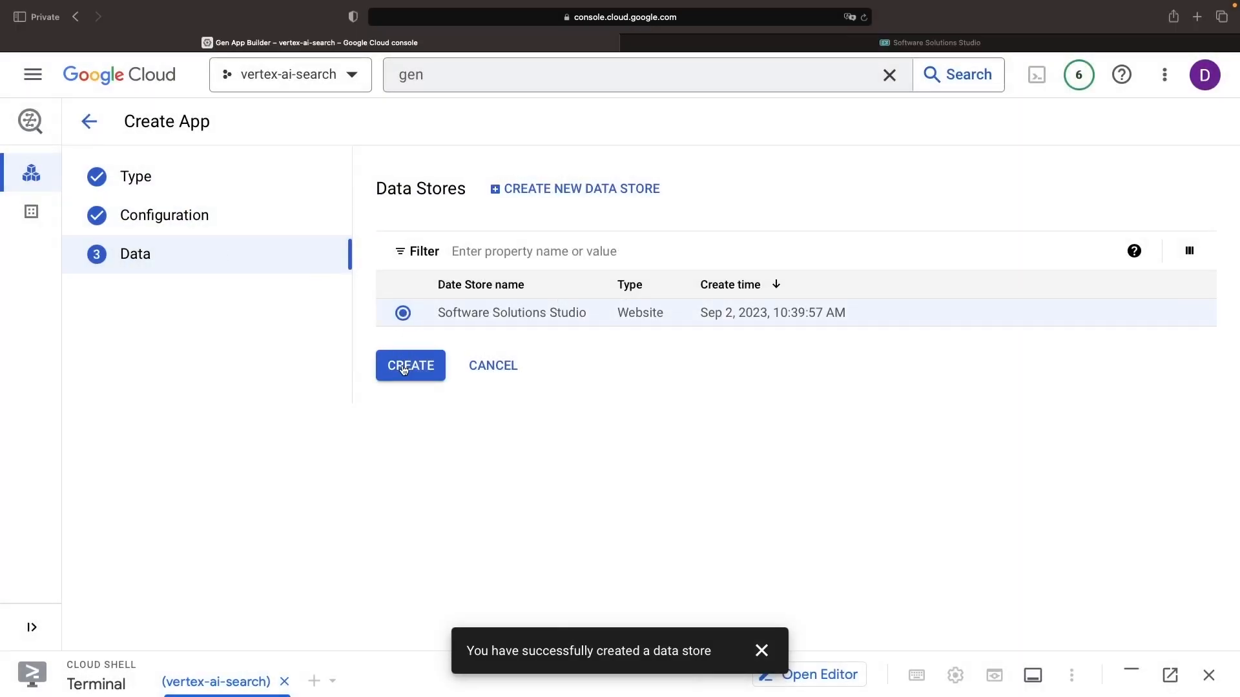
click(411, 365)
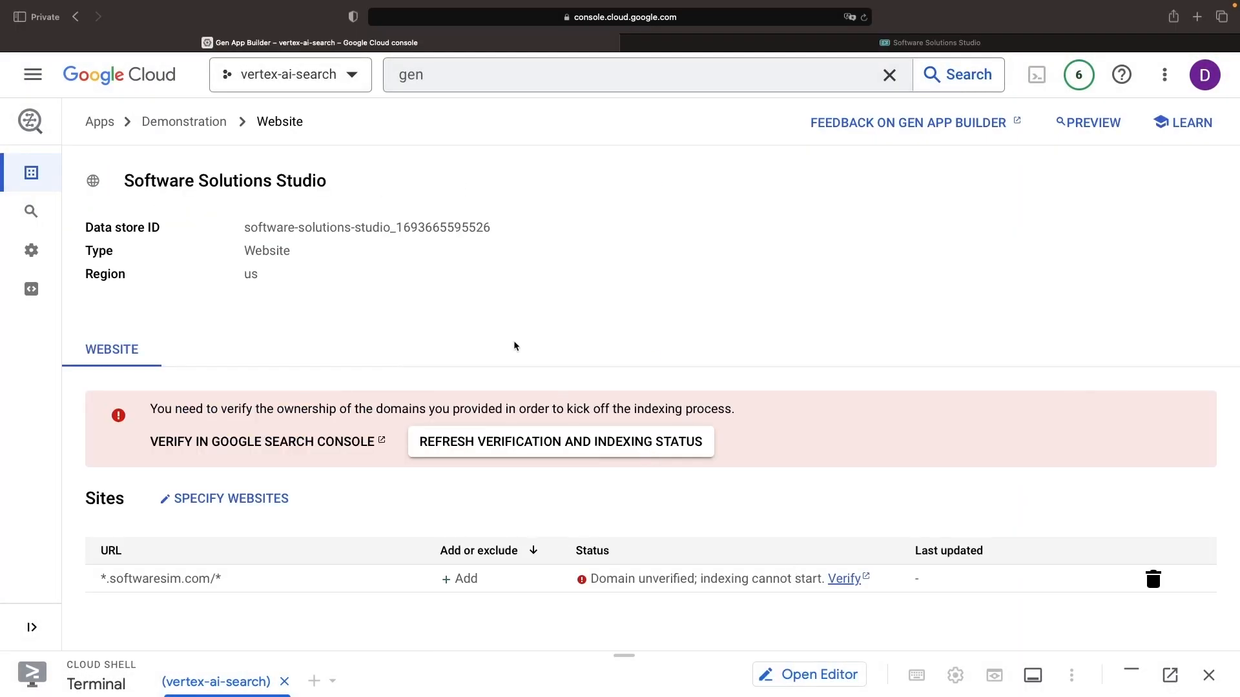
mouse_move(387, 382)
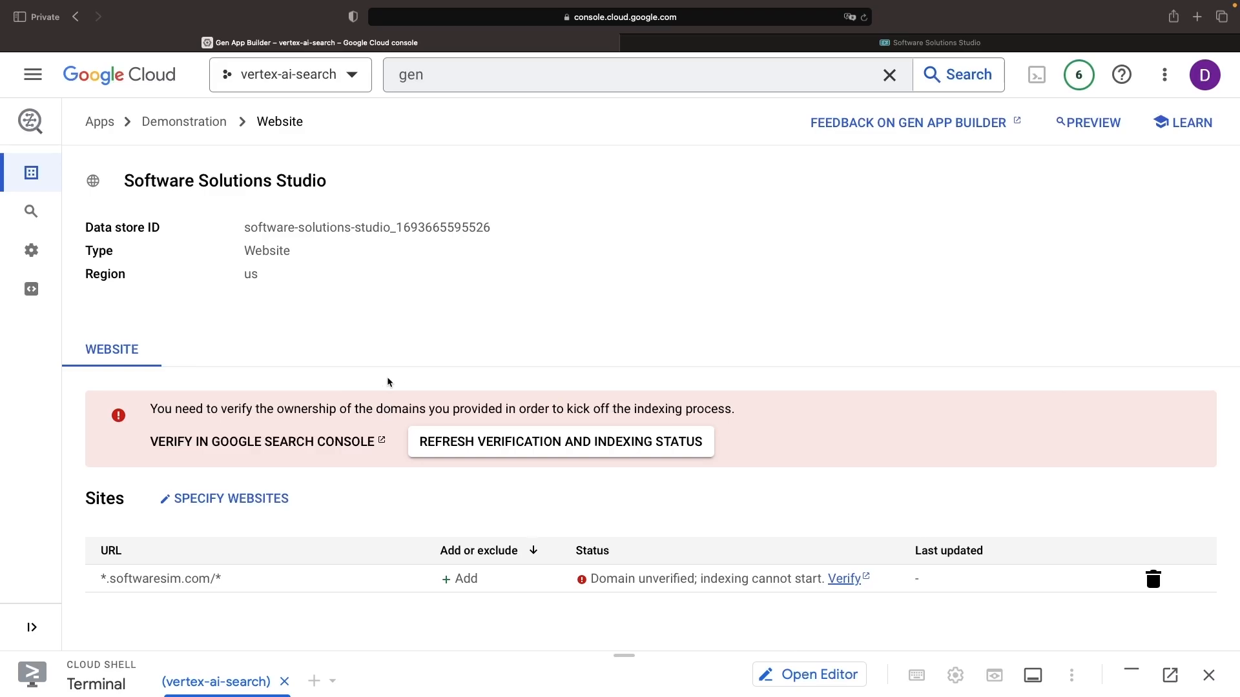
Submit softwaresim.com as a domain property in Search Console and verify ownership via the DNS TXT record.
click(262, 442)
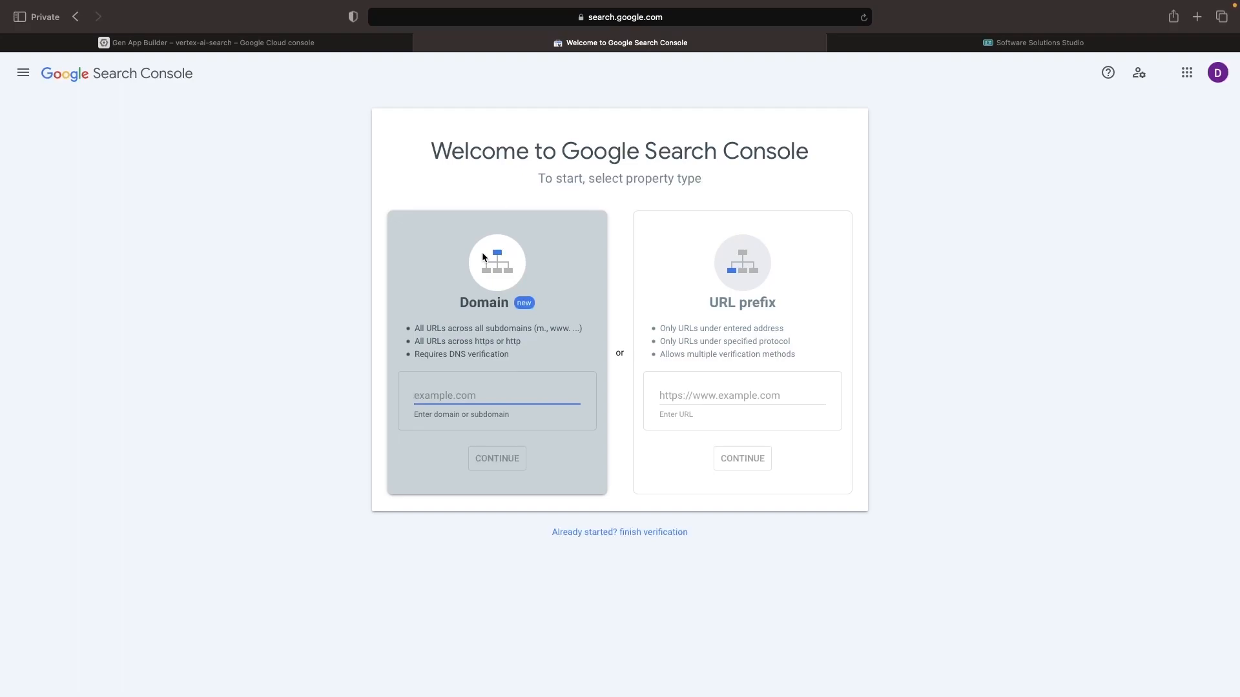
mouse_move(562, 347)
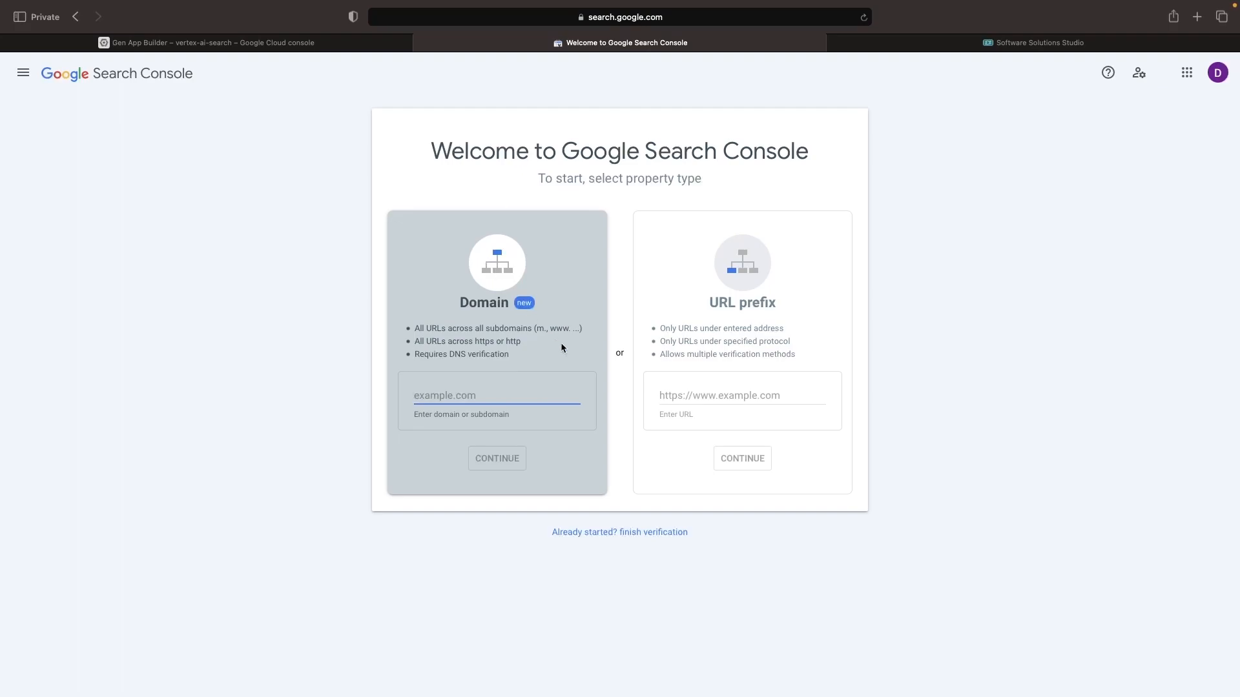
click(495, 458)
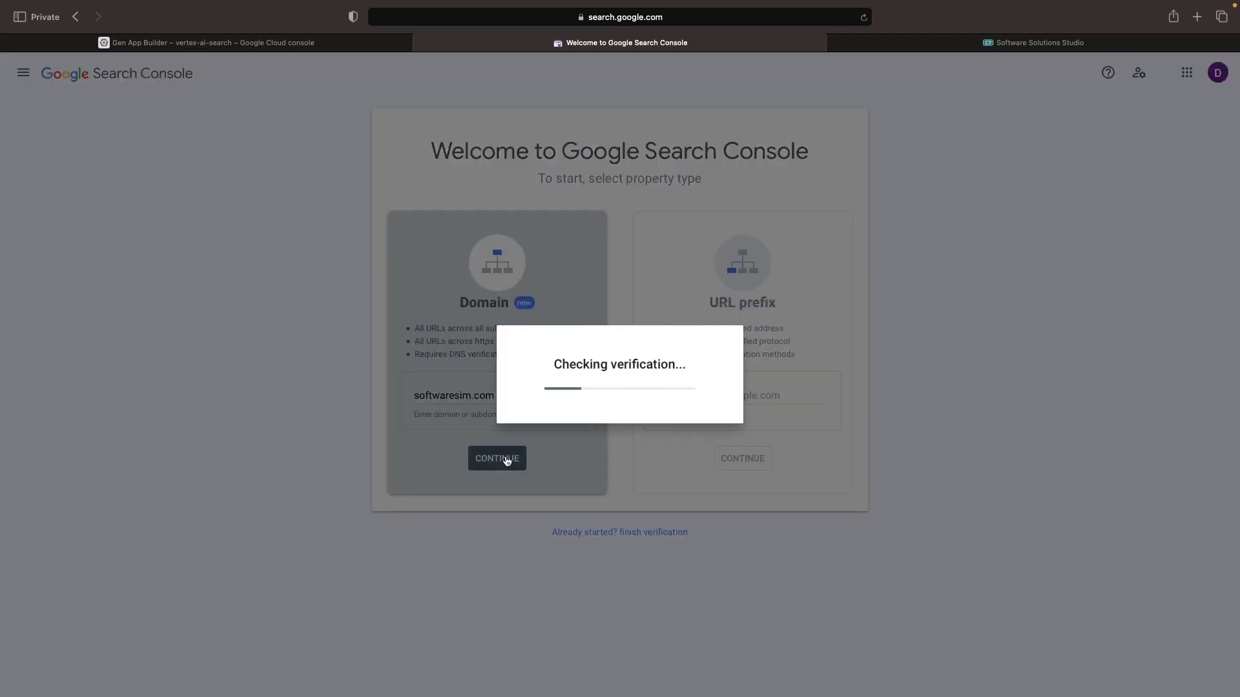
click(772, 364)
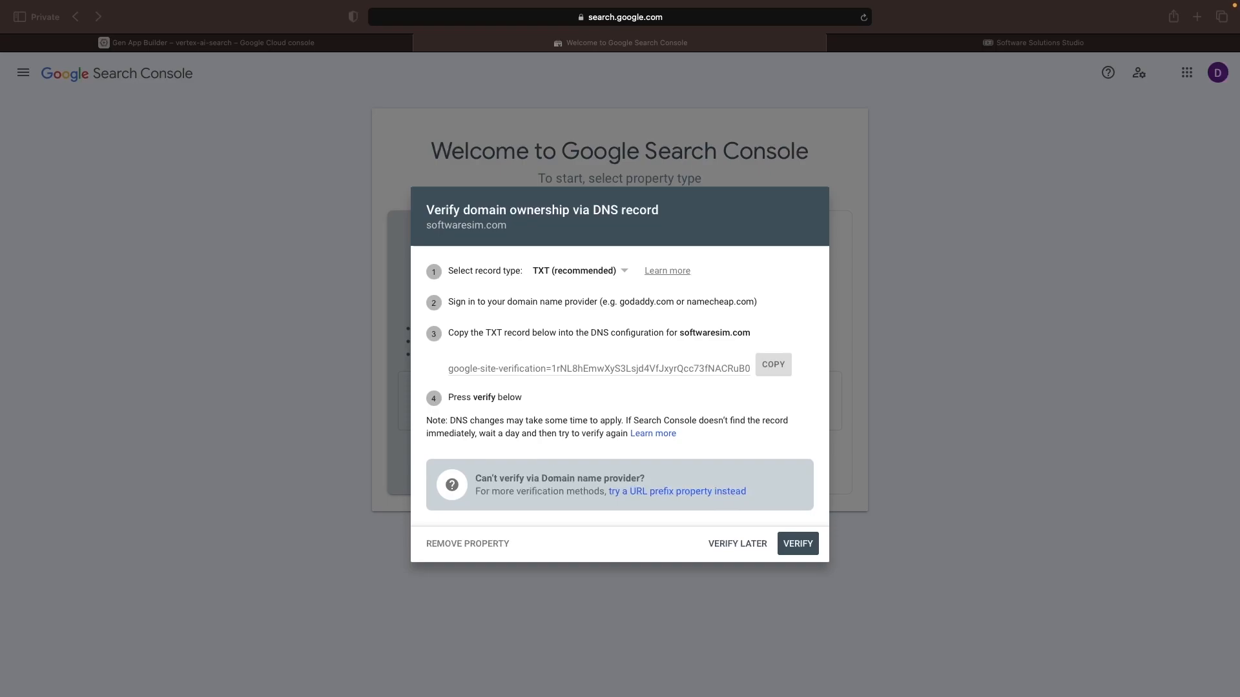
mouse_move(717, 509)
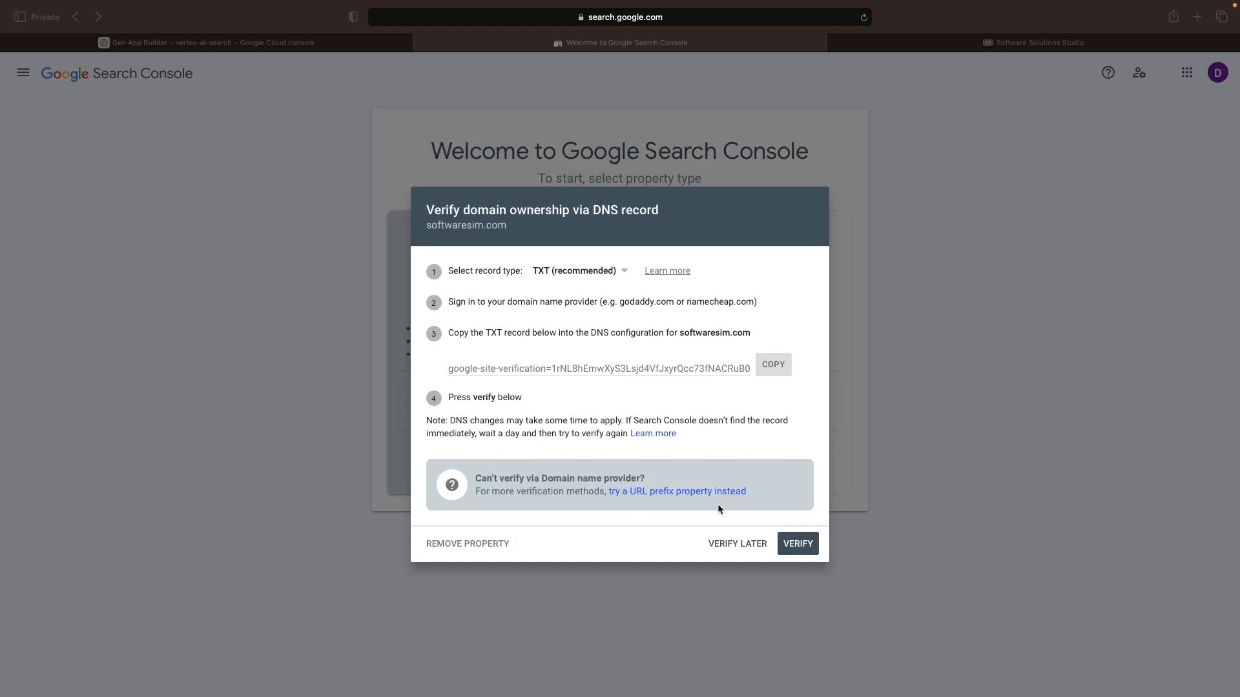
click(797, 543)
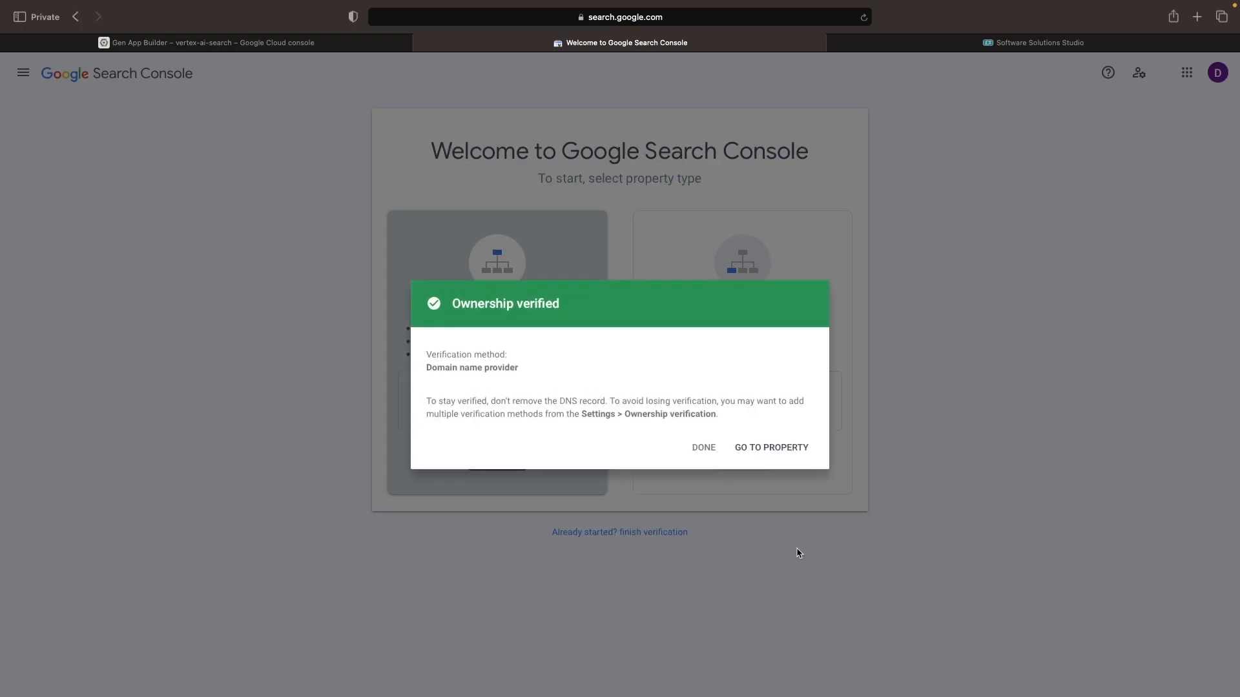
mouse_move(688, 403)
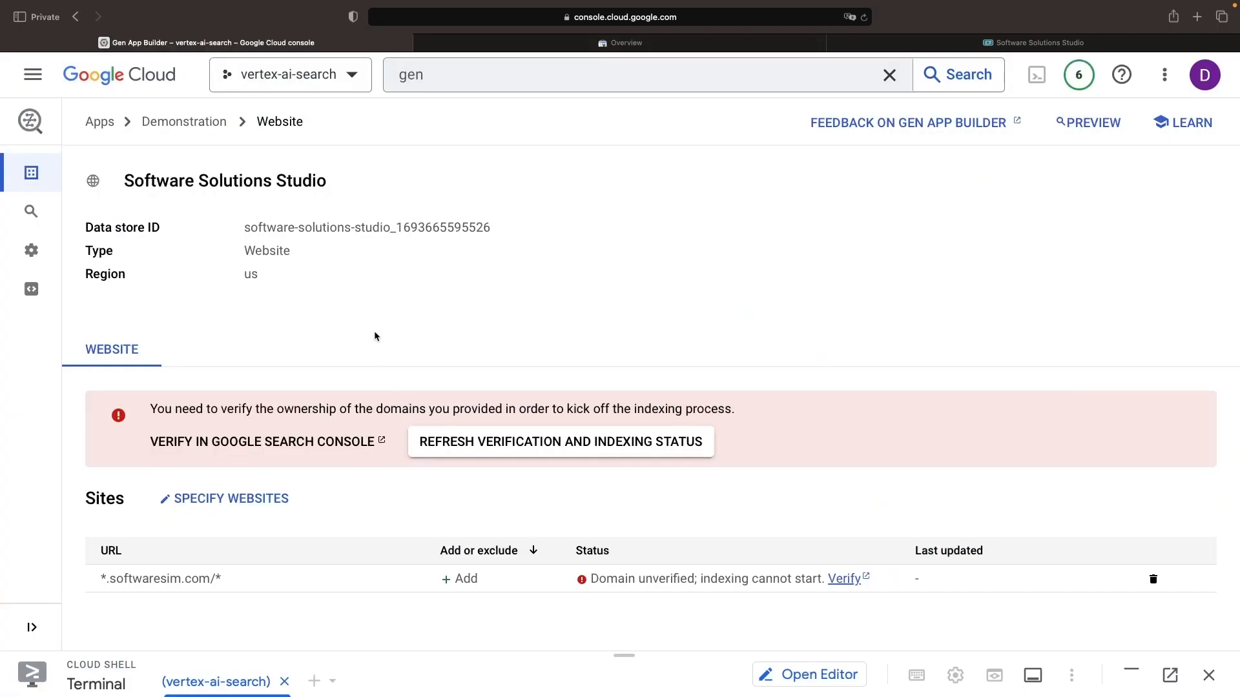
Refresh softwaresim.com's verification and indexing status and bring up the app's search preview.
click(559, 442)
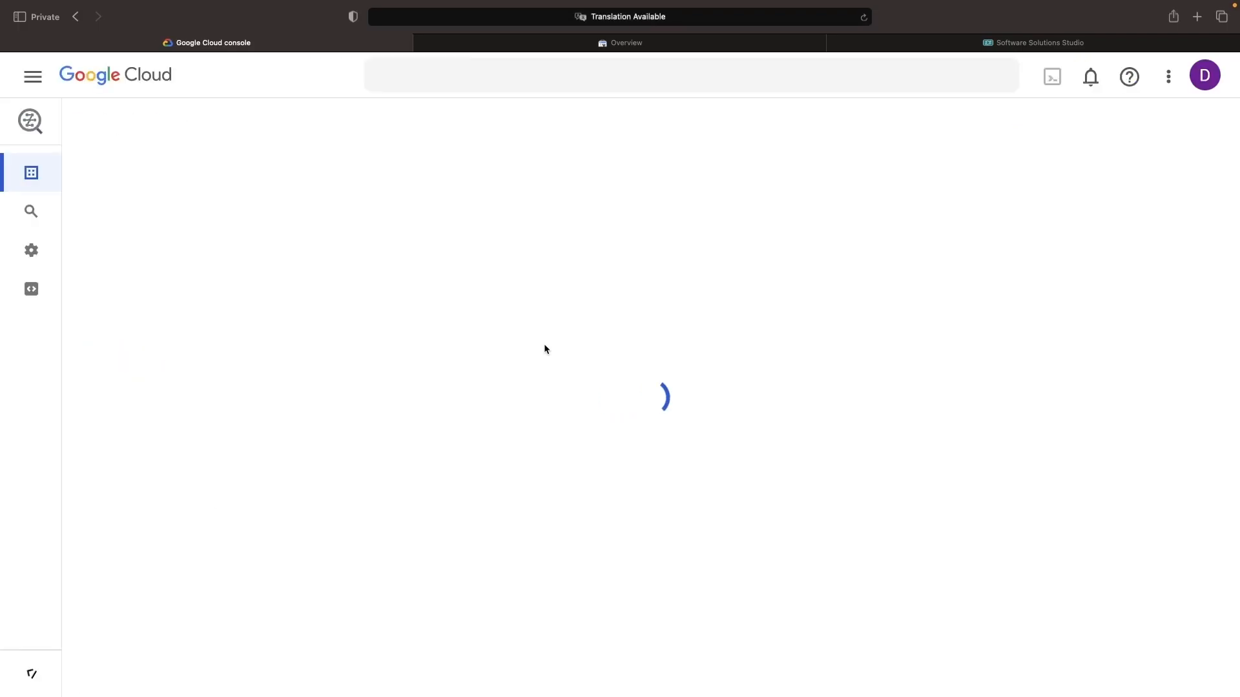
click(1051, 77)
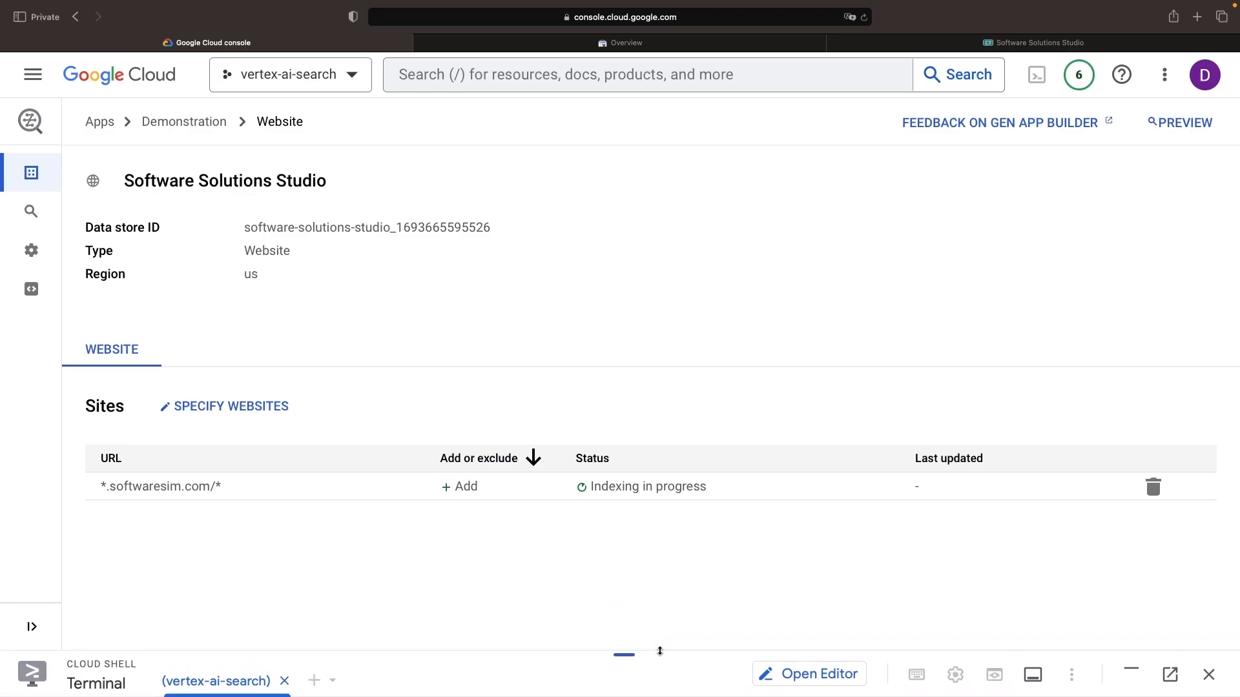
mouse_move(496, 289)
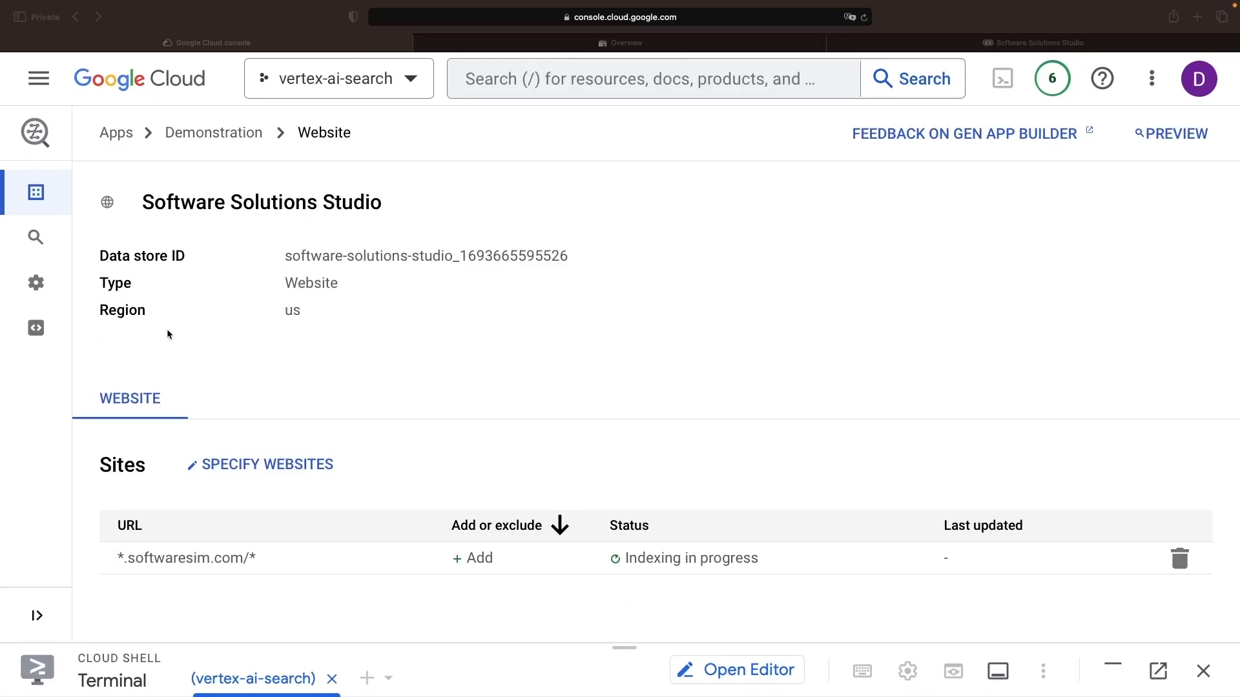
mouse_move(133, 376)
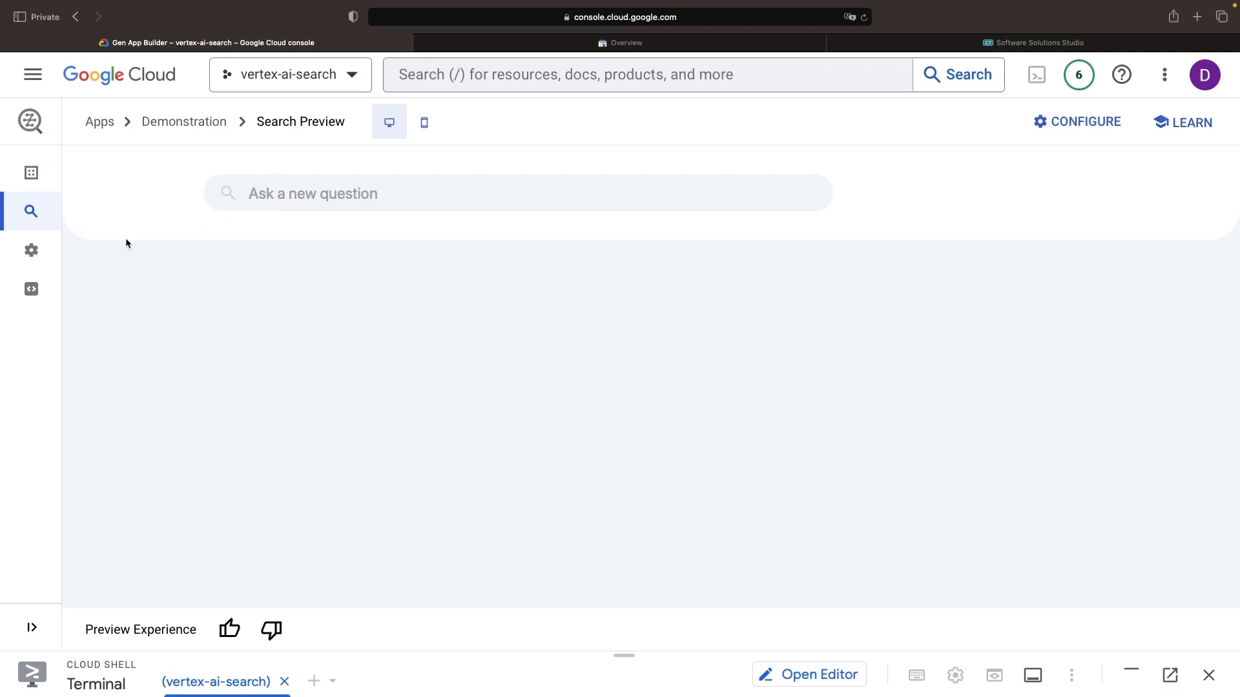
Check the widget's search type is search with follow-ups, confirm Advanced LLM features are on, and go to Integration.
click(1077, 121)
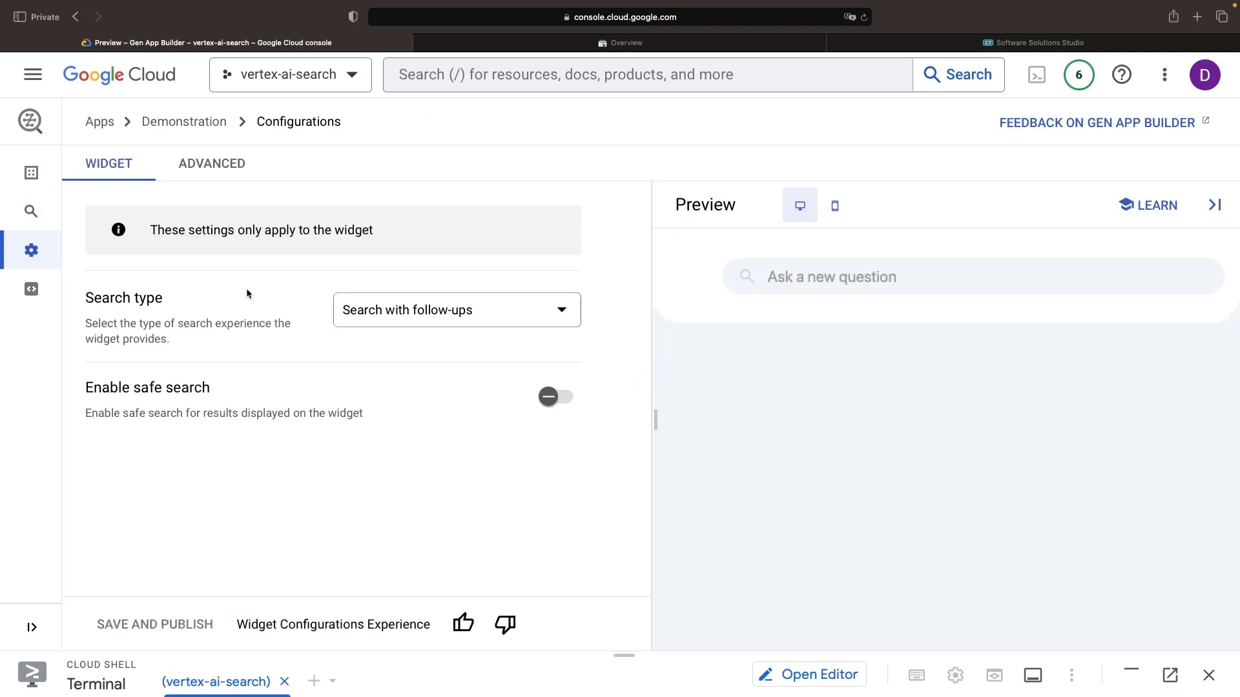
click(455, 308)
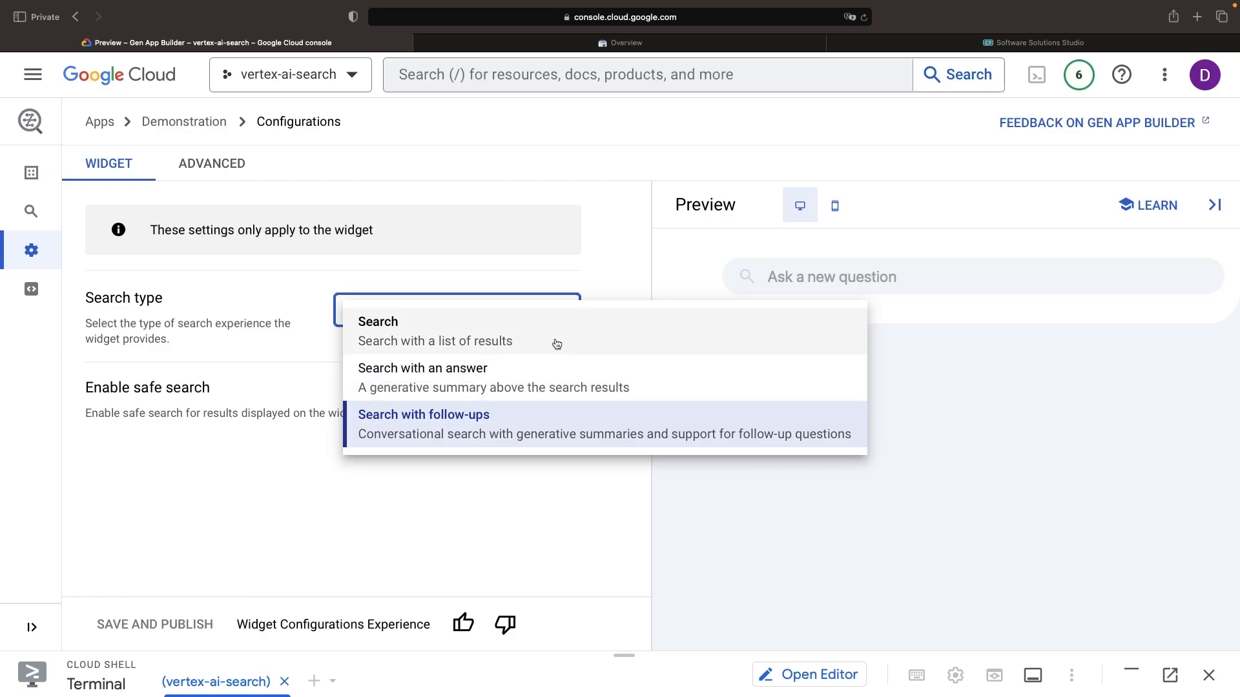
mouse_move(581, 385)
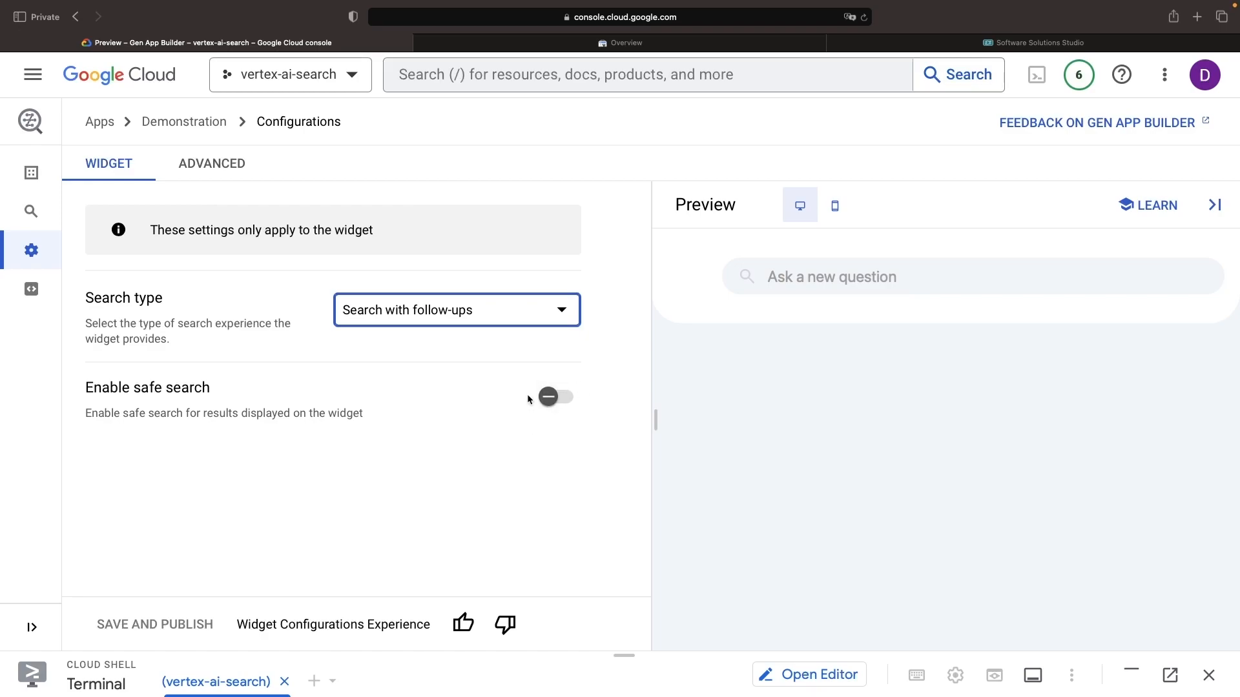
click(210, 164)
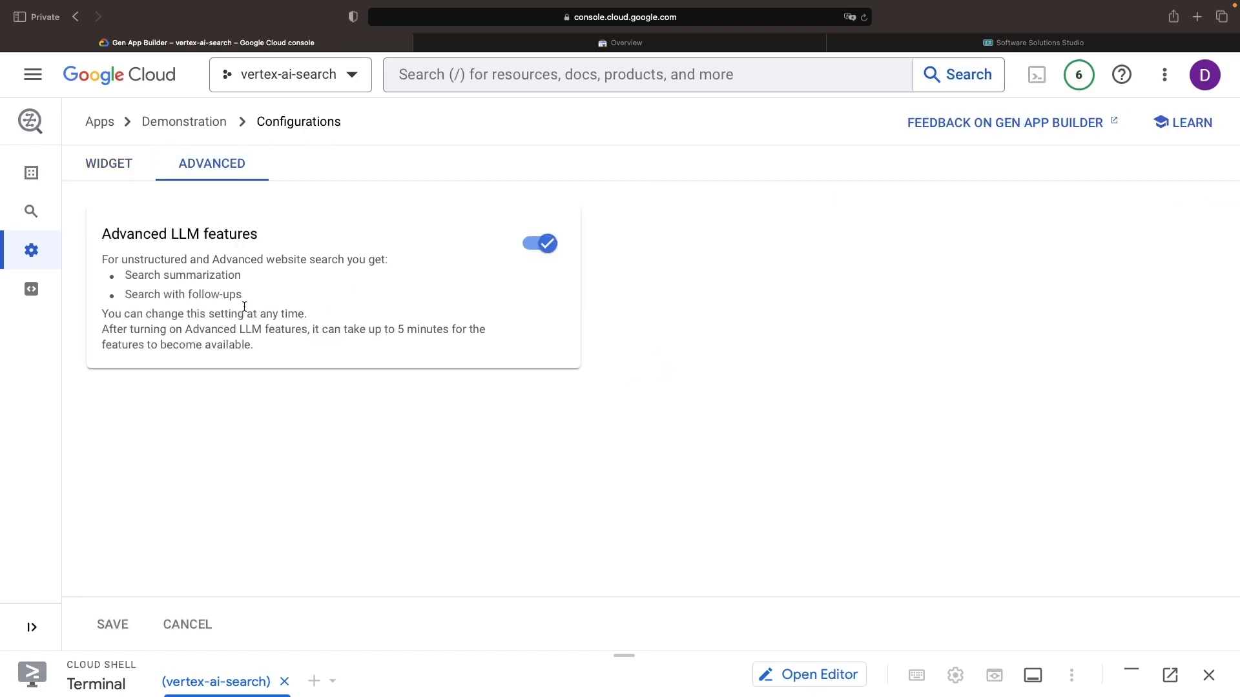
drag(126, 273, 246, 294)
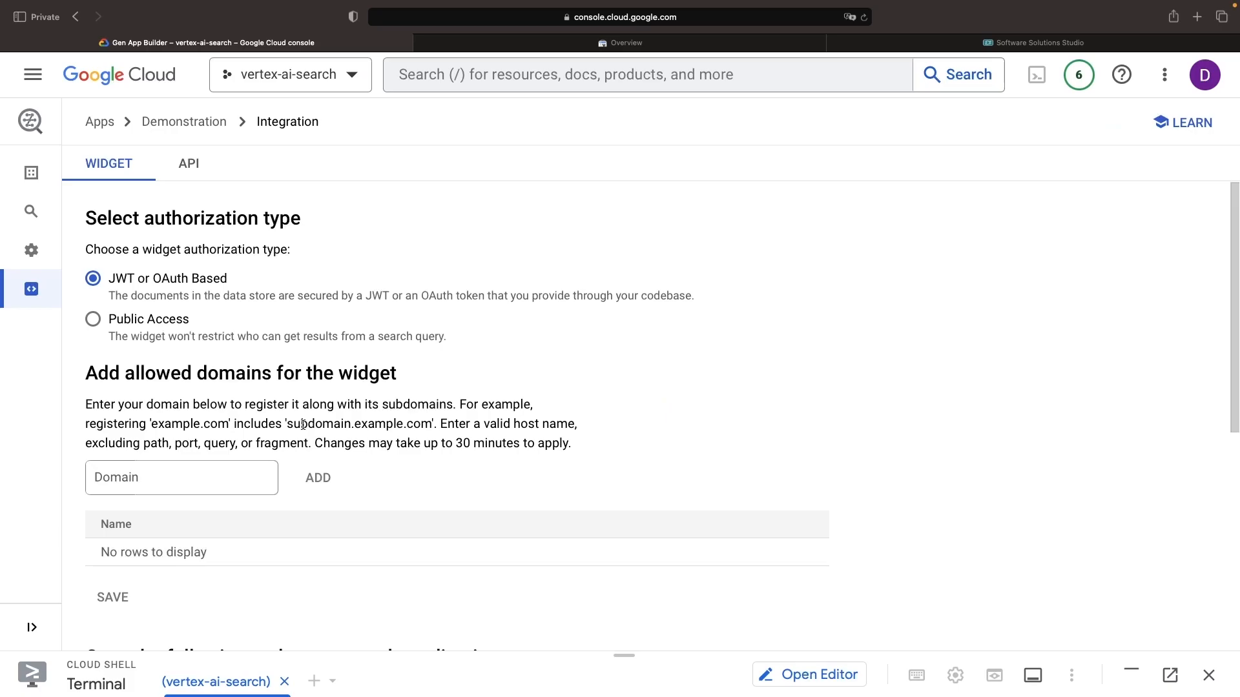
Review the Widget tab's authorization, allowed domains and embed snippet, then move to the API instructions.
scroll(down, 3)
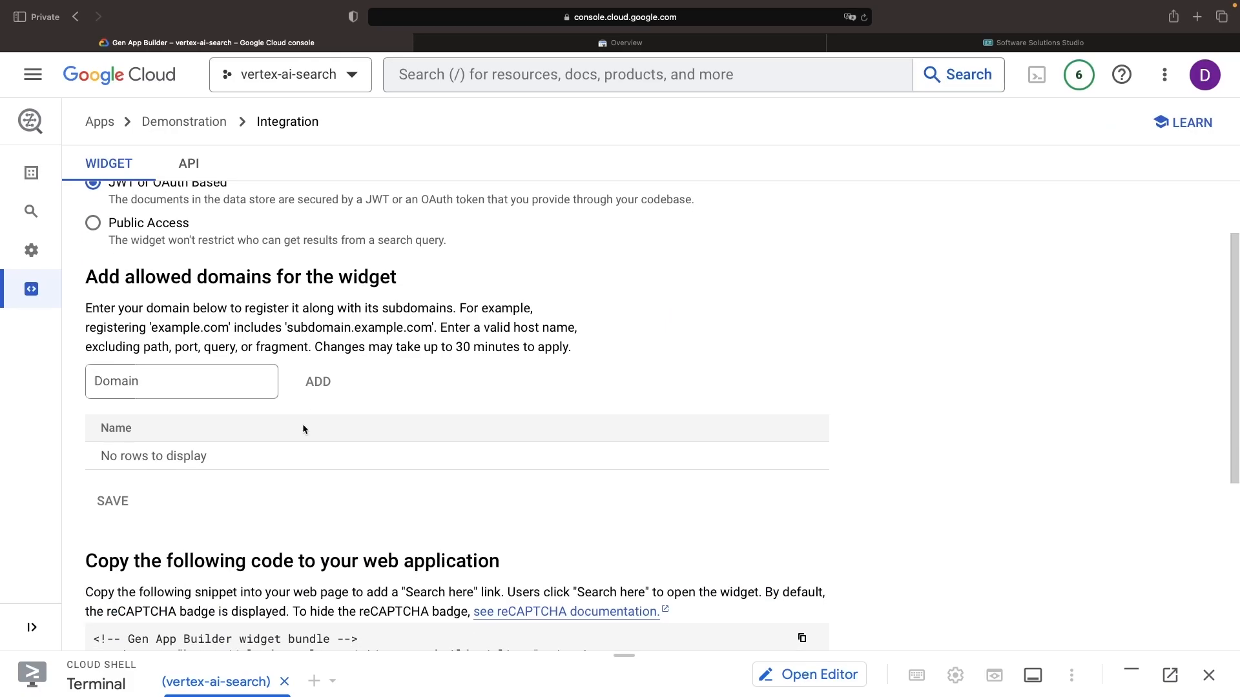
scroll(down, 3)
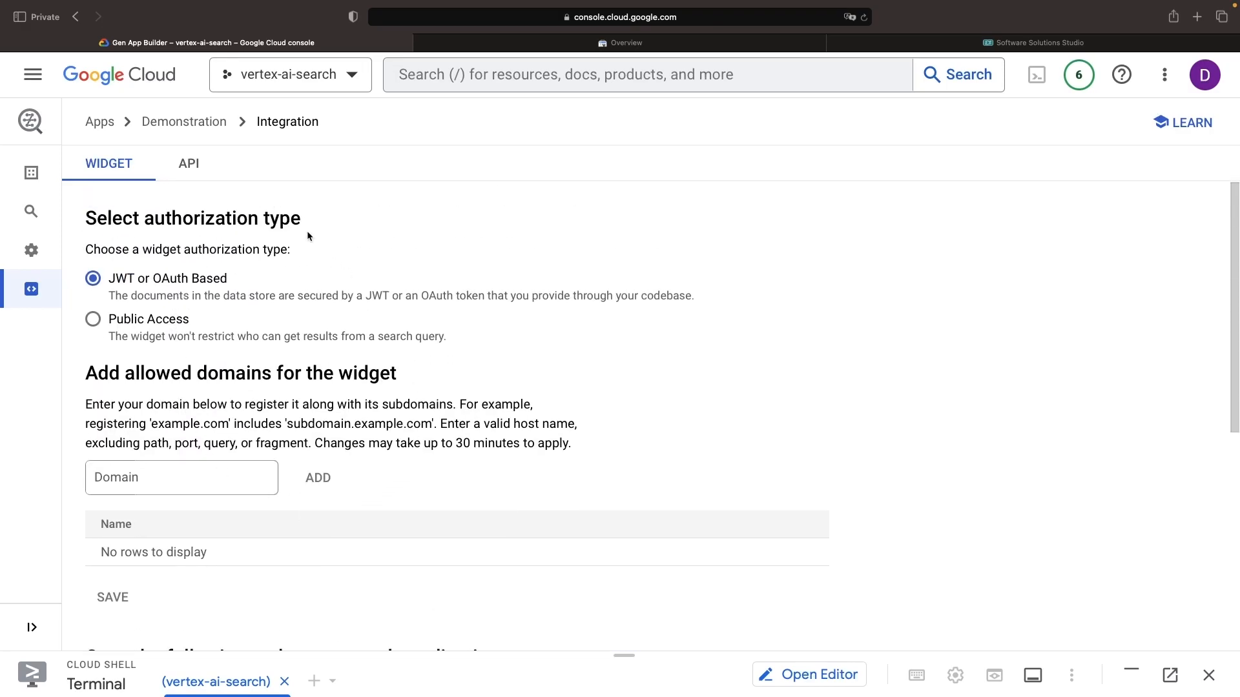
click(189, 164)
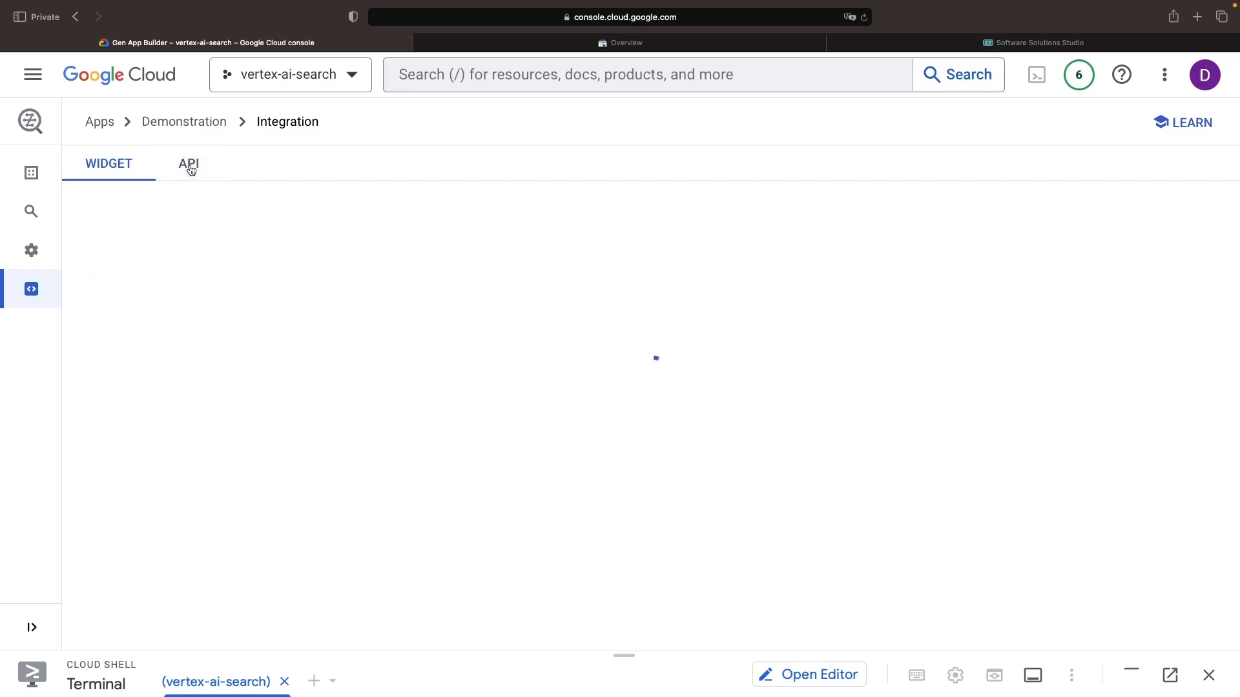
Fill the API example query with 'What is discrete event simulation' and run it in Cloud Shell.
click(188, 164)
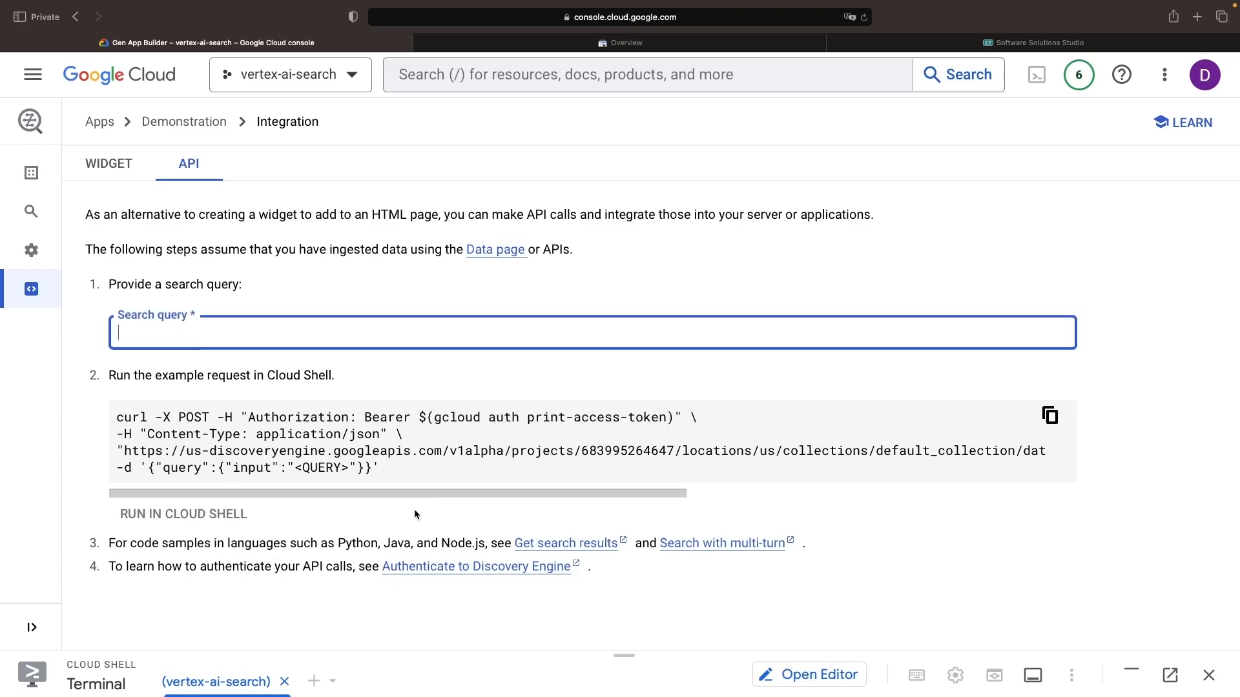
text(W)
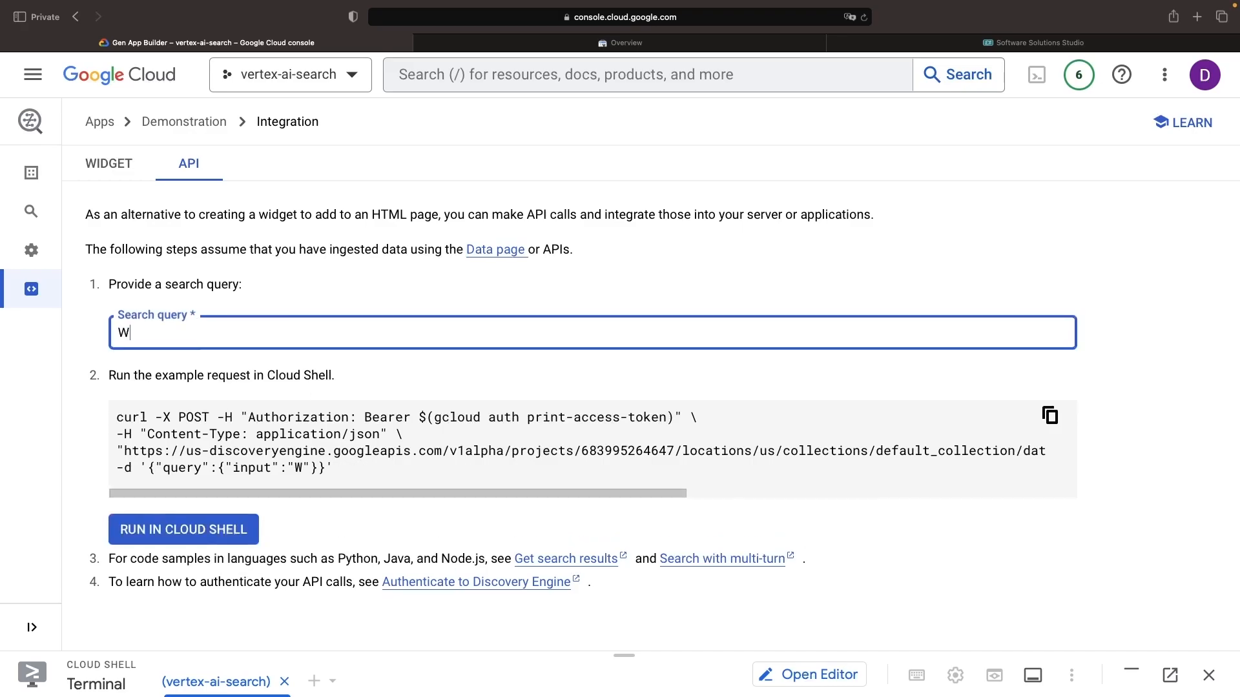
text(hat is discre)
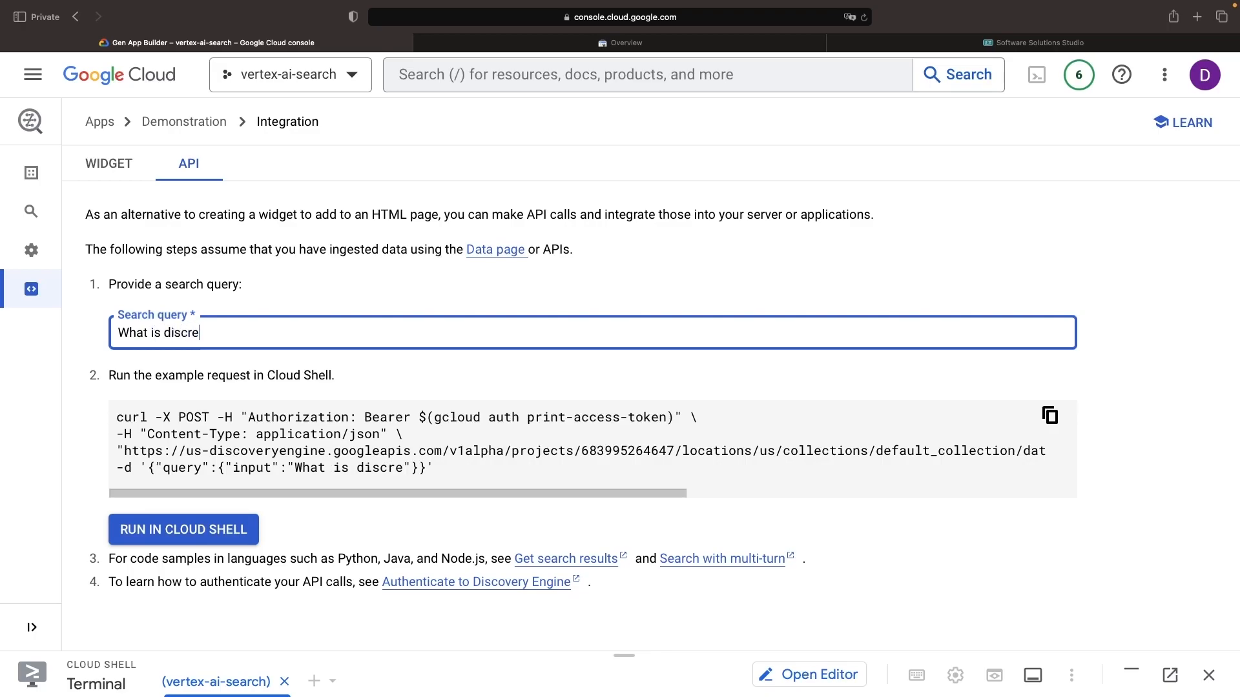
text(te event simulation)
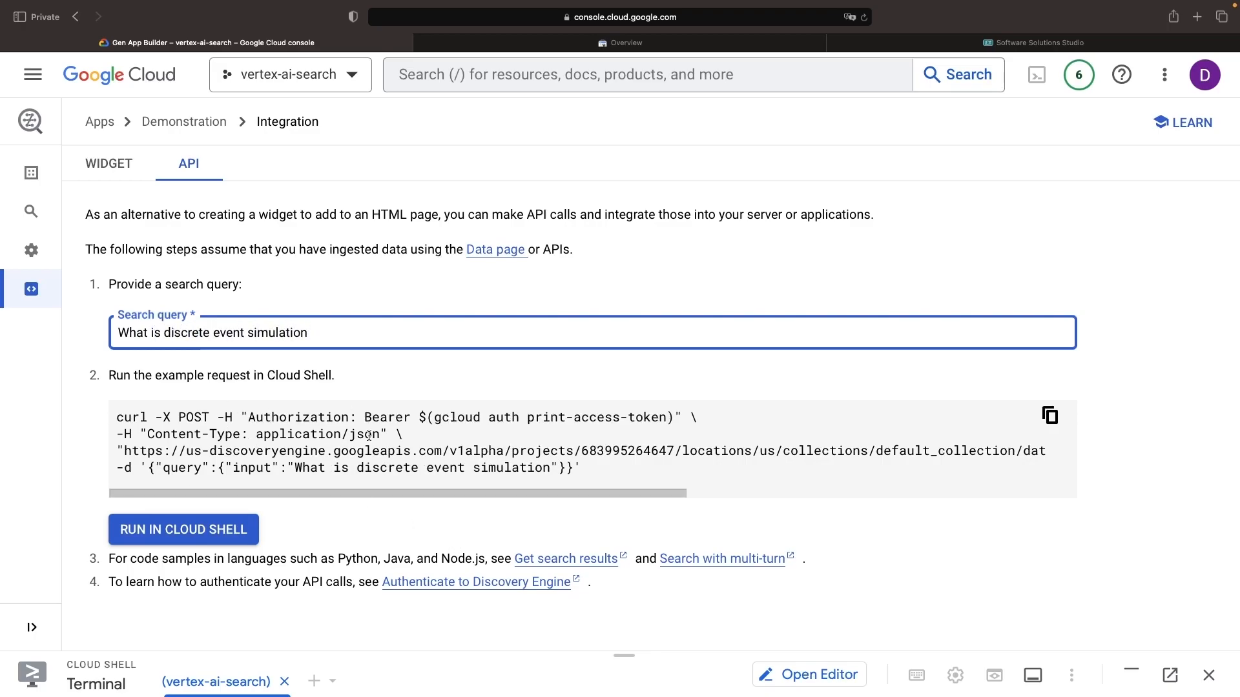
click(32, 74)
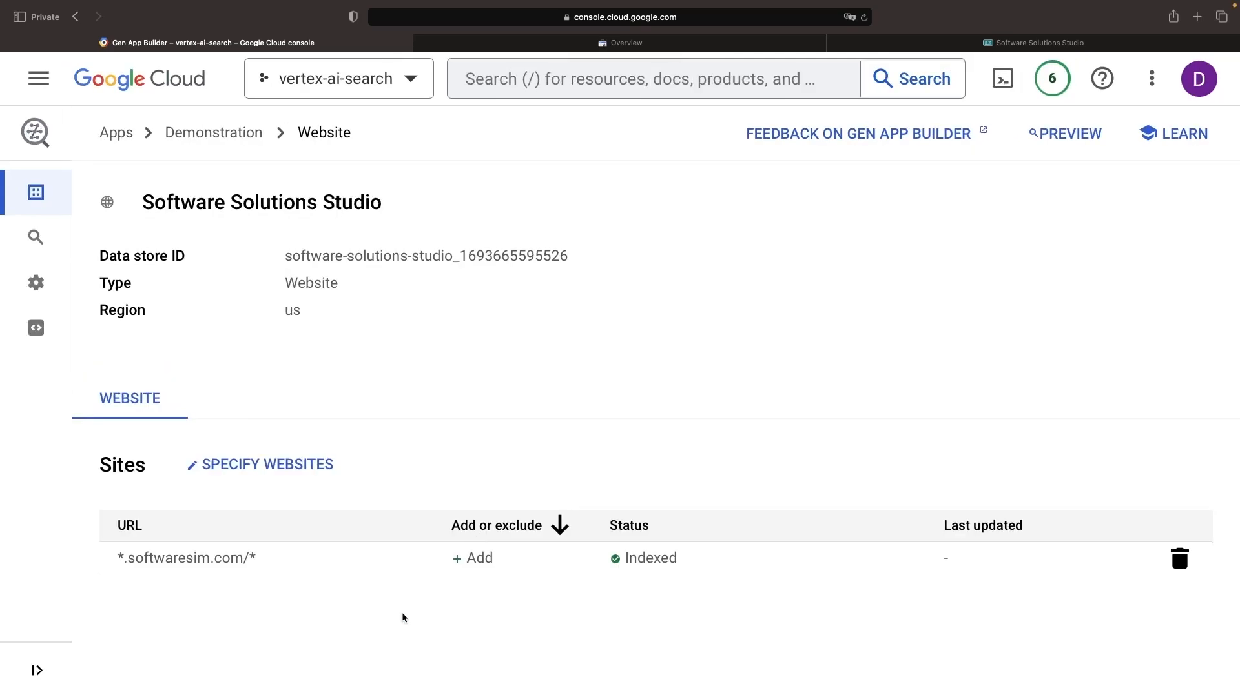
mouse_move(338, 642)
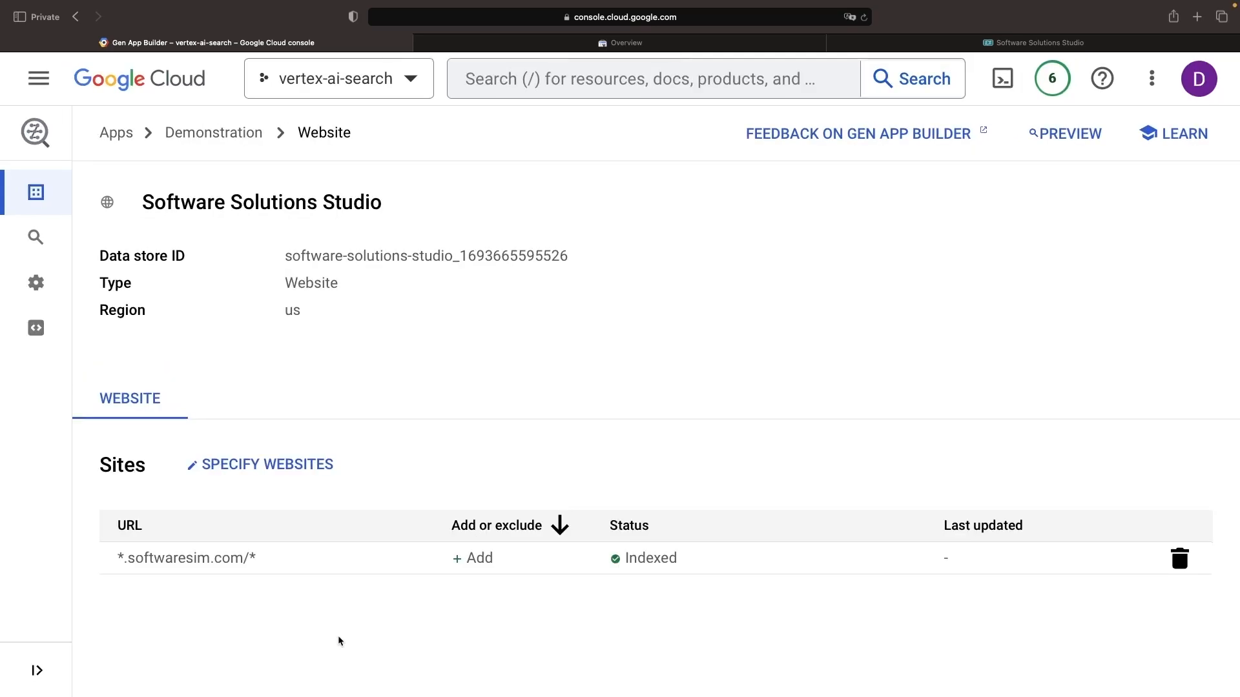
mouse_move(137, 557)
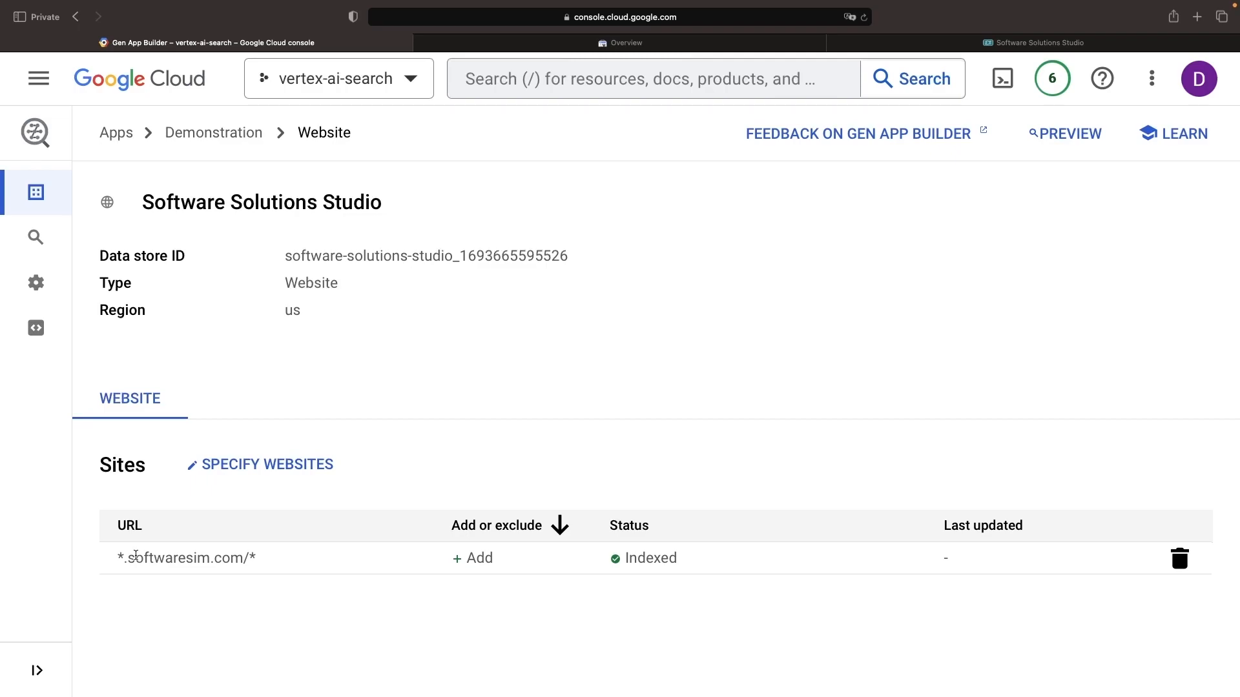
Open the Demonstration app's Search Preview from the sidebar.
double_click(135, 558)
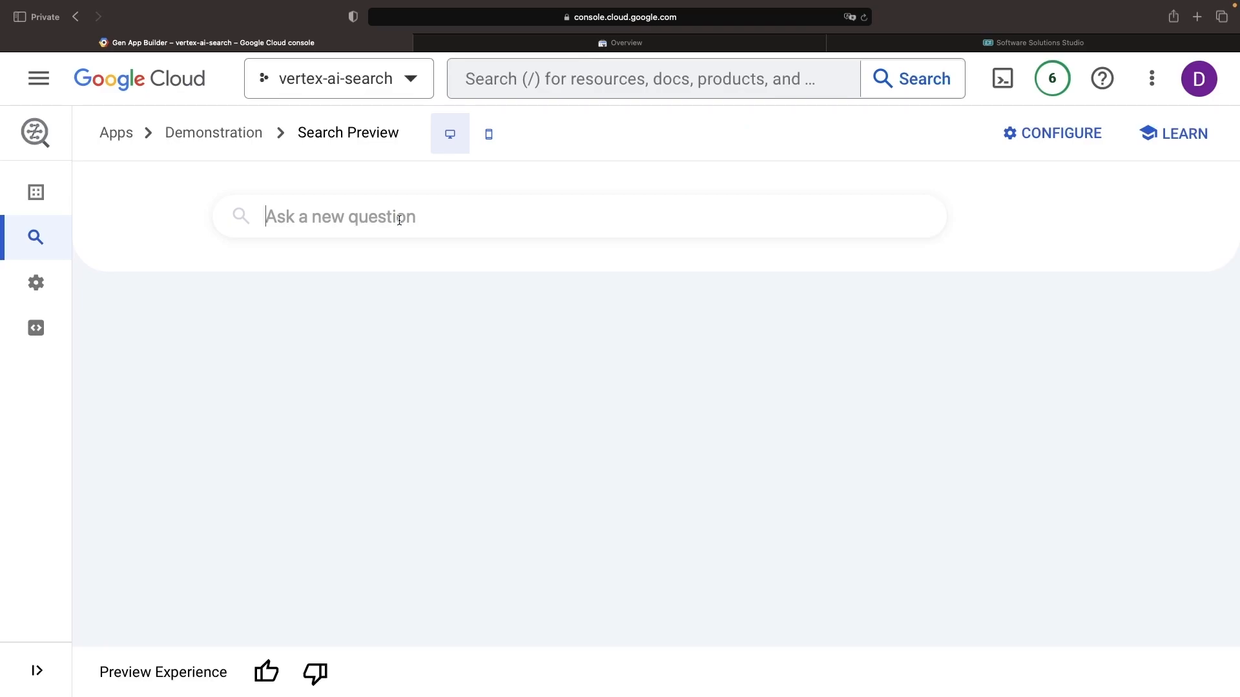
Ask 'What is discrete event simulation?', review the softwaresim.com results, then return to the data store page.
text(What is discrete ev)
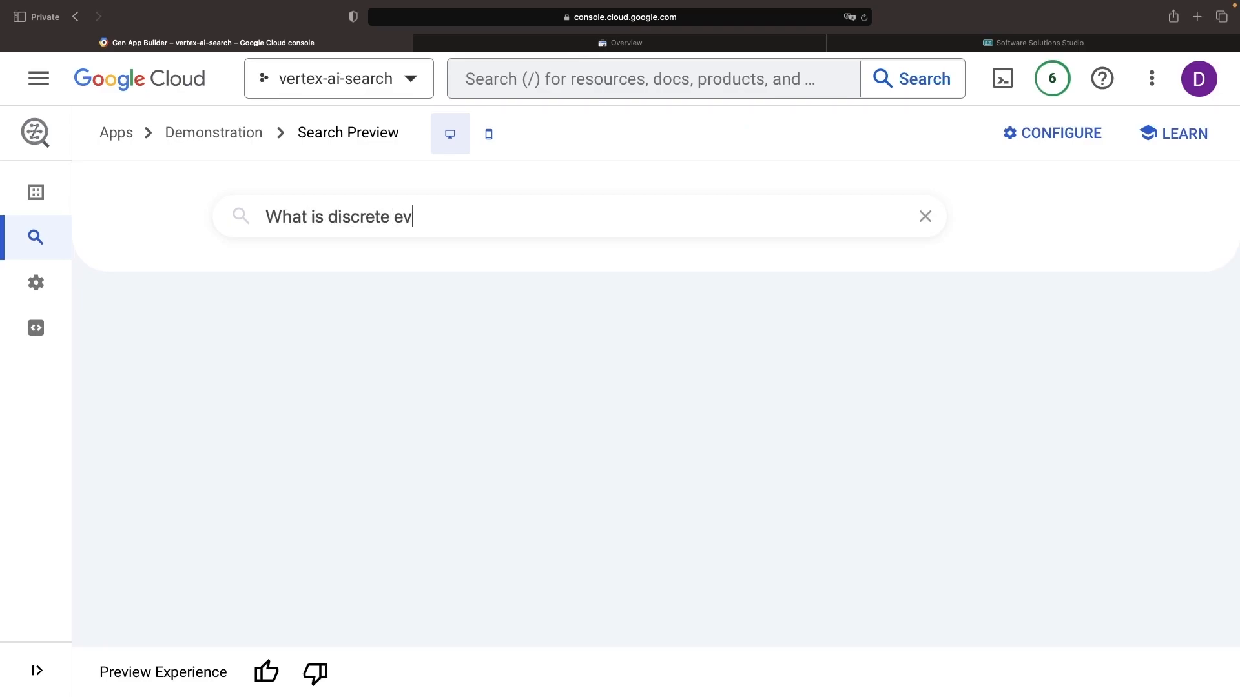
key(enter)
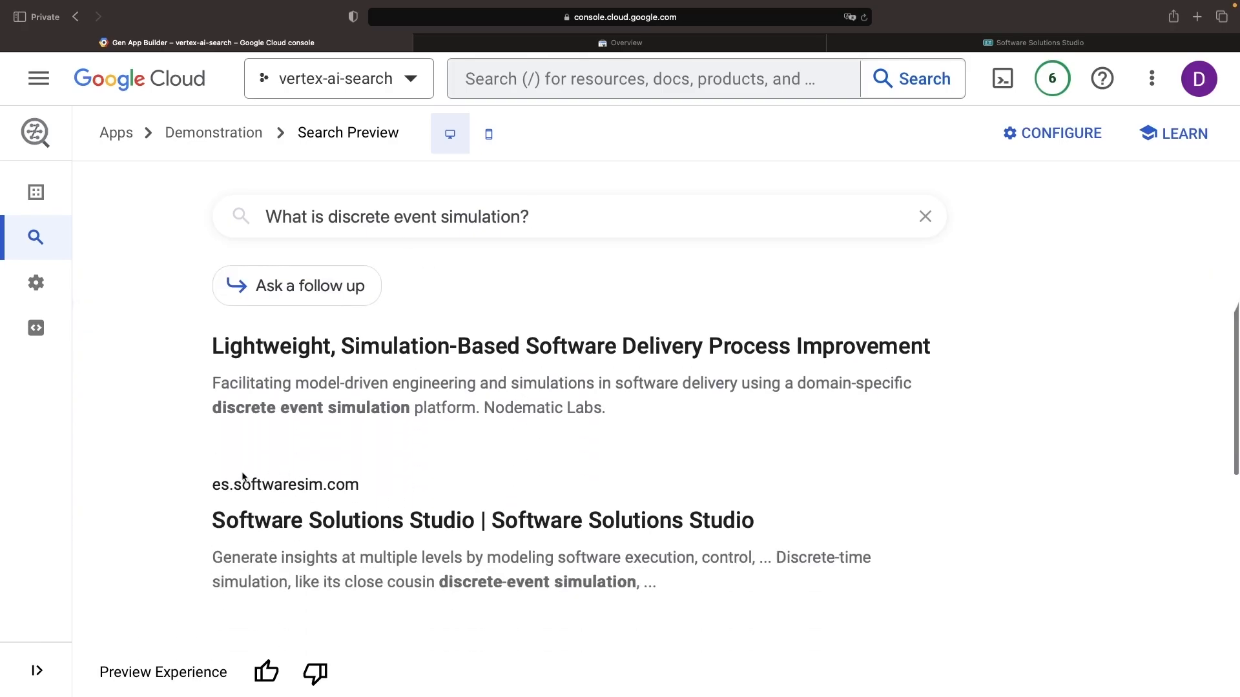
double_click(297, 484)
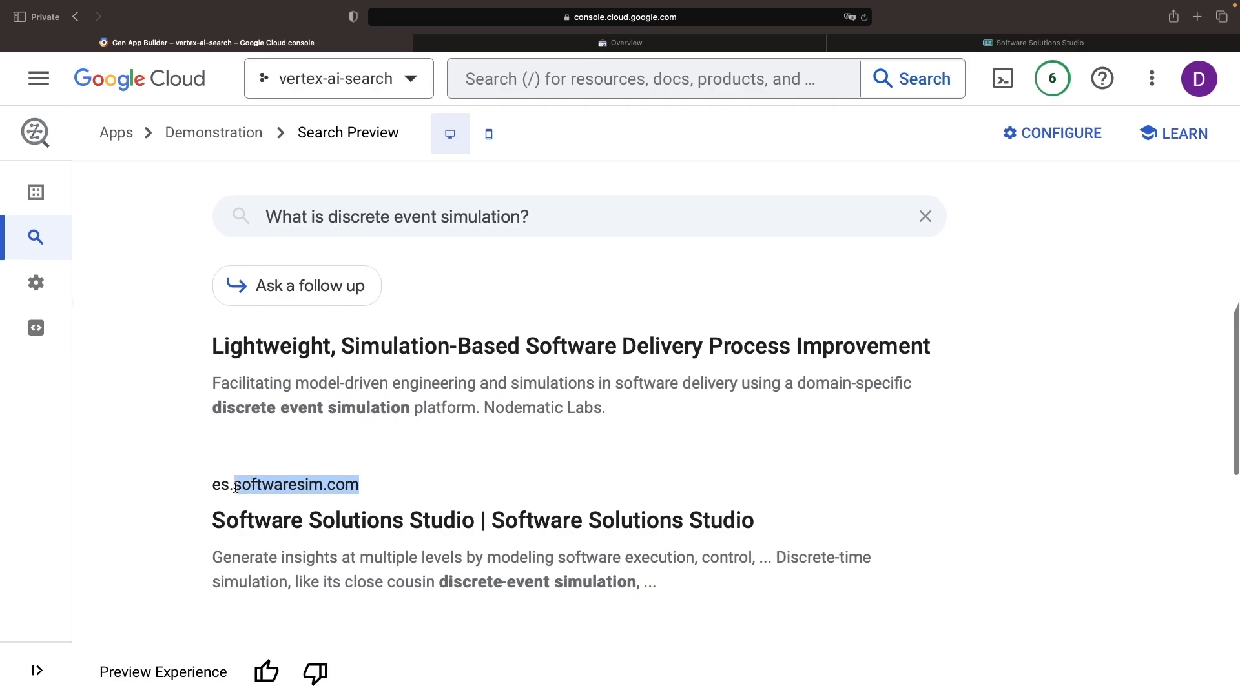
scroll(down, 3)
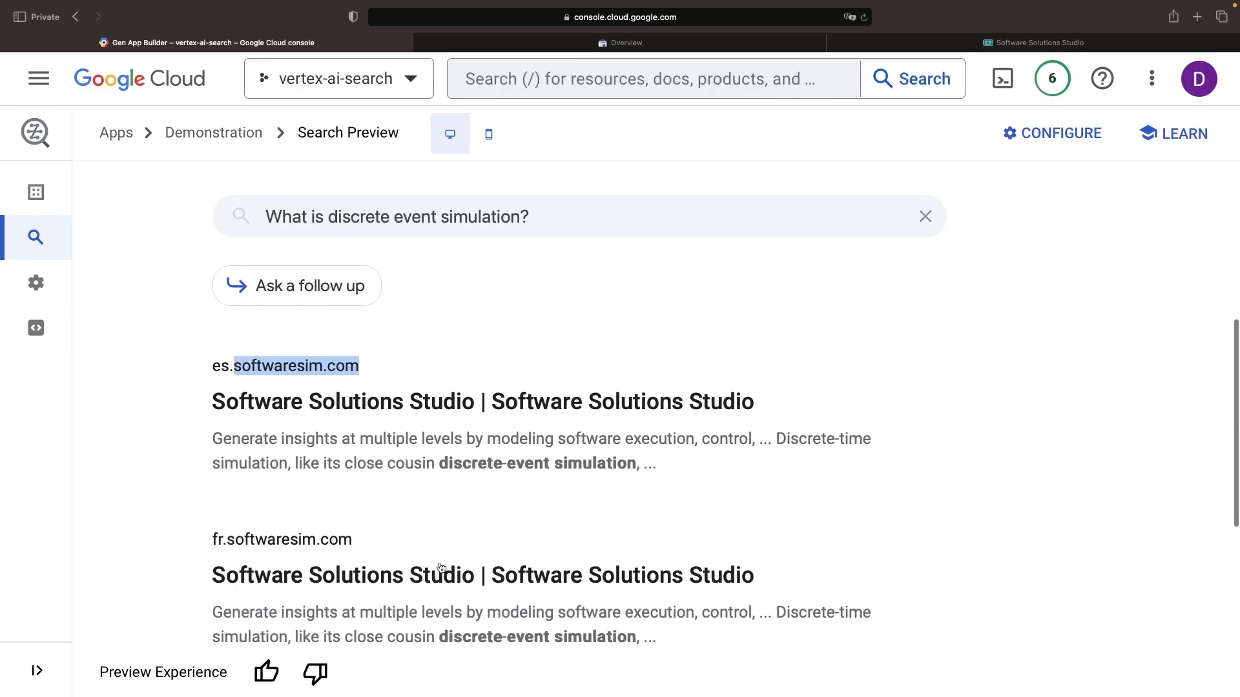
scroll(down, 3)
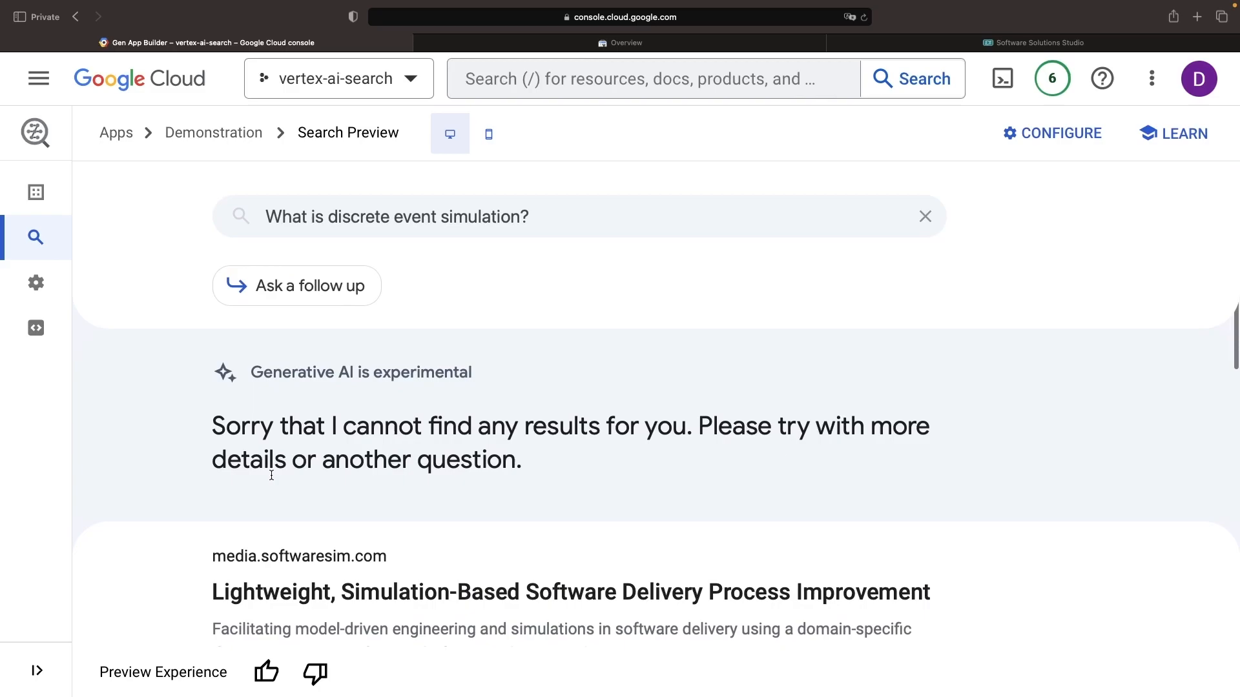
click(36, 193)
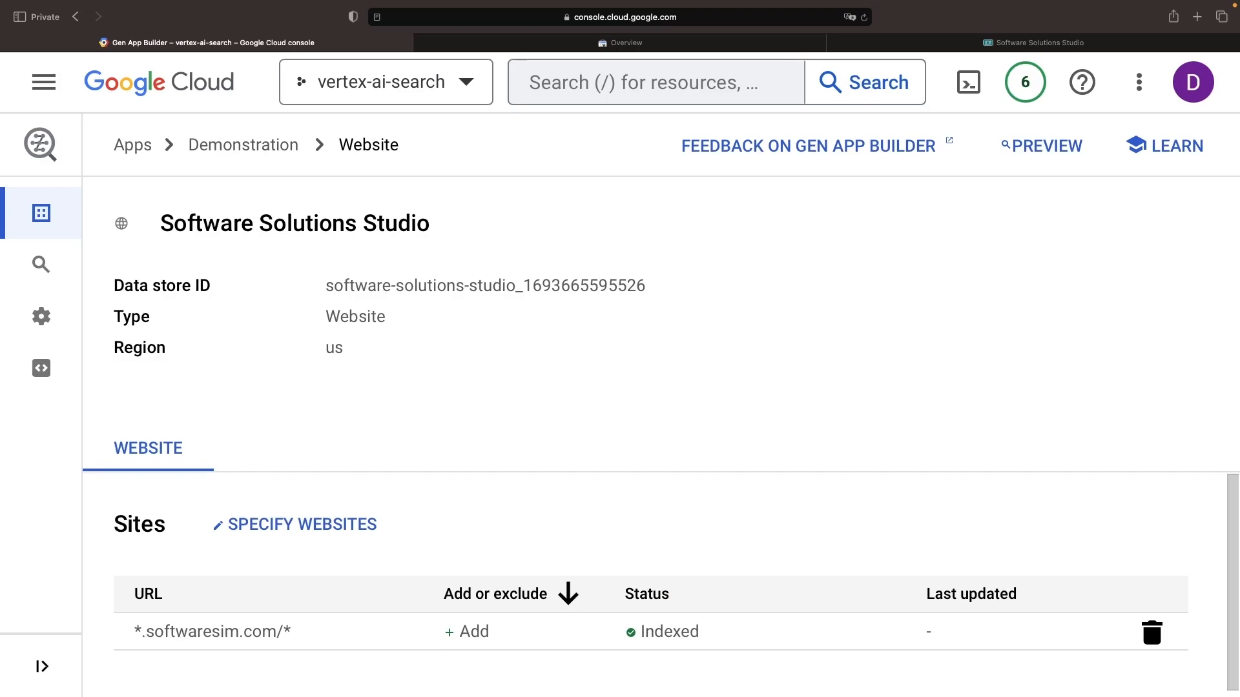
Add softwaresim.com/blog/* to the data store's Sites to include and save.
click(301, 523)
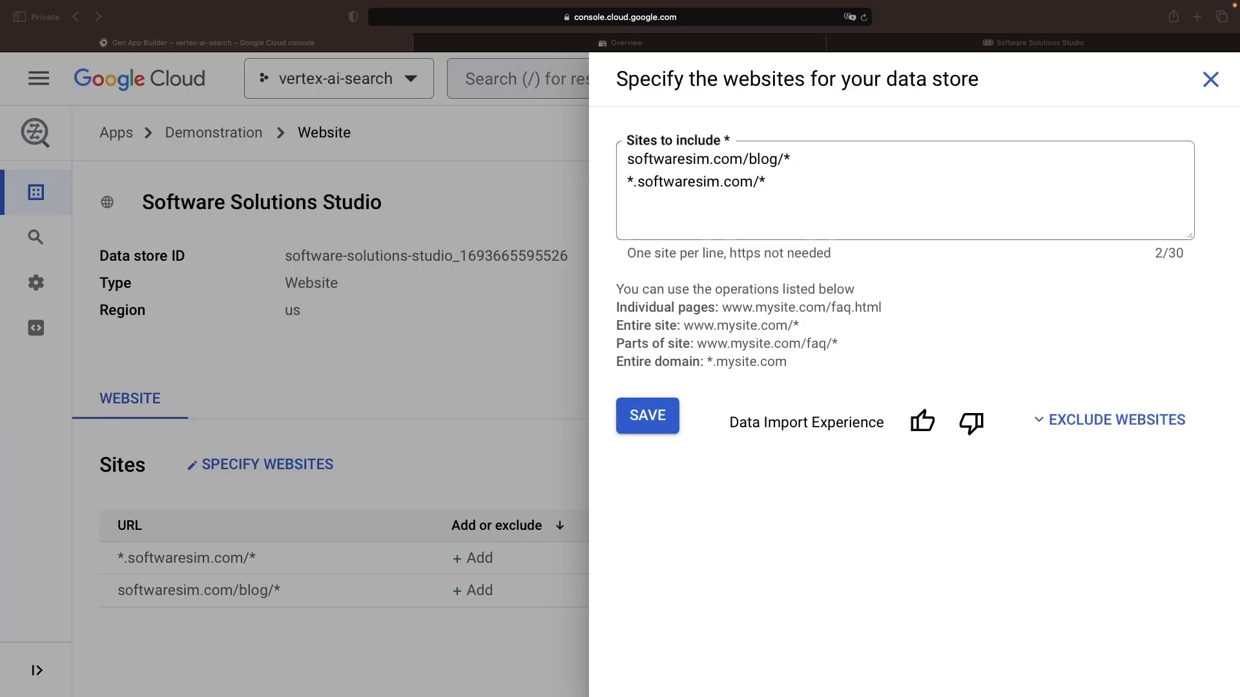
mouse_move(431, 209)
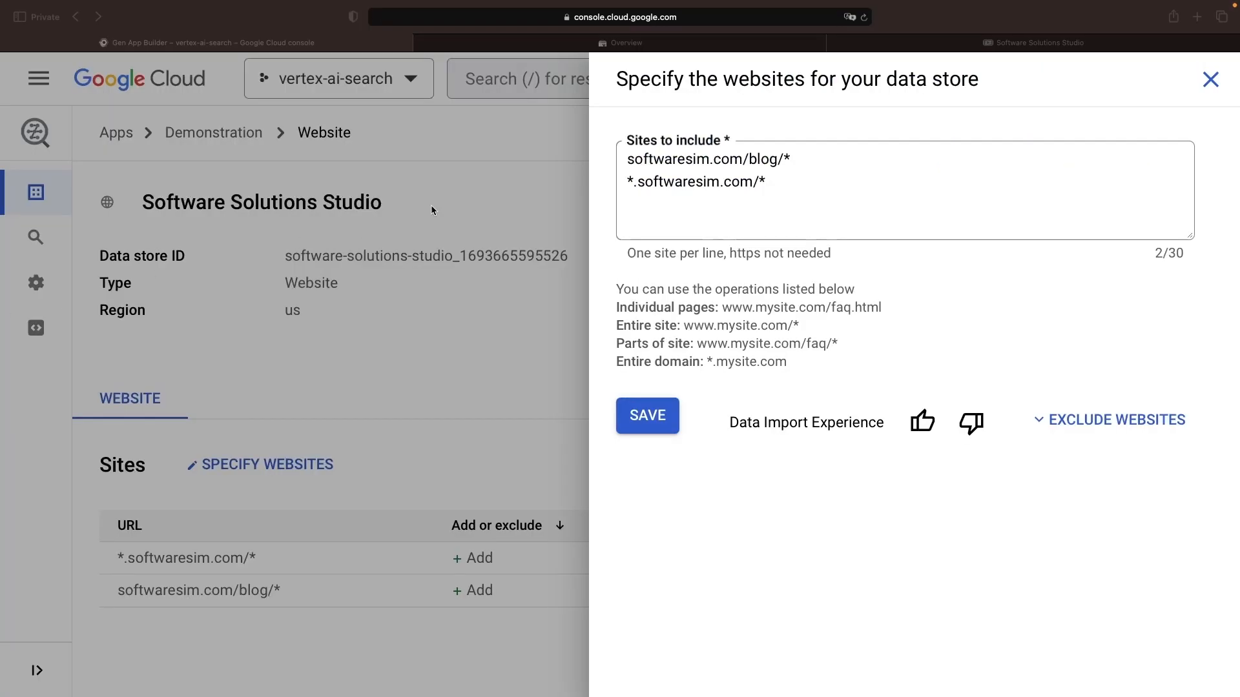
click(797, 159)
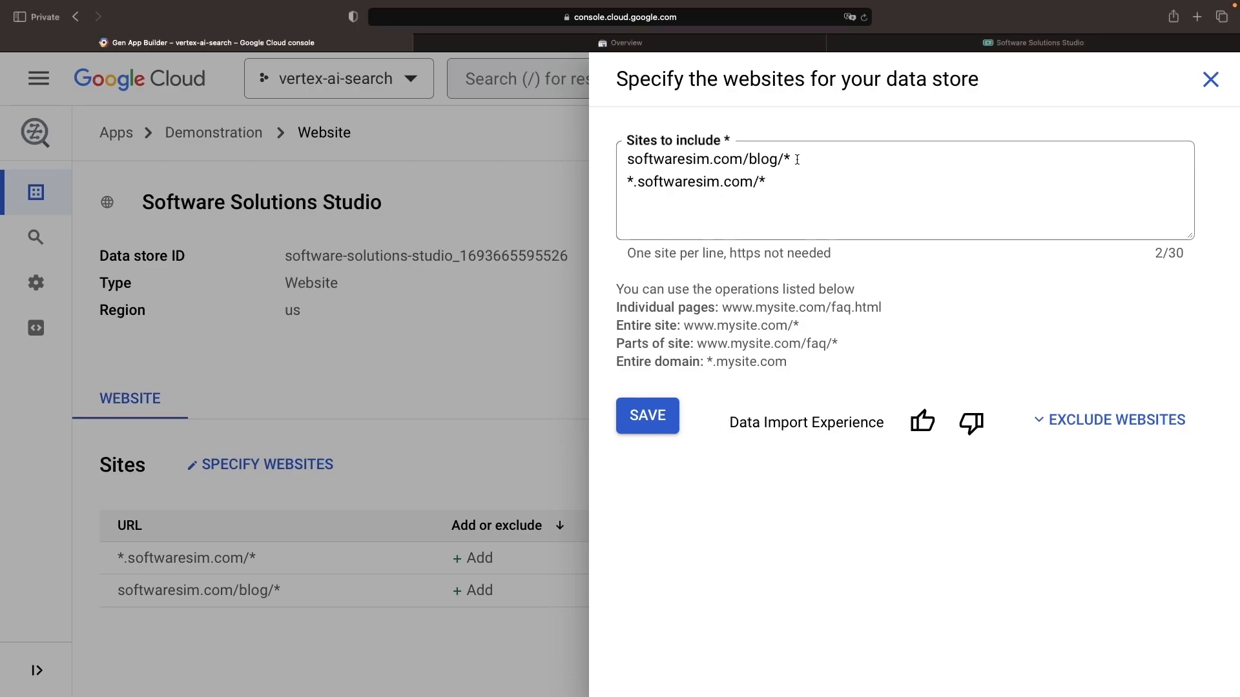
click(808, 188)
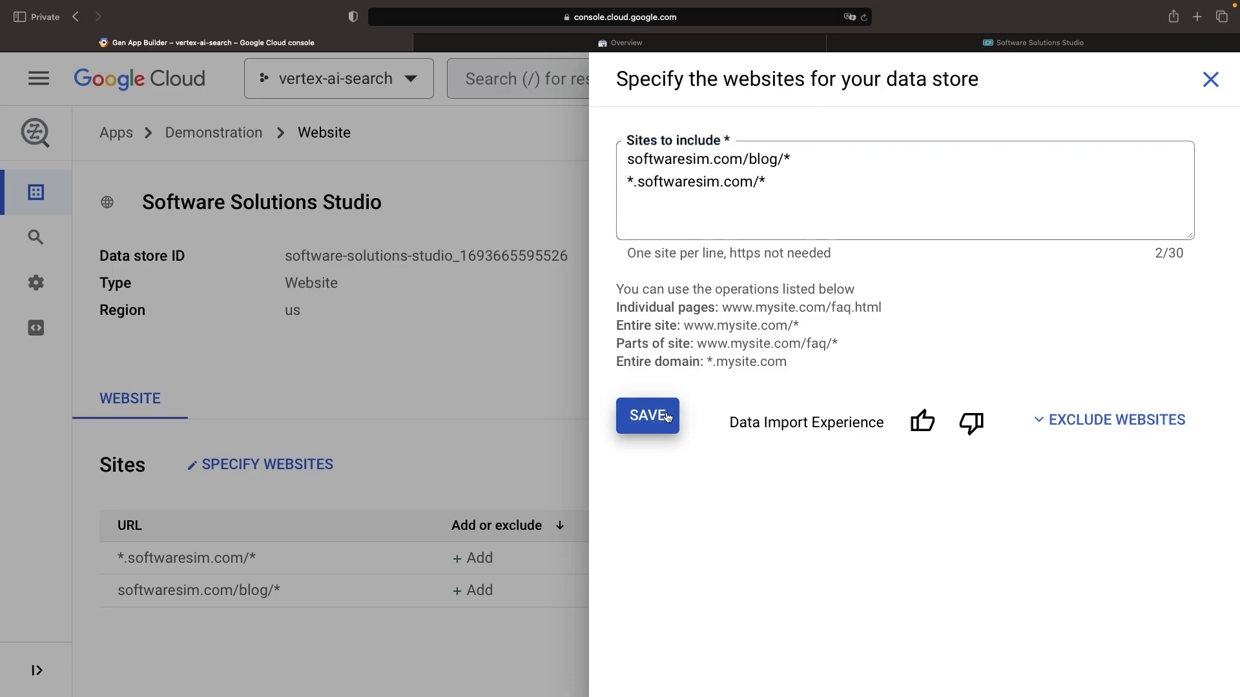
click(645, 414)
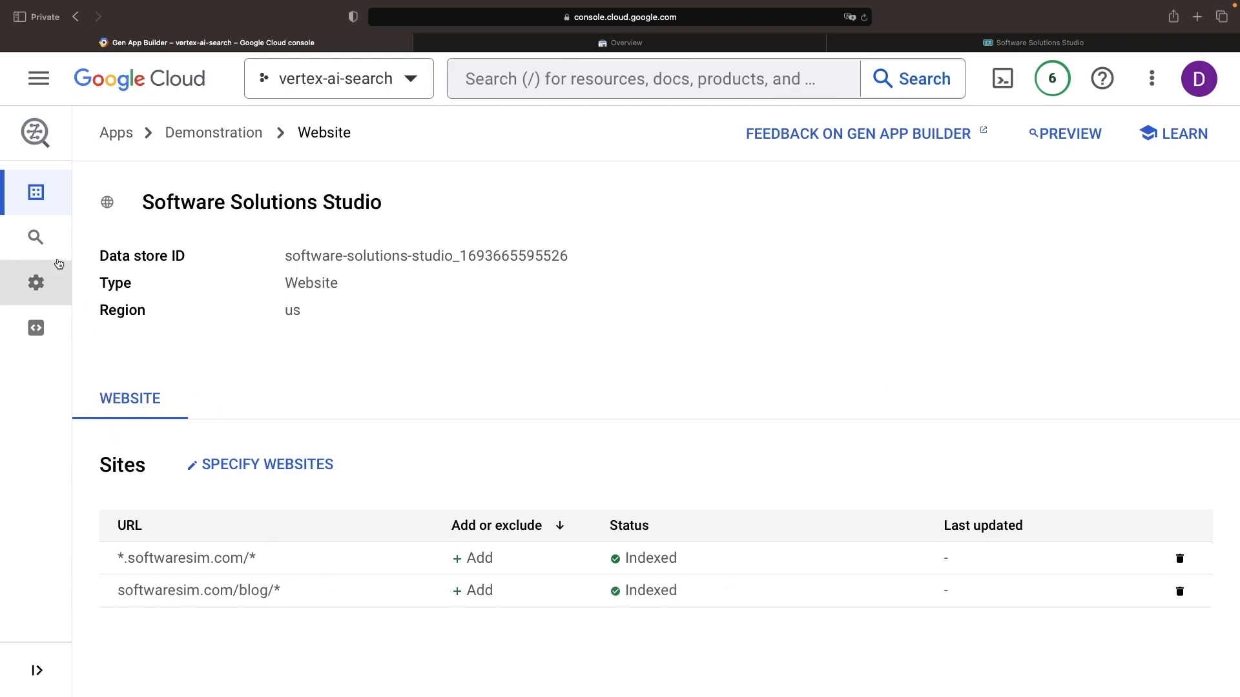
Ask 'What is discrete event simulation?' again in Search Preview and scroll the blog results.
click(35, 238)
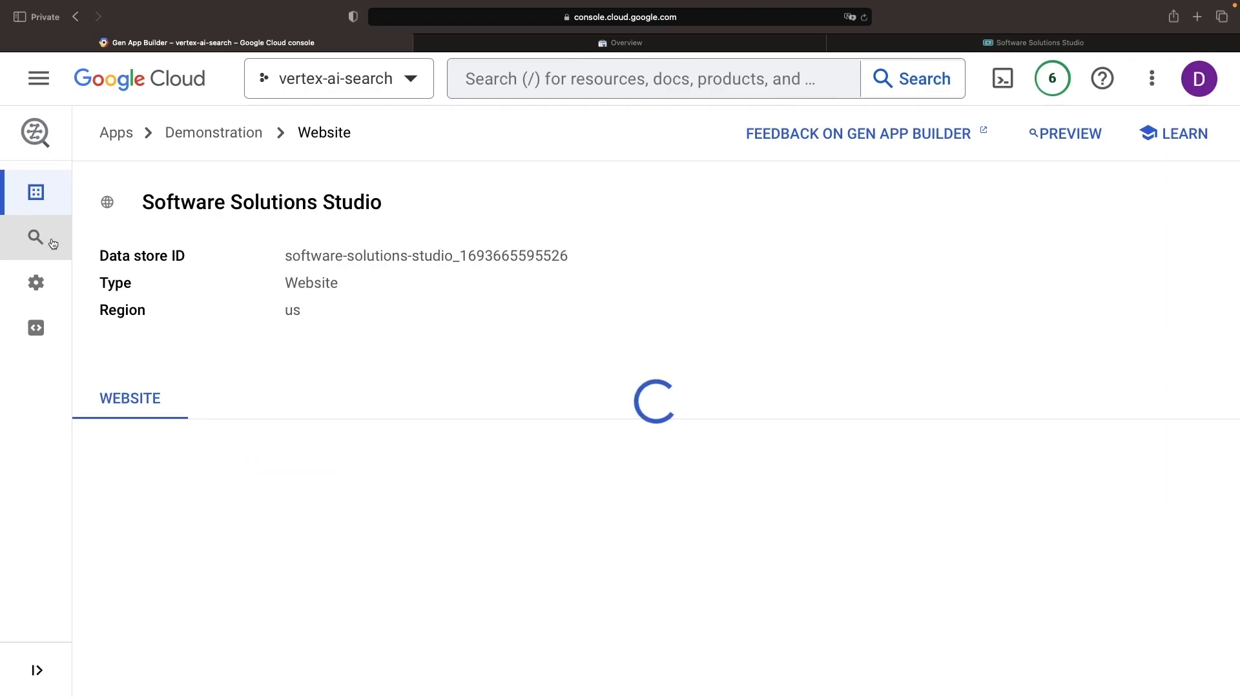
click(36, 238)
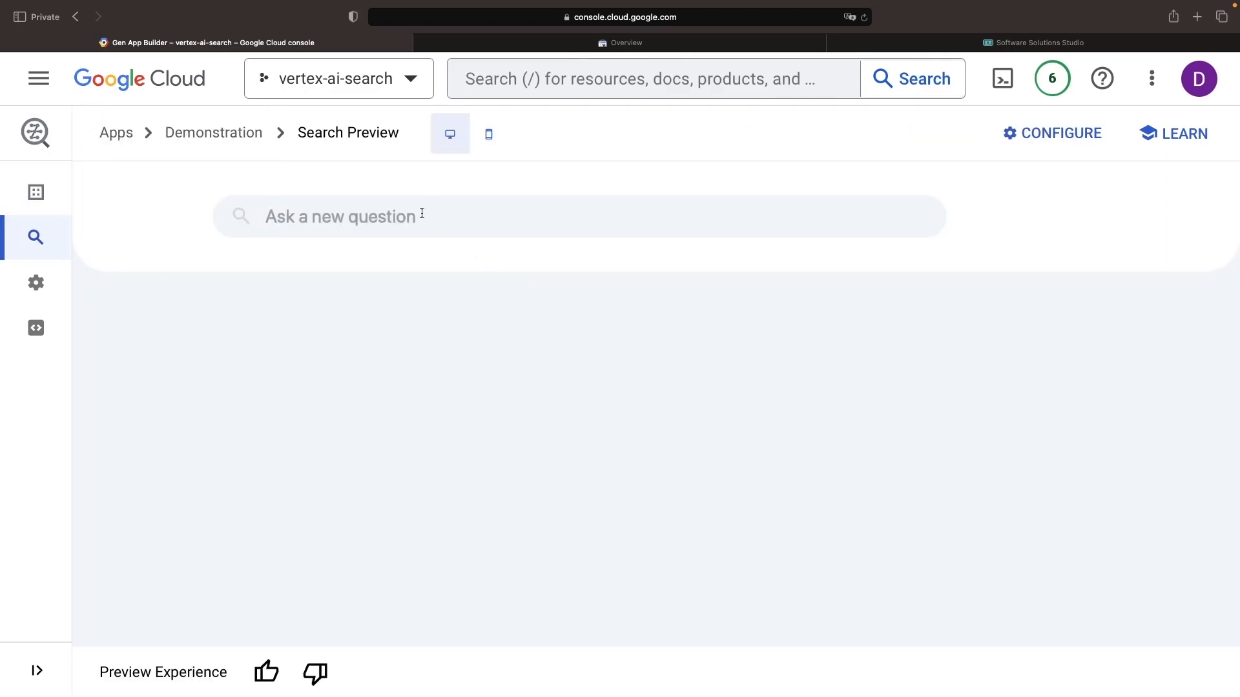
click(577, 217)
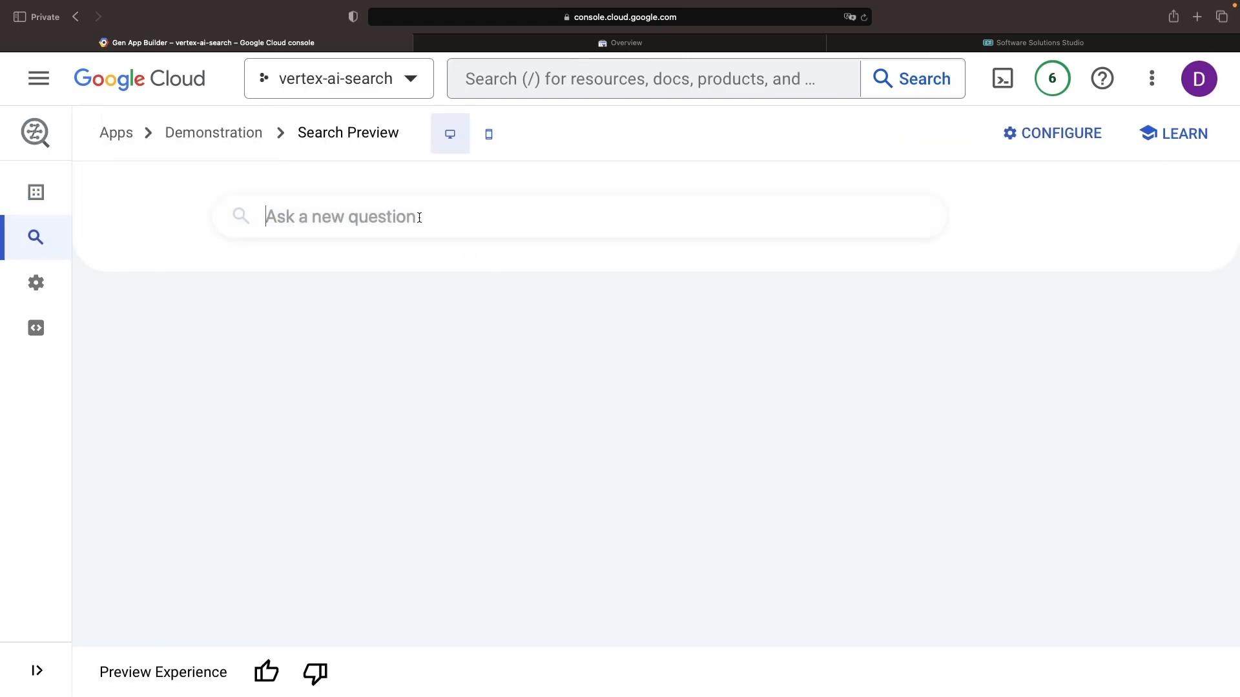
text(What is discrete event simulation?)
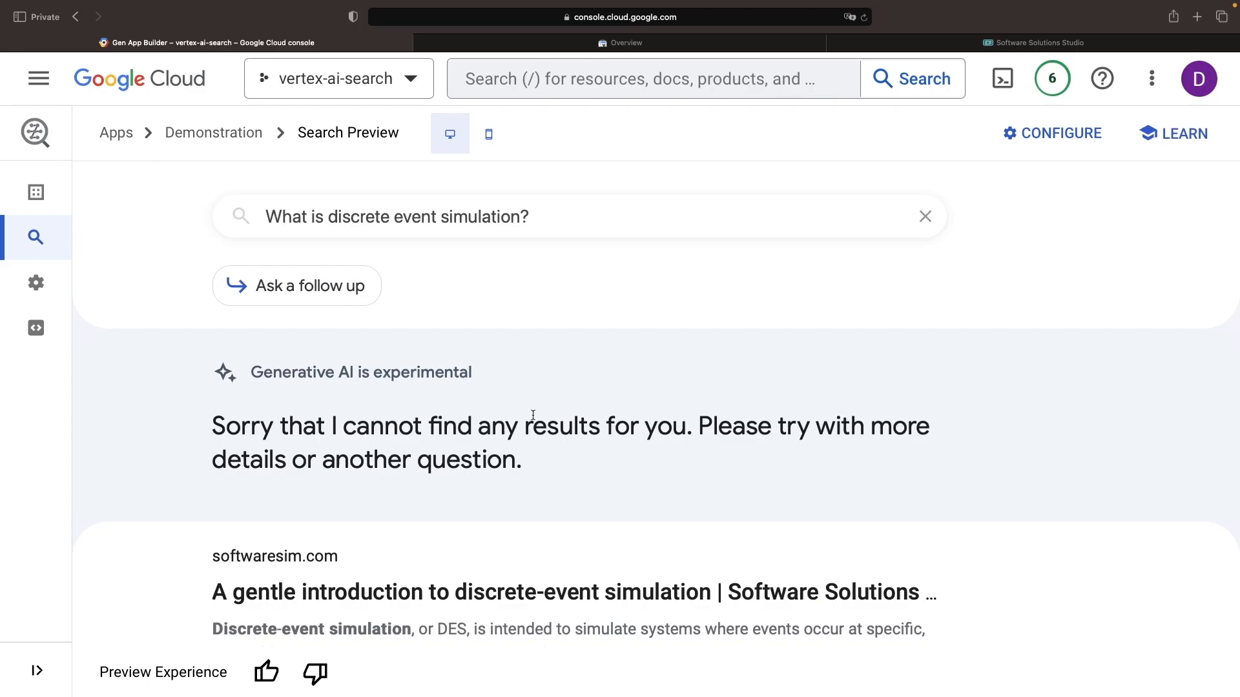
mouse_move(637, 427)
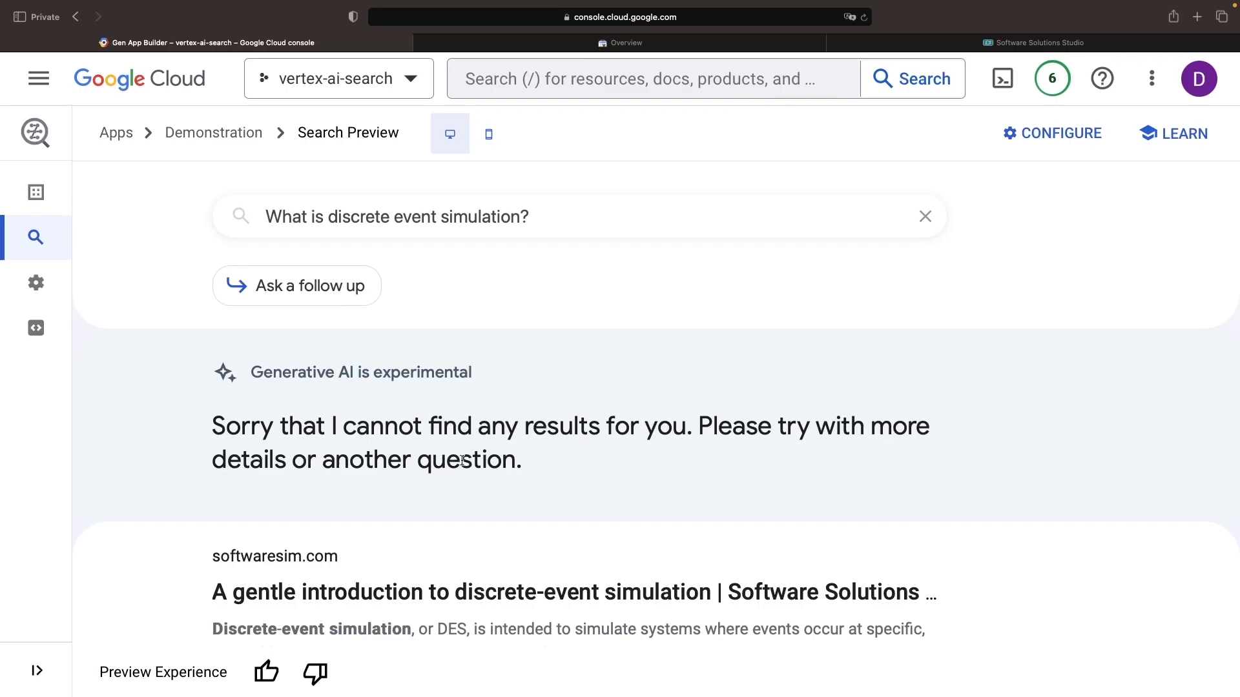
mouse_move(455, 427)
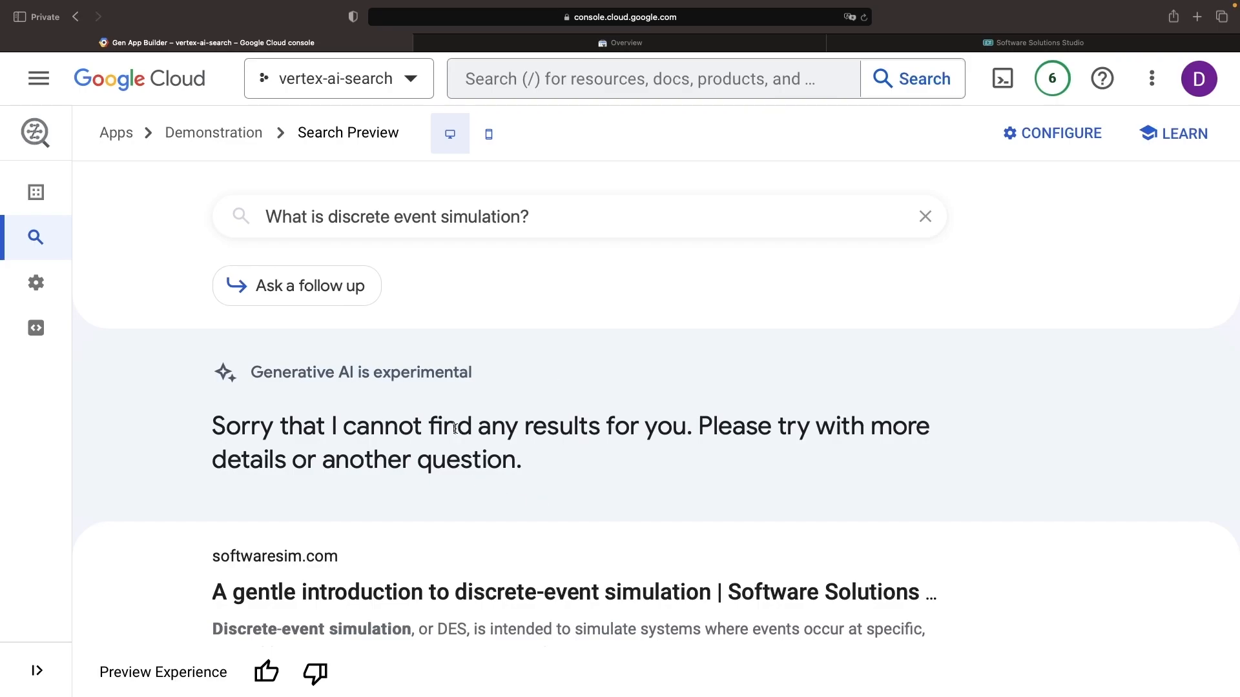
scroll(down, 3)
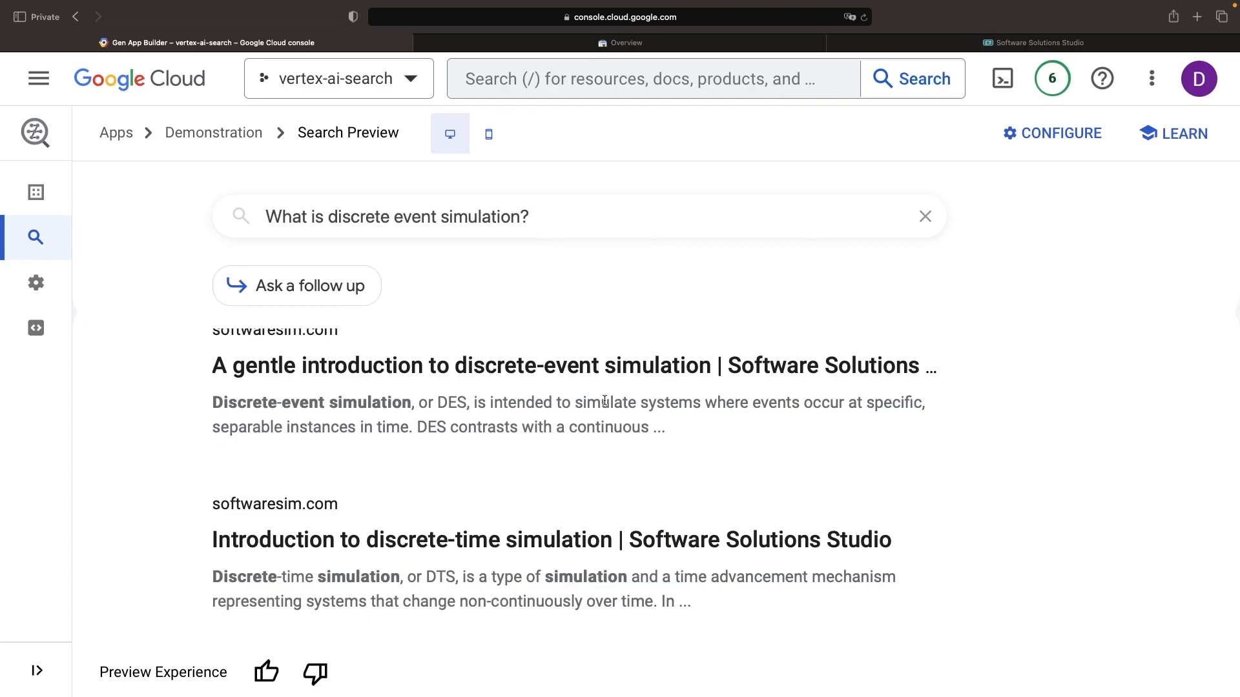
Skim the 'A gentle introduction…' article on softwaresim.com, then return to the console tab.
click(572, 365)
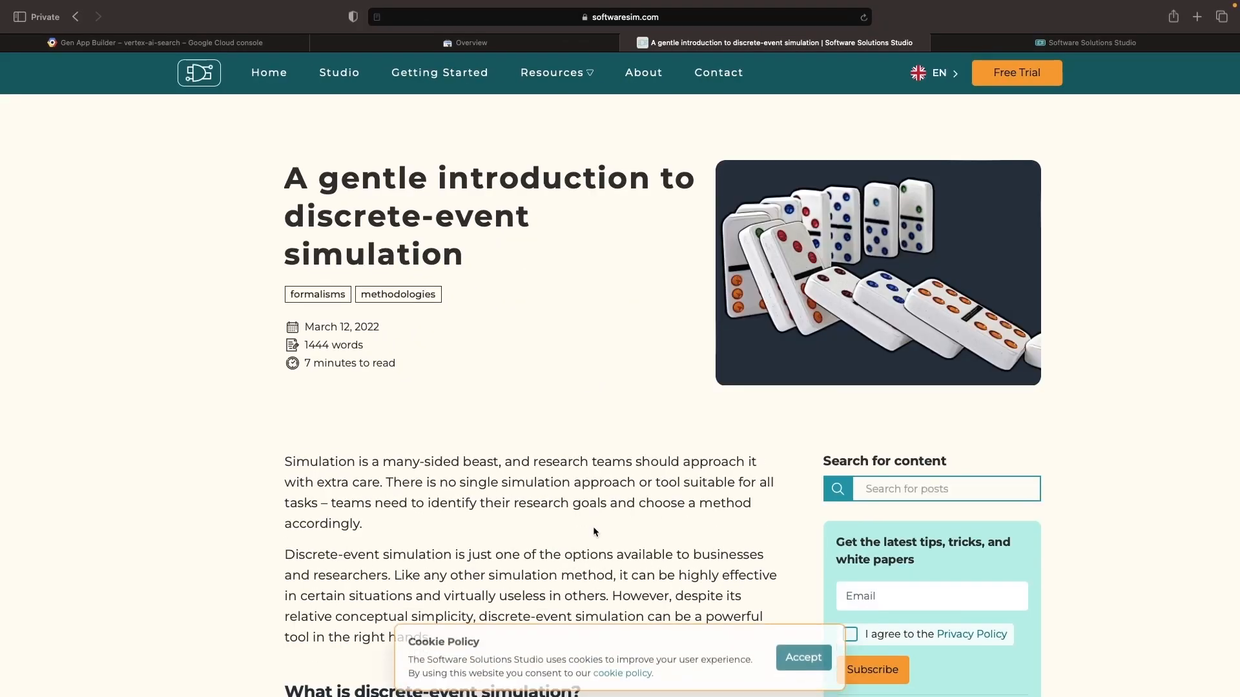
scroll(down, 3)
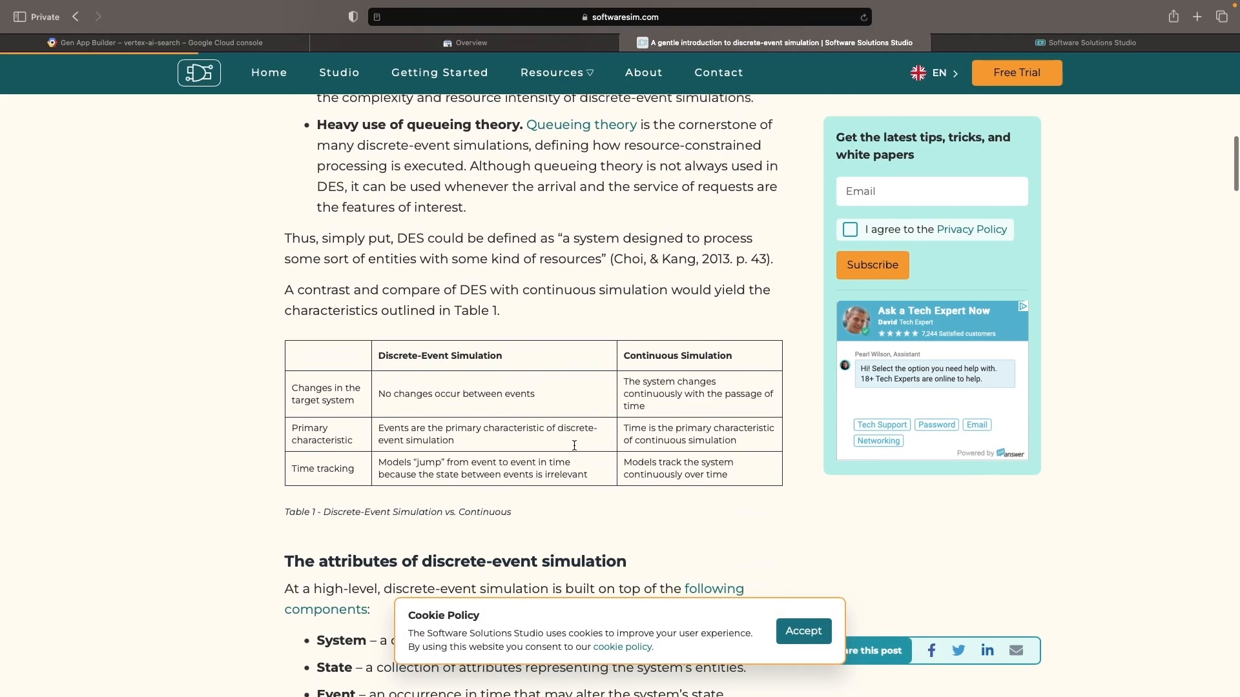
scroll(down, 3)
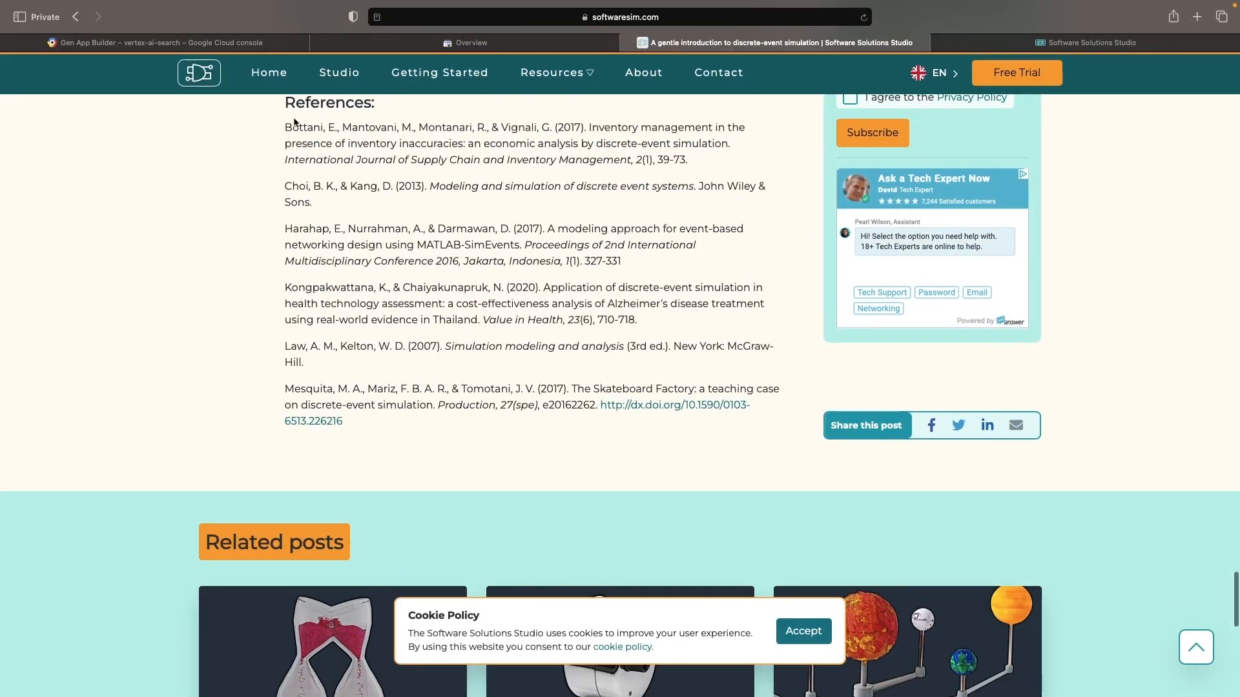
click(155, 41)
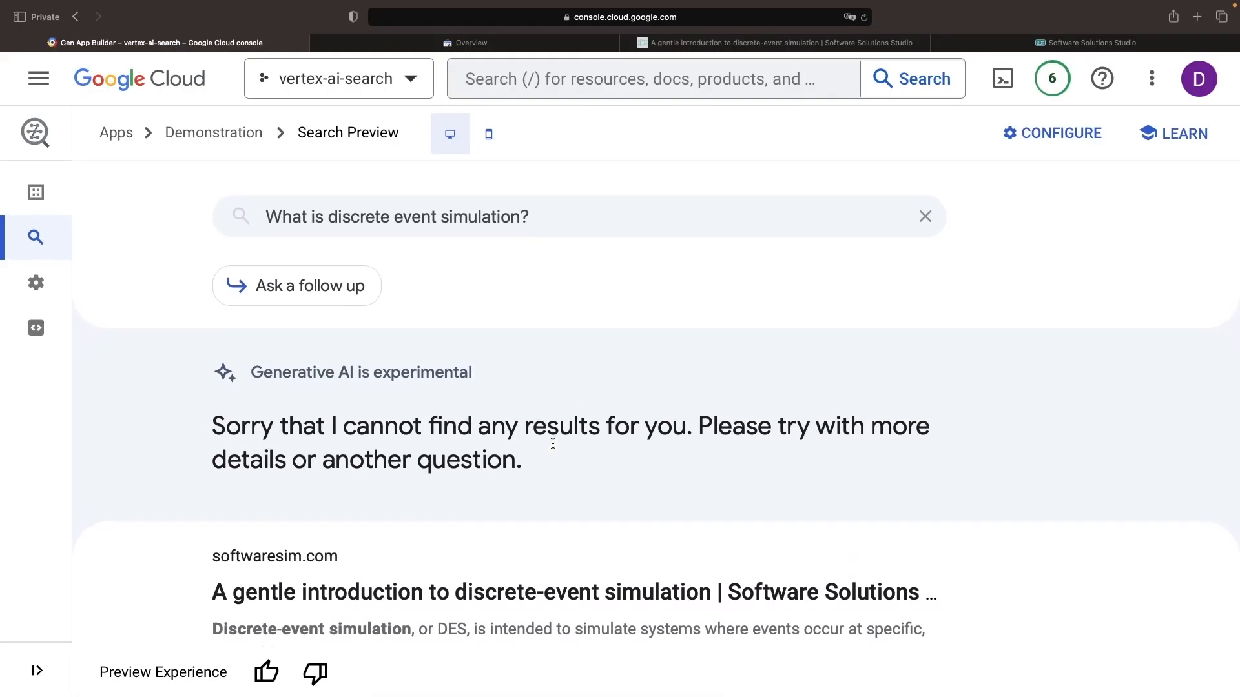
Ask the follow-up question 'When is it useful?' in Search Preview.
click(297, 286)
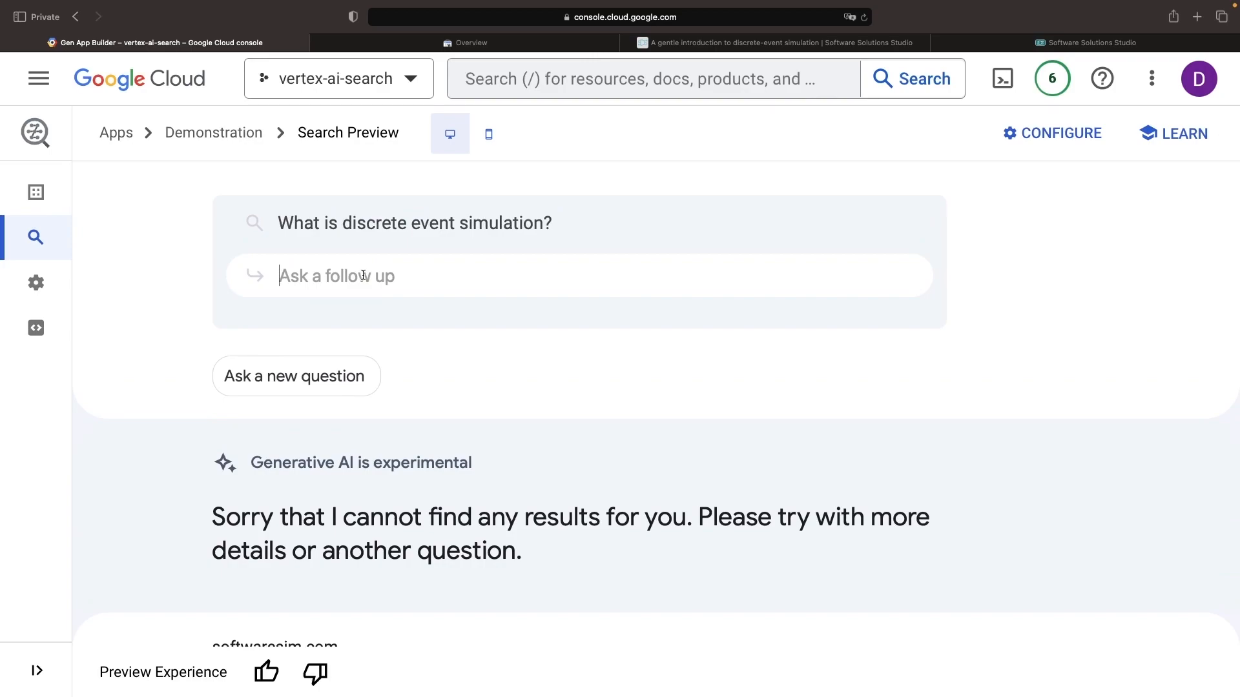
text(When it)
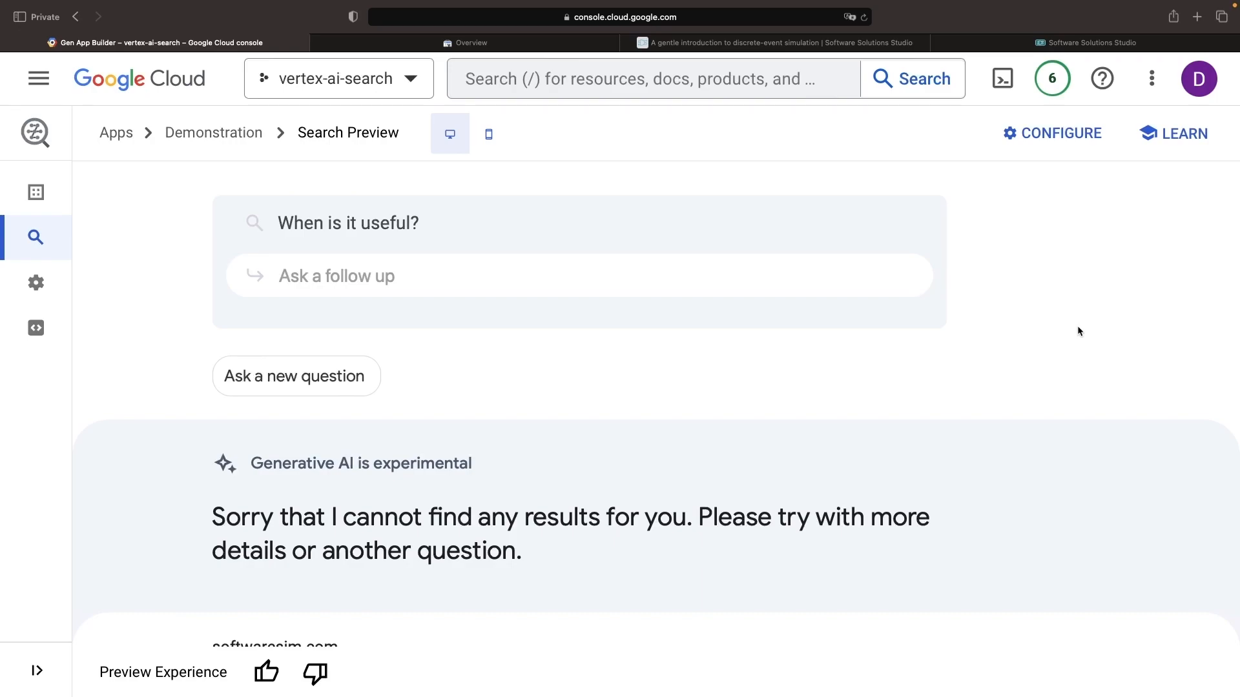
mouse_move(1210, 358)
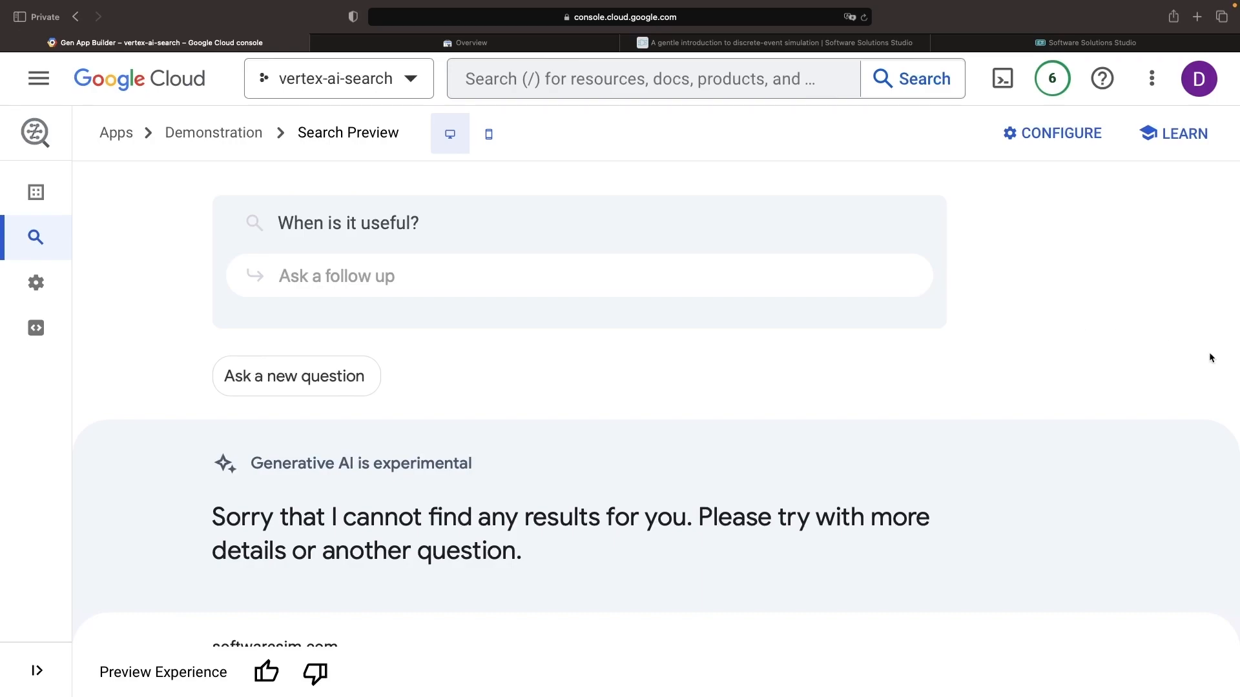